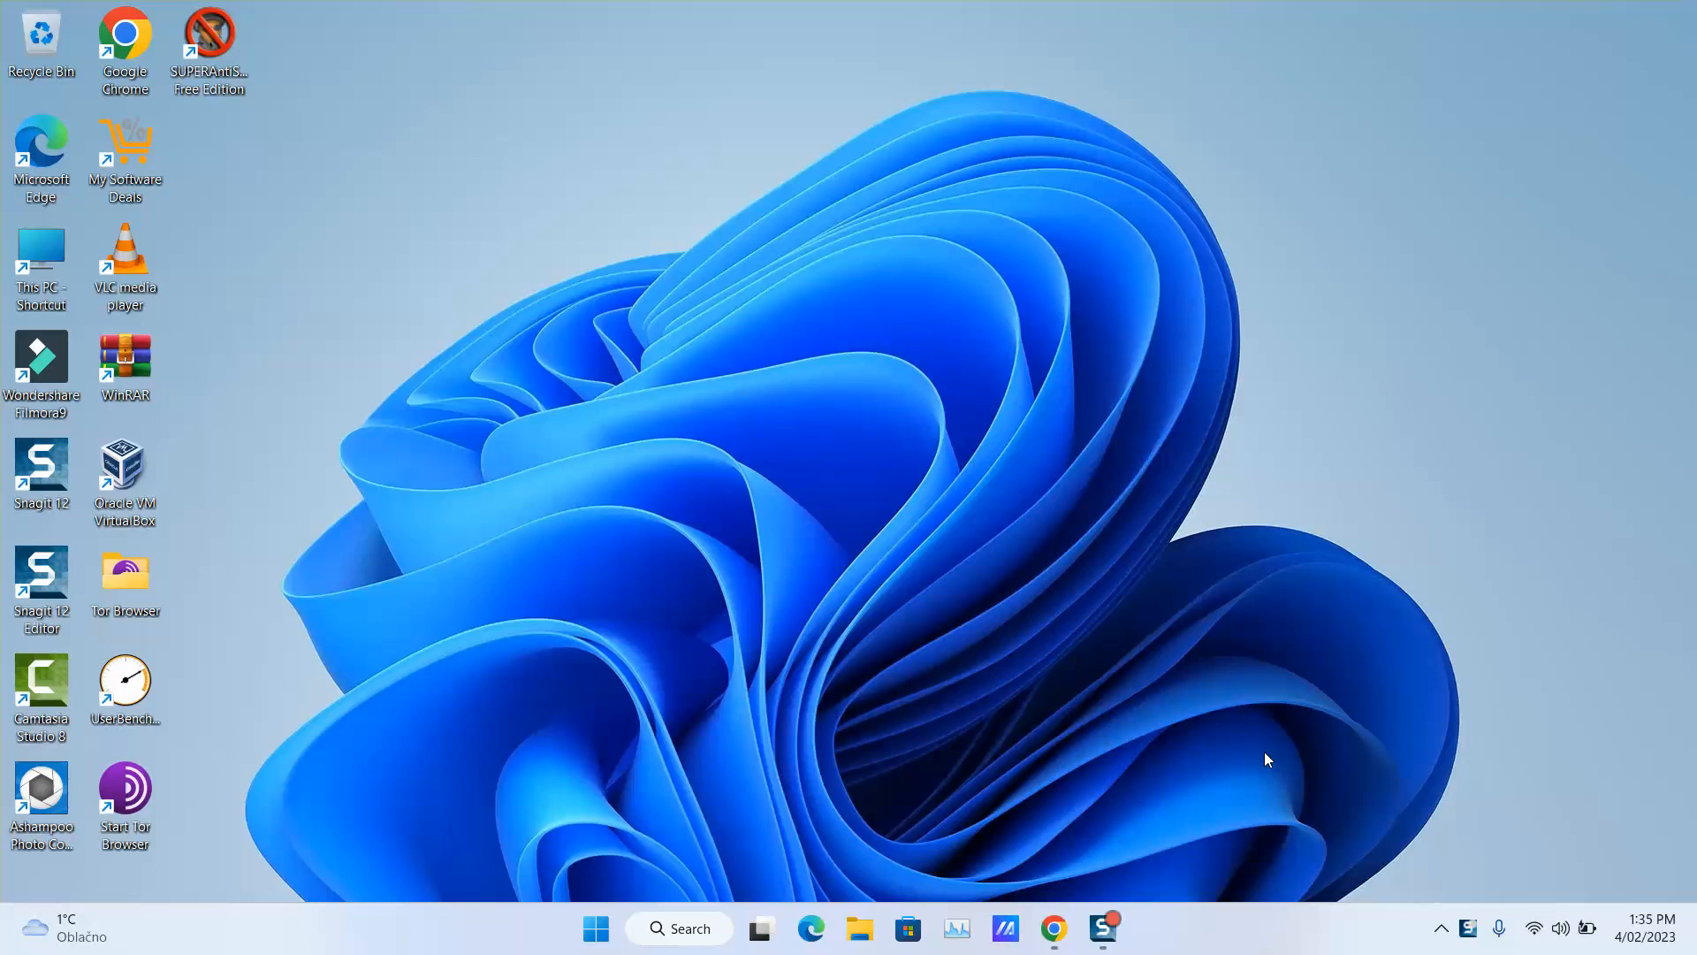
{"action": "mouse_move", "coordinate": [1050, 769]}
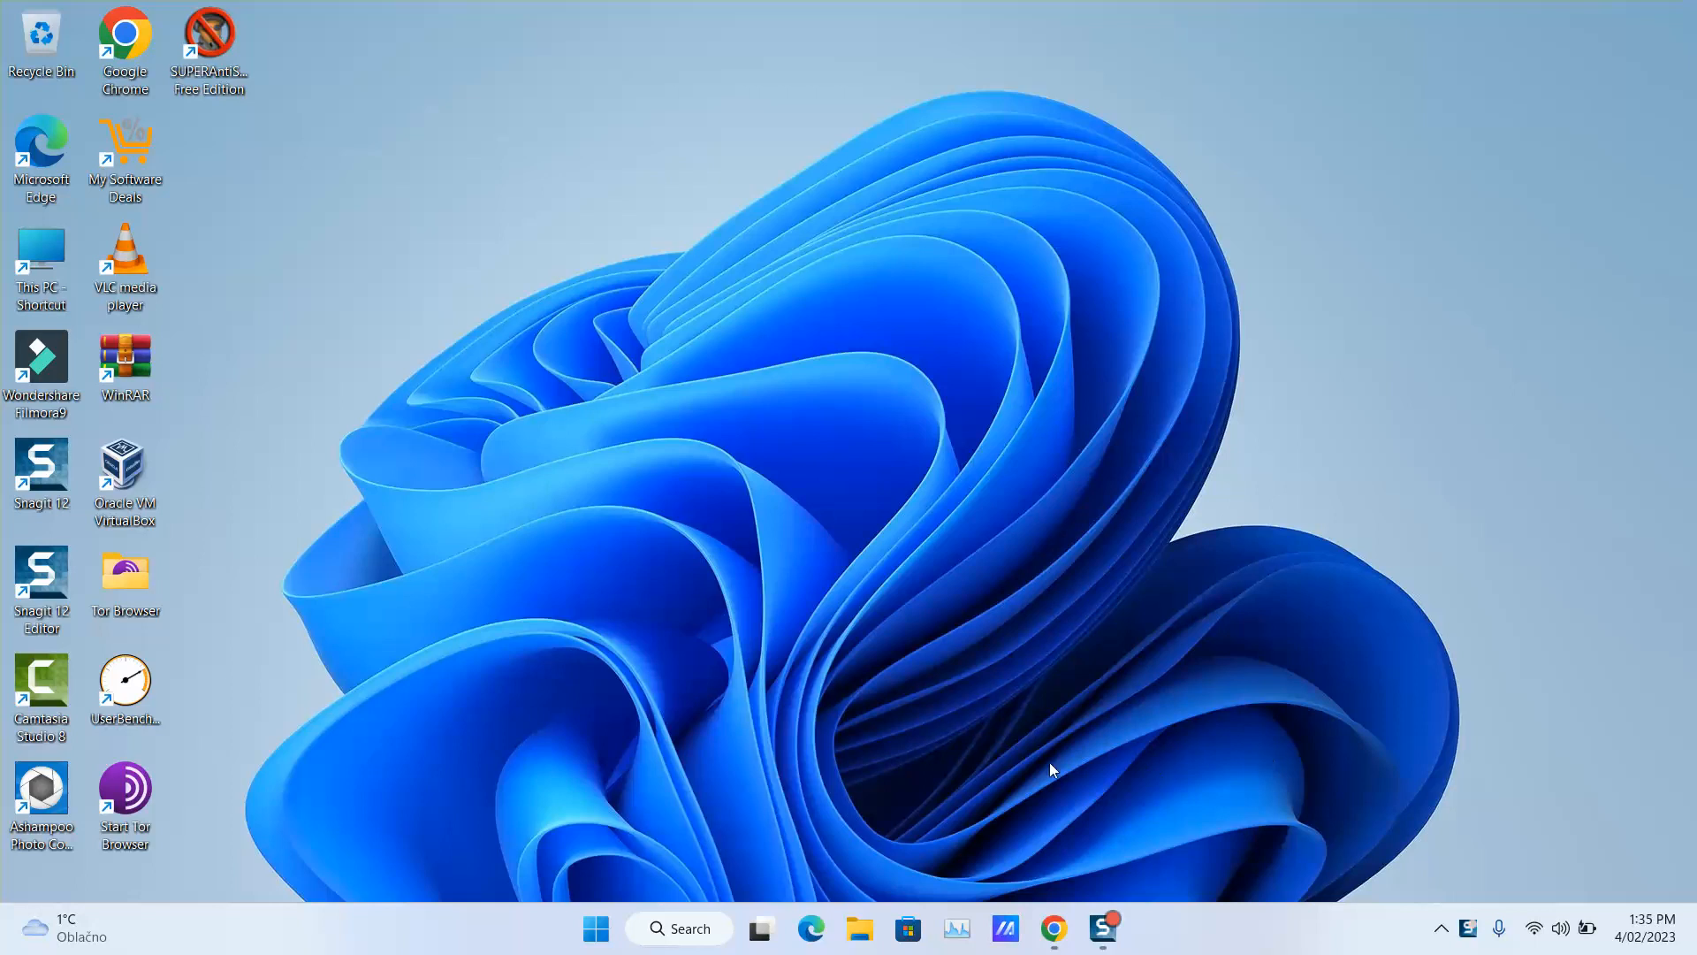
Search Windows for the Microsoft Store app so it shows as best match.
{"action": "left_click", "coordinate": [679, 929]}
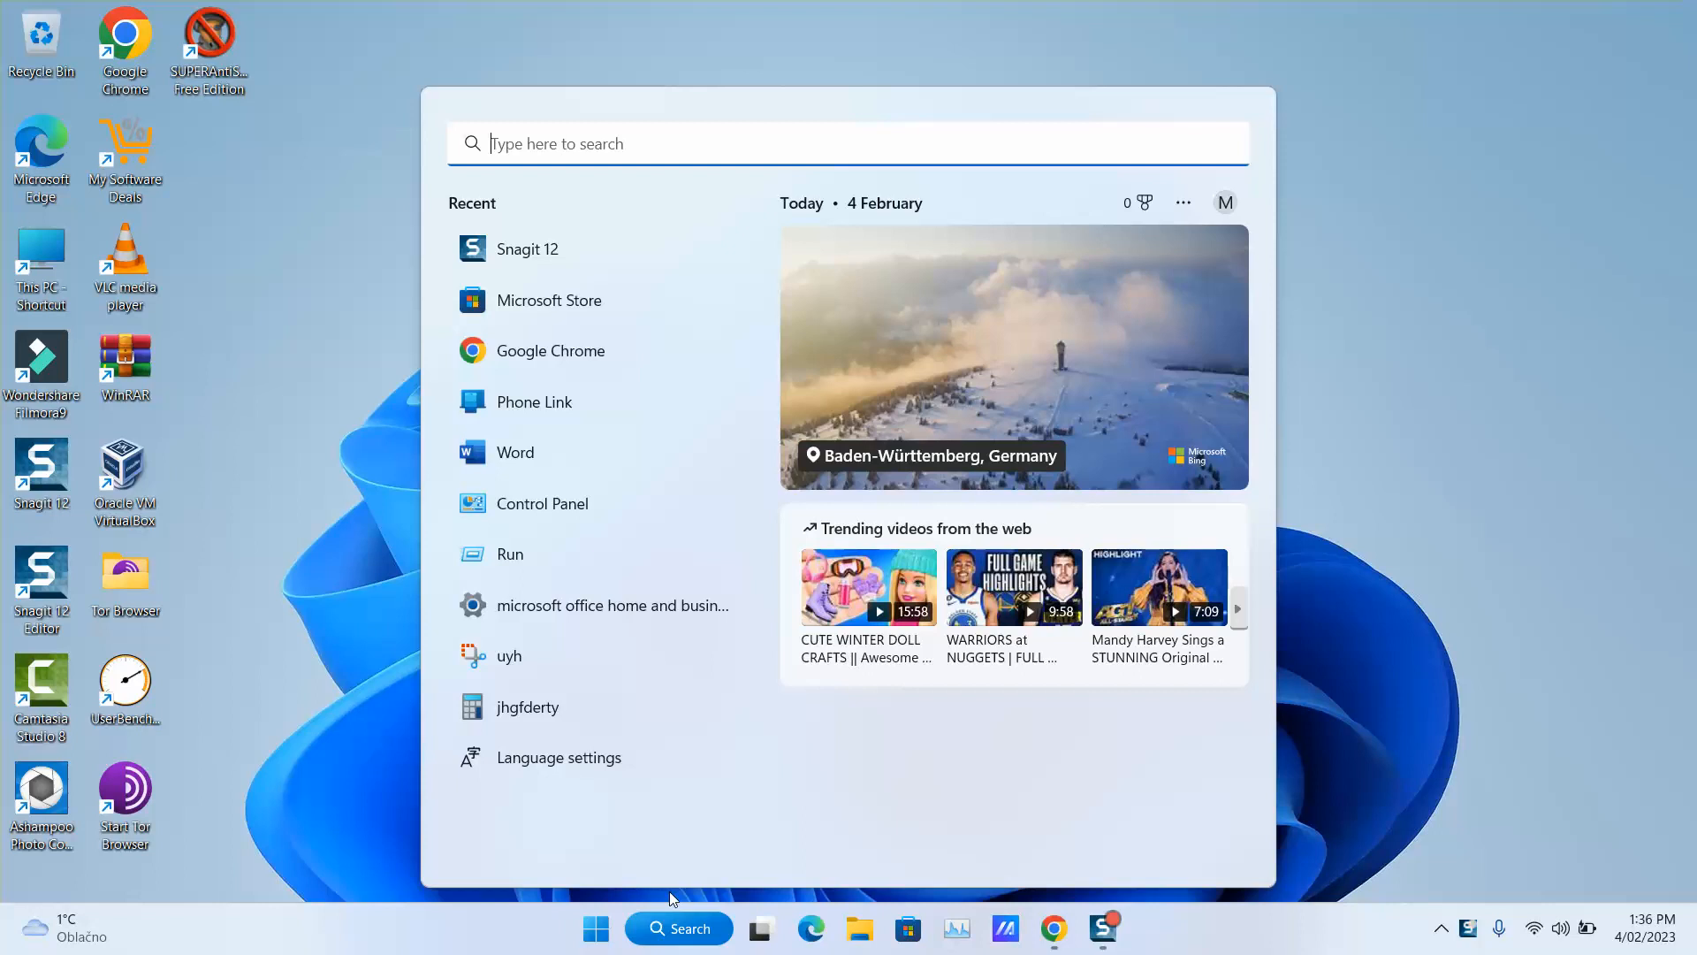
{"action": "type", "text": "micros"}
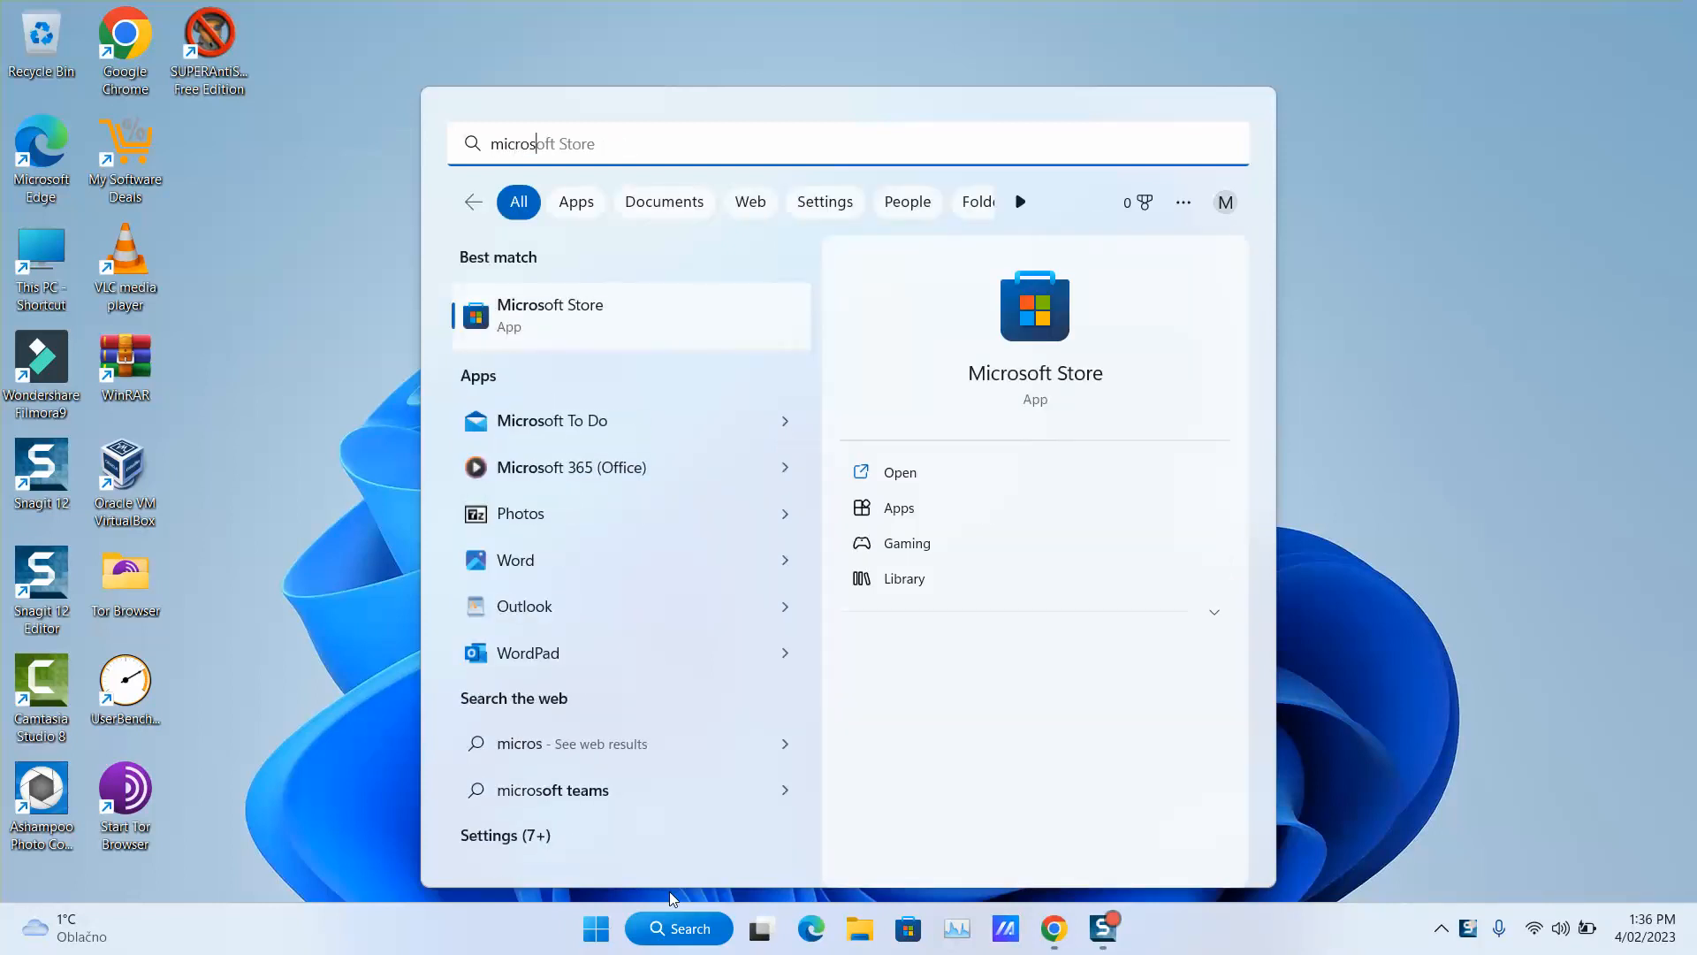
{"action": "mouse_move", "coordinate": [1006, 379]}
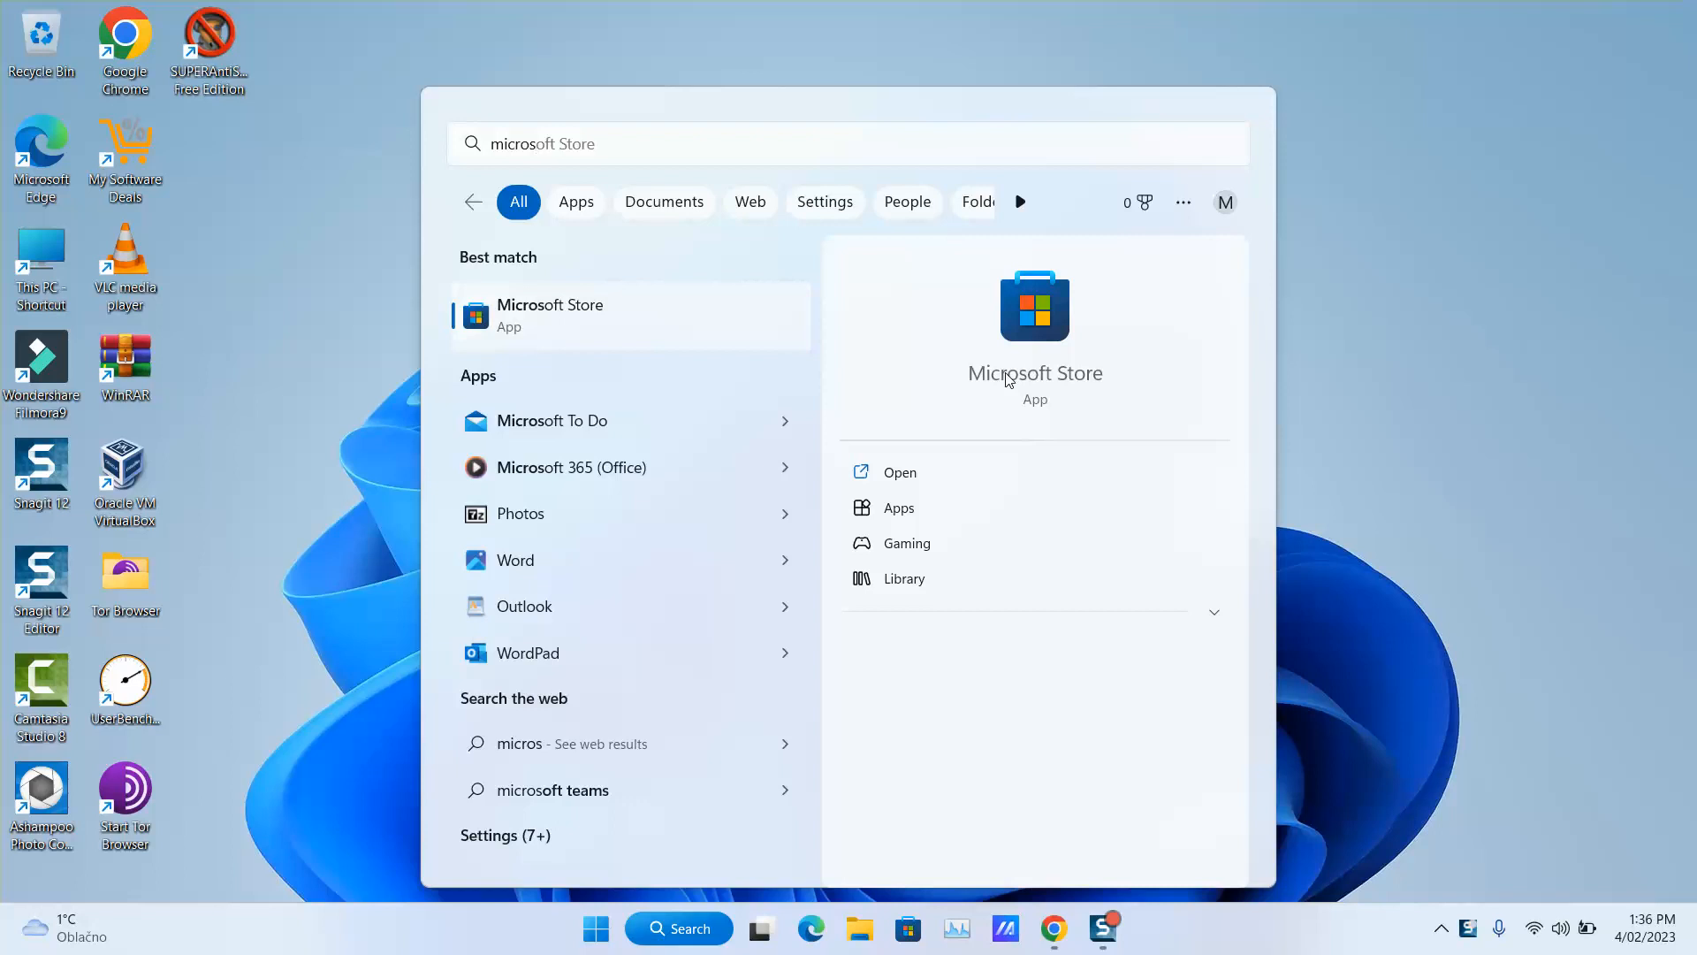
Launch Microsoft Store and search it for 'myasus'.
{"action": "left_click", "coordinate": [898, 472]}
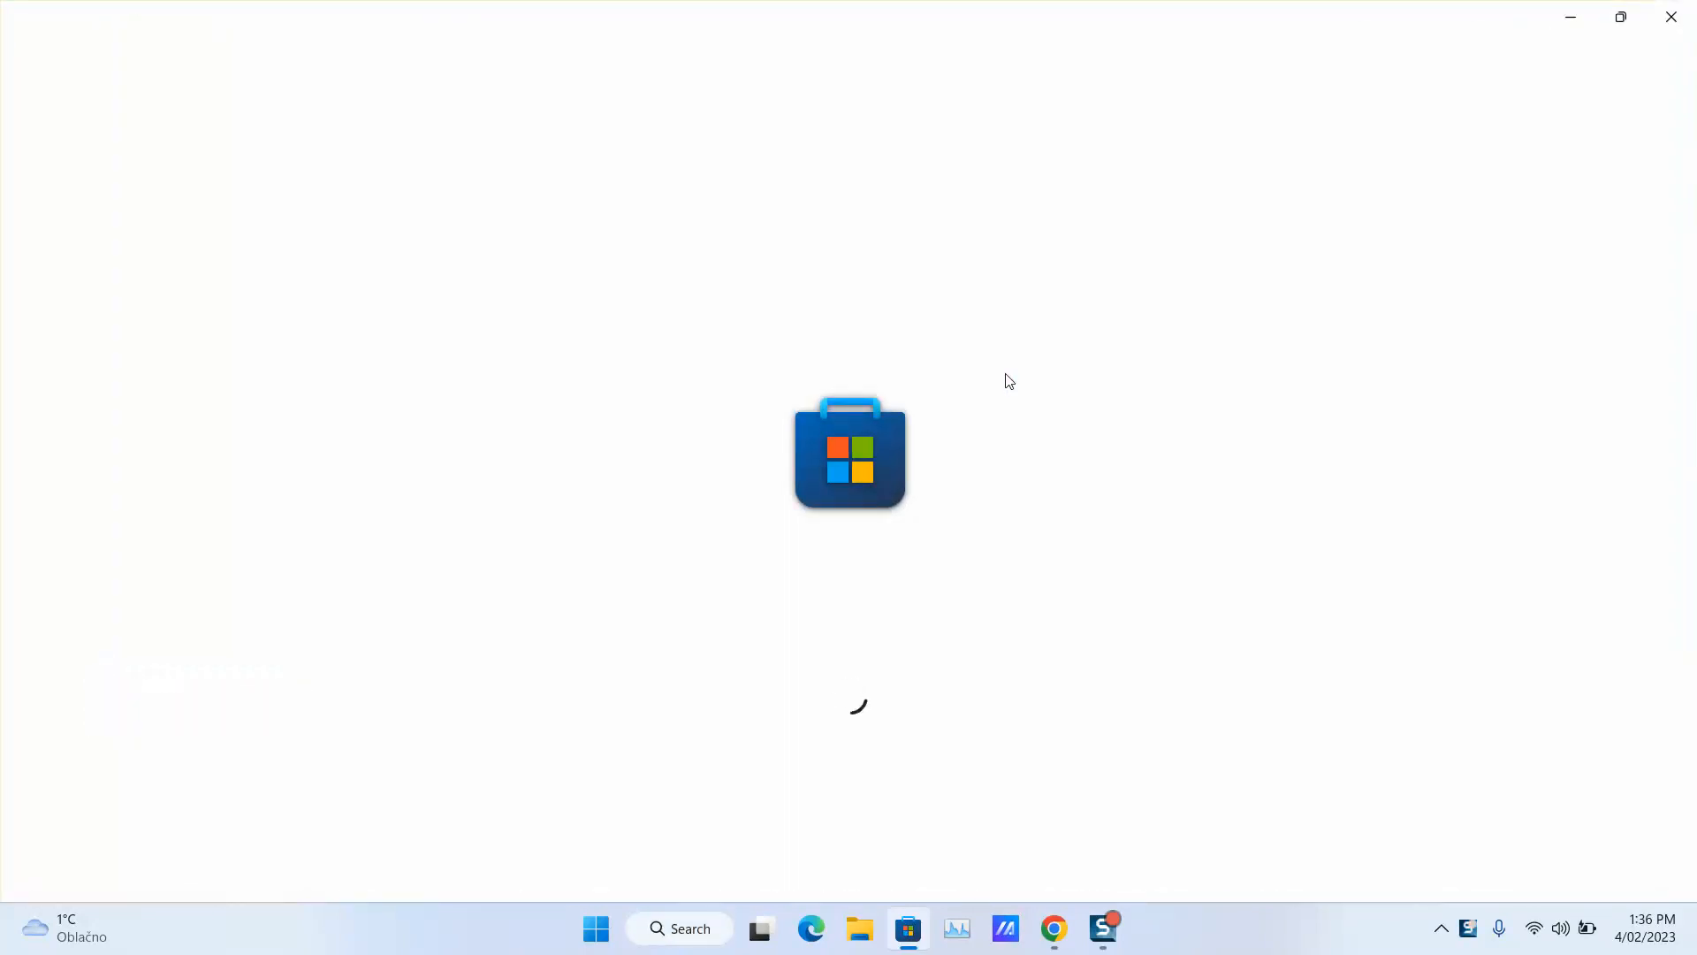
{"action": "mouse_move", "coordinate": [1540, 864]}
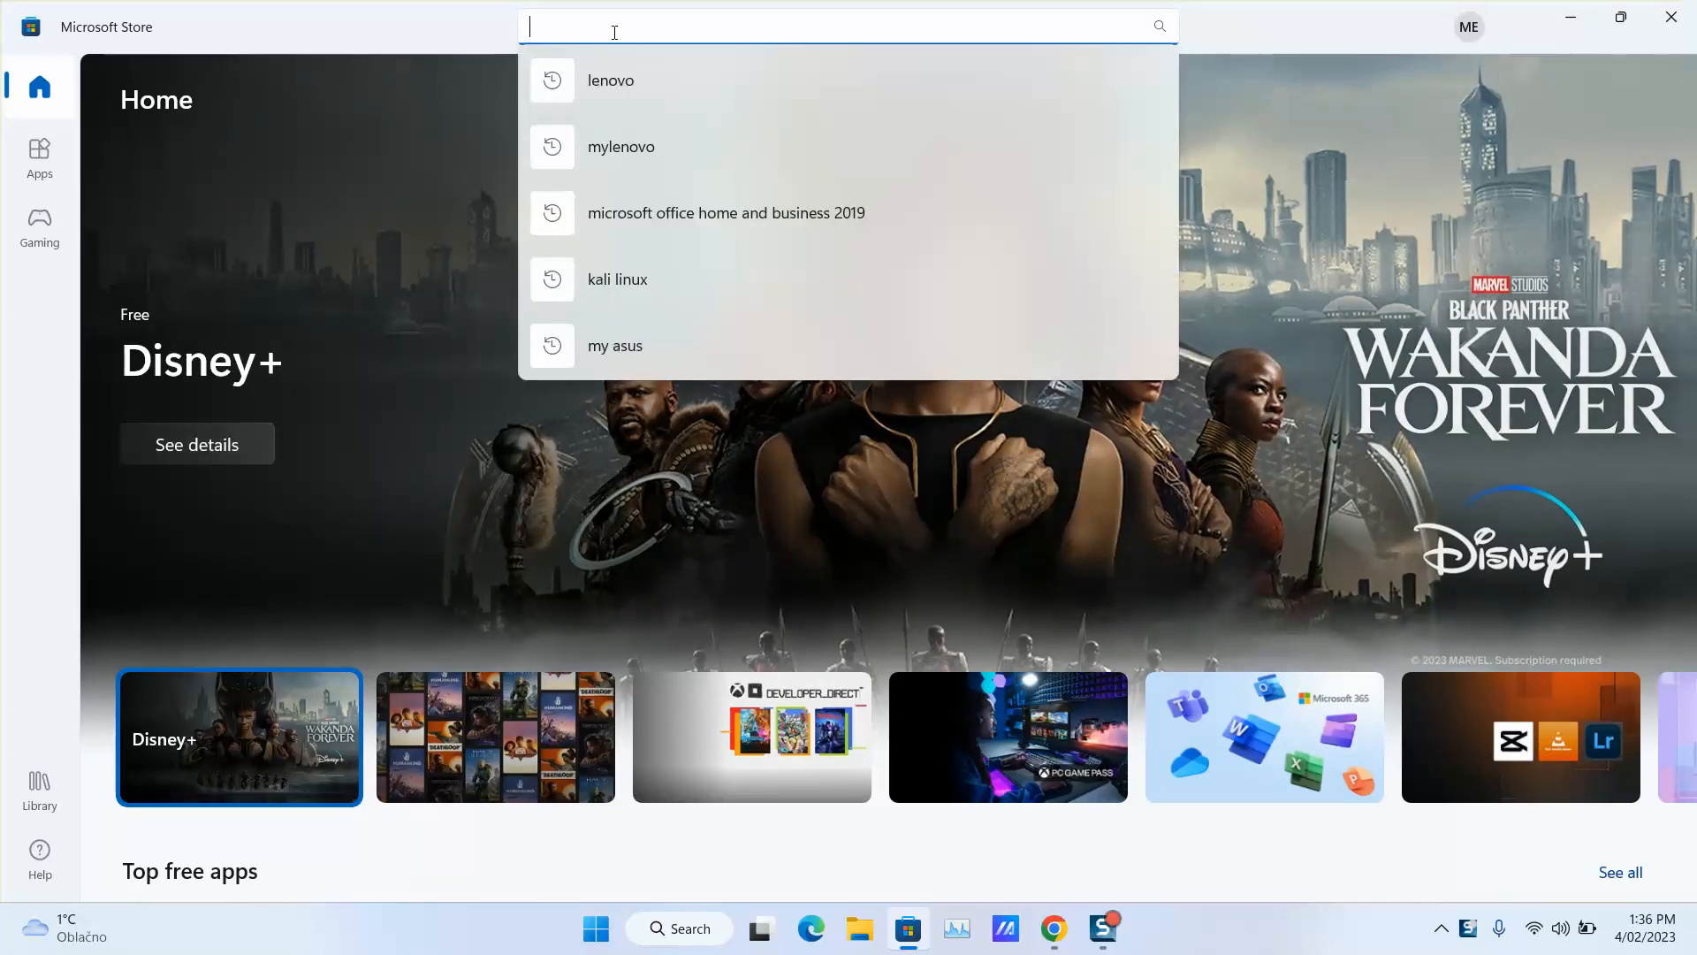
{"action": "type", "text": "myasus"}
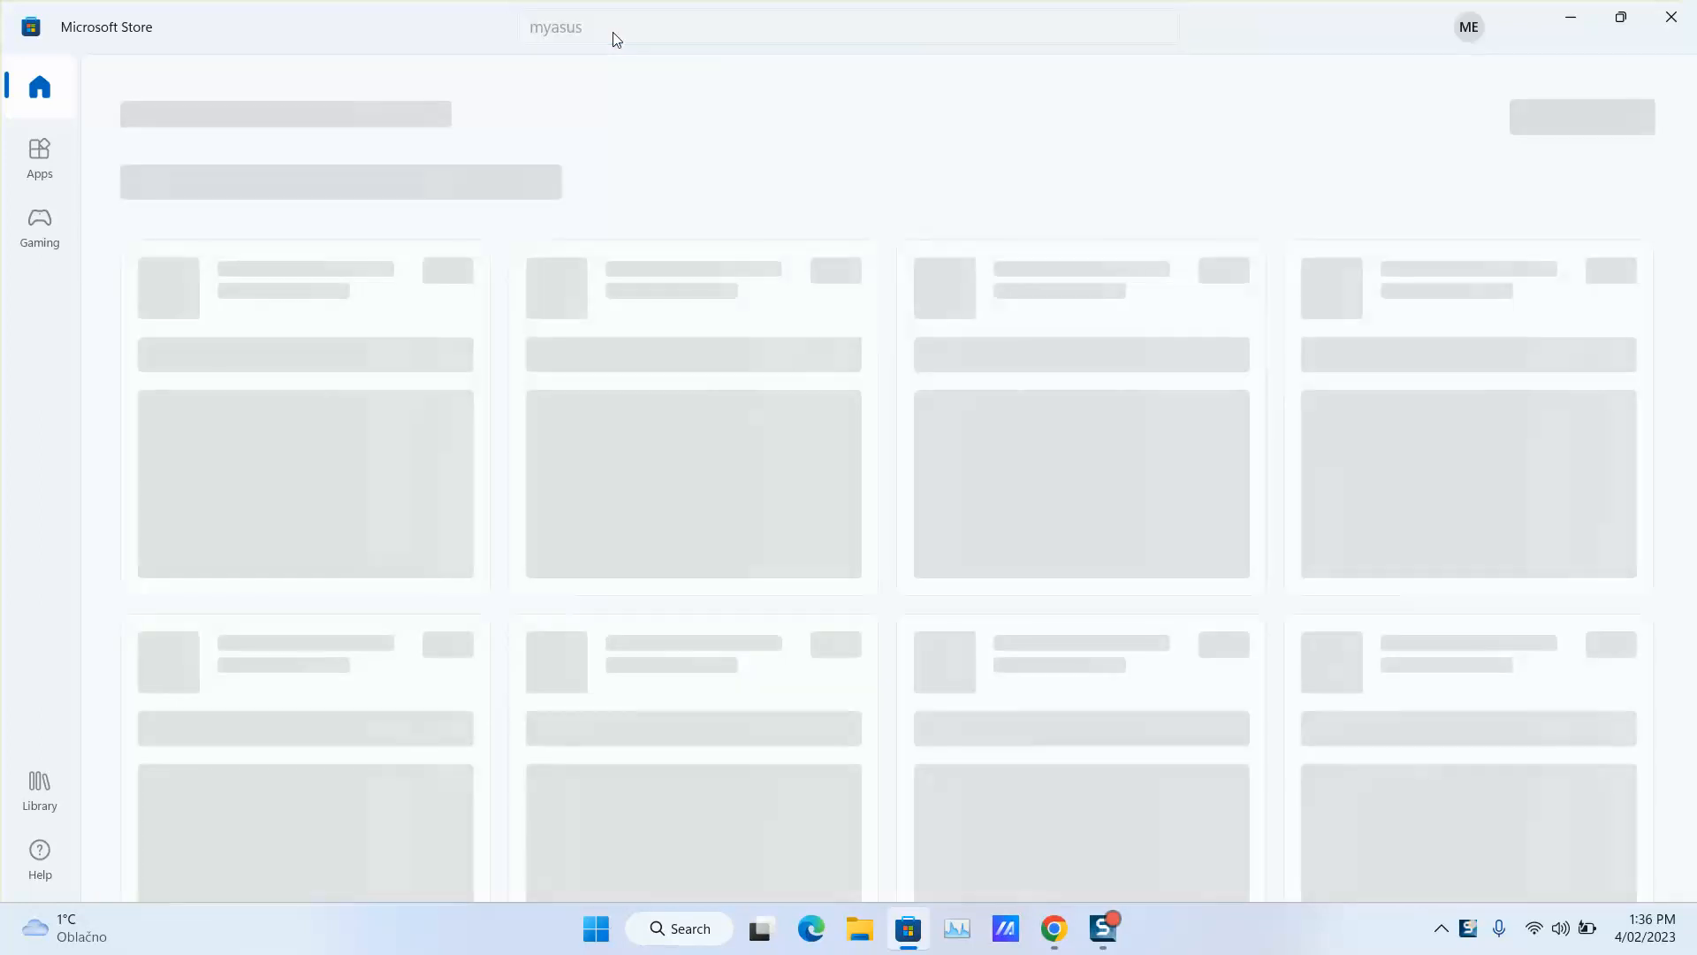
{"action": "key", "text": "Return"}
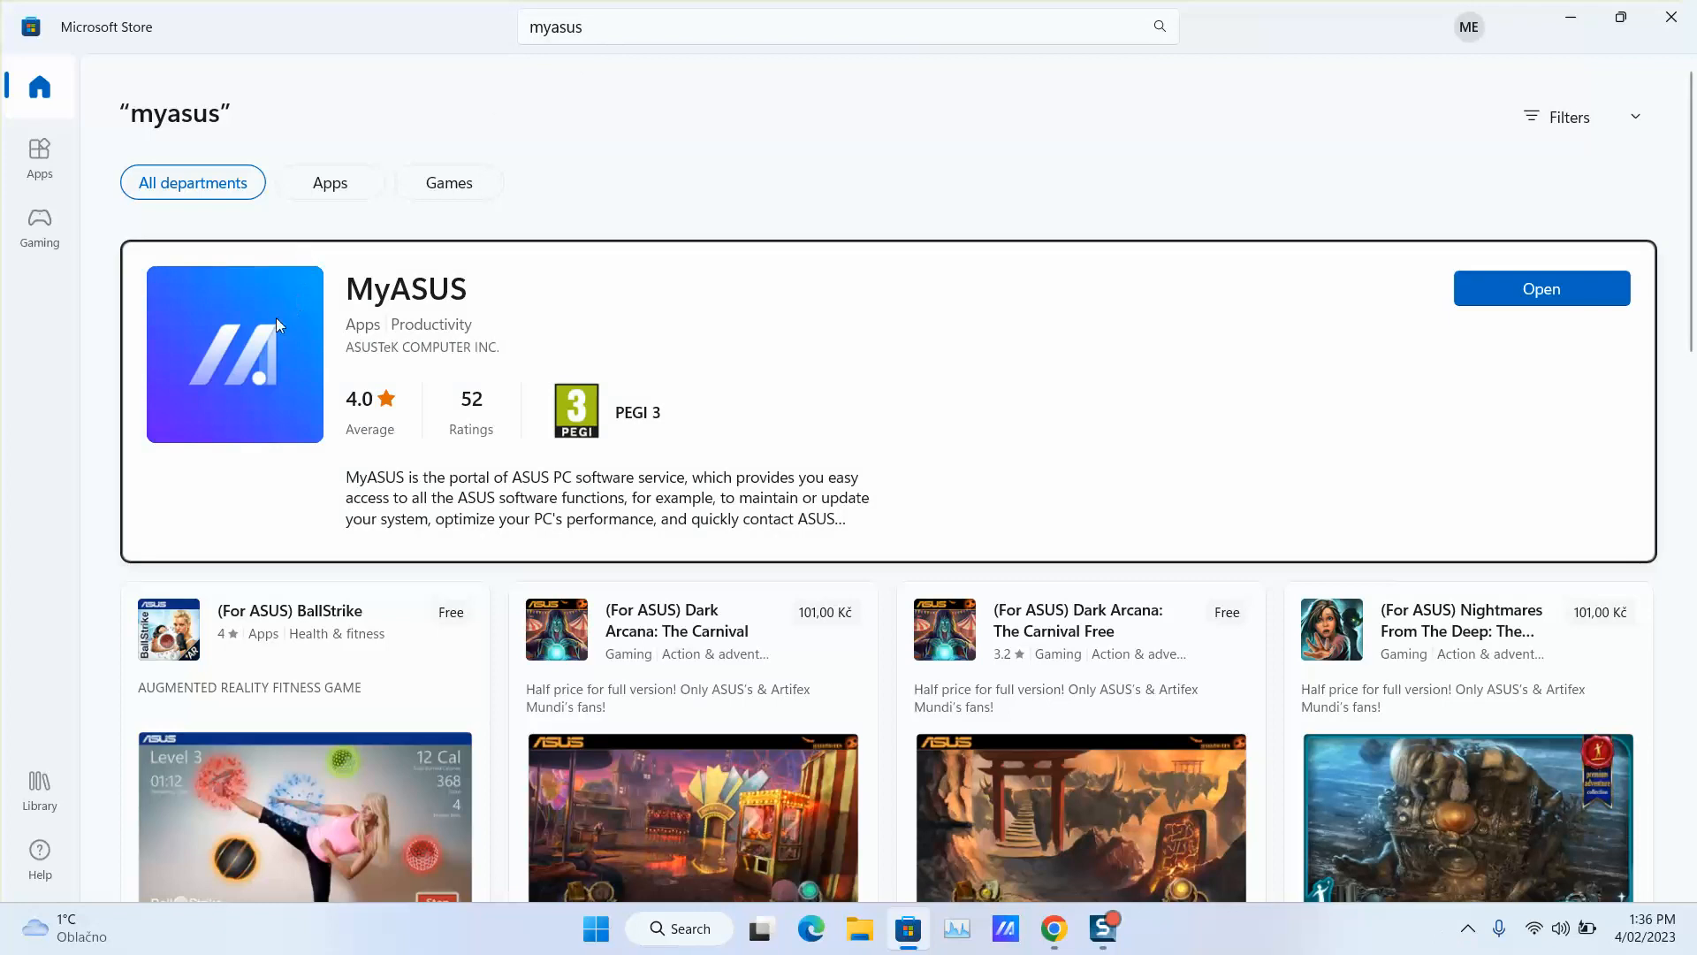
{"action": "mouse_move", "coordinate": [461, 340]}
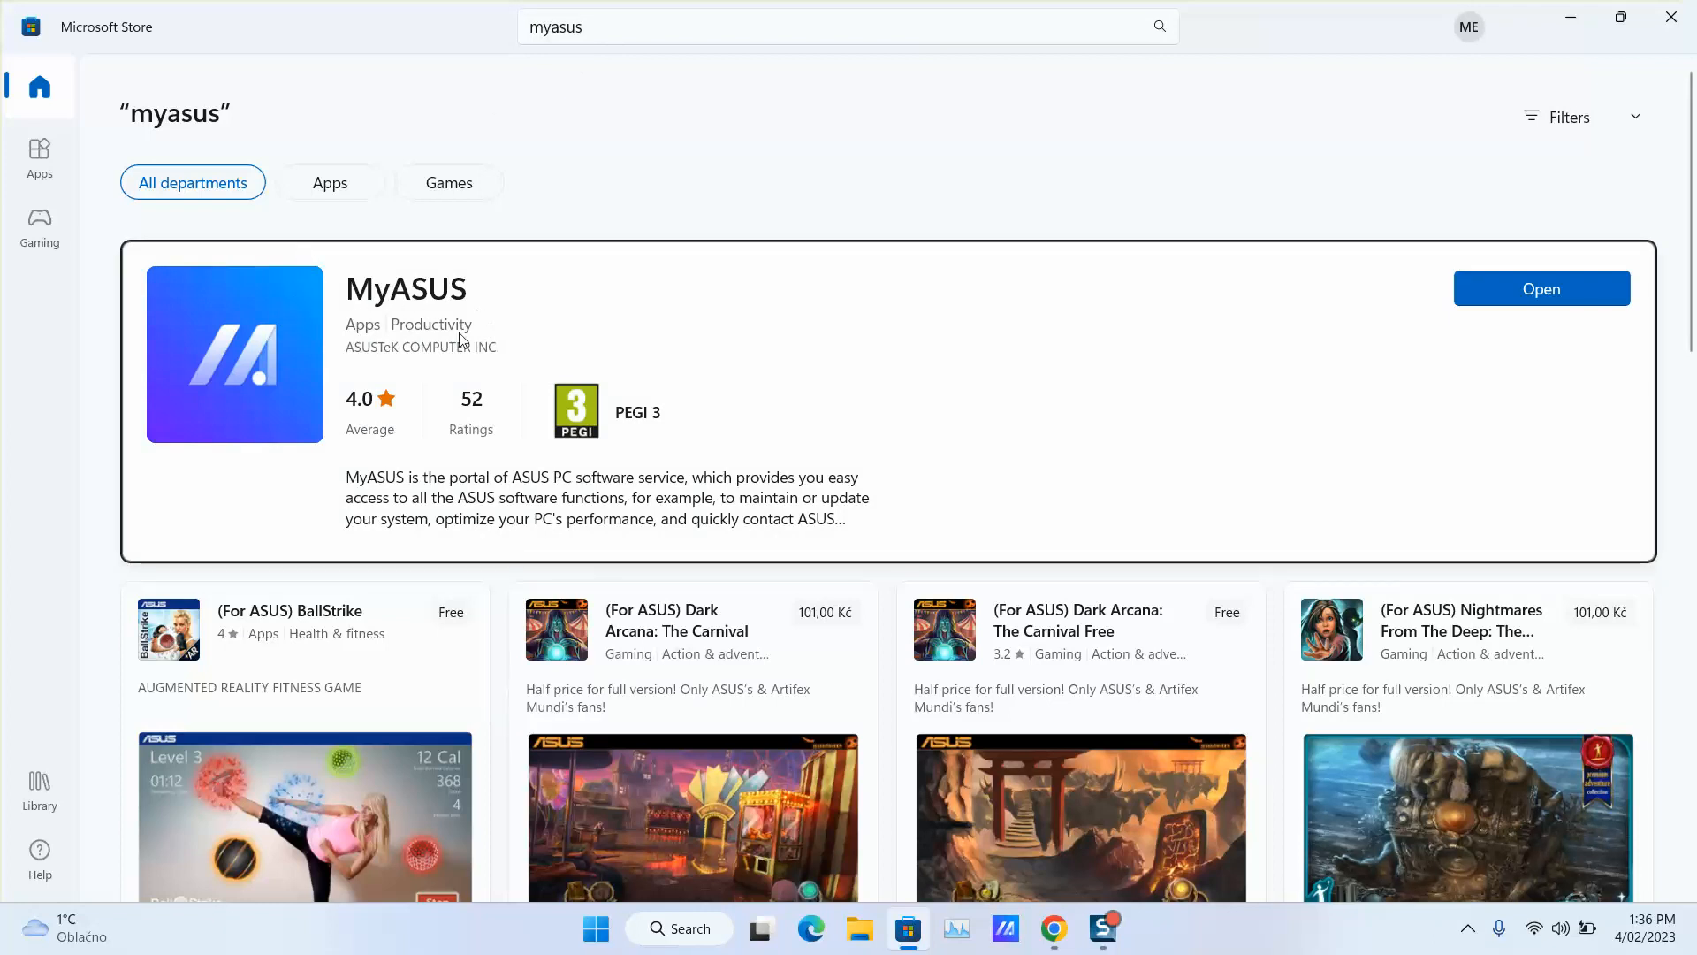
{"action": "mouse_move", "coordinate": [382, 373]}
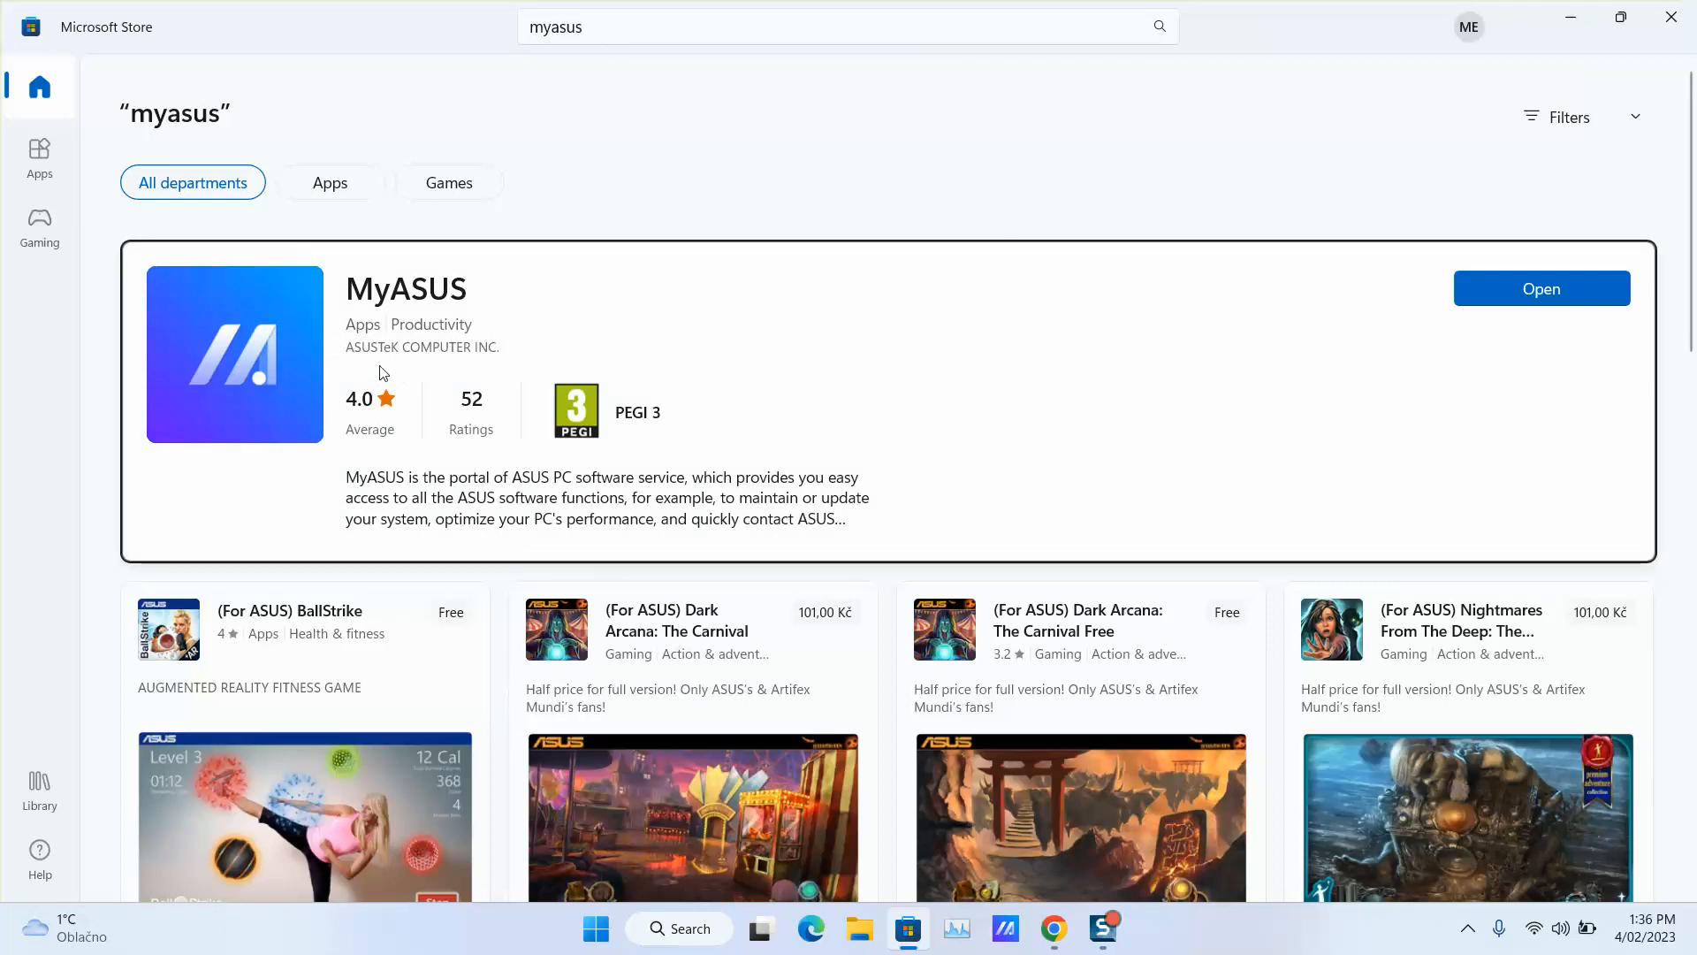
{"action": "mouse_move", "coordinate": [492, 367]}
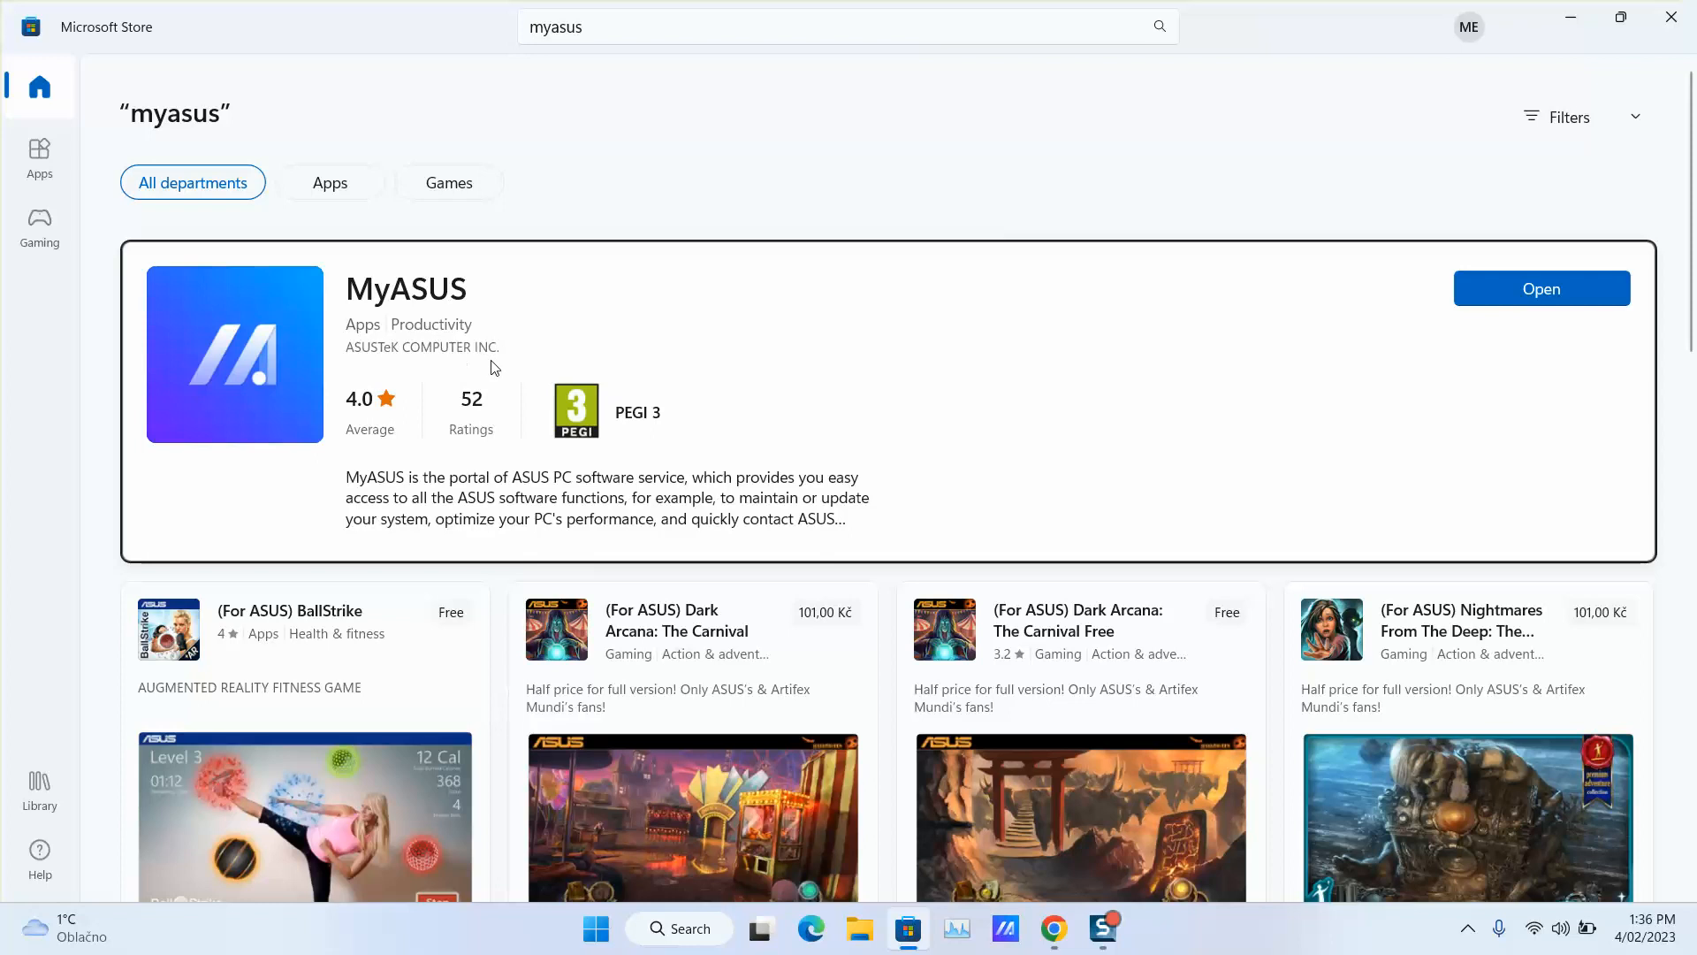
{"action": "mouse_move", "coordinate": [460, 315]}
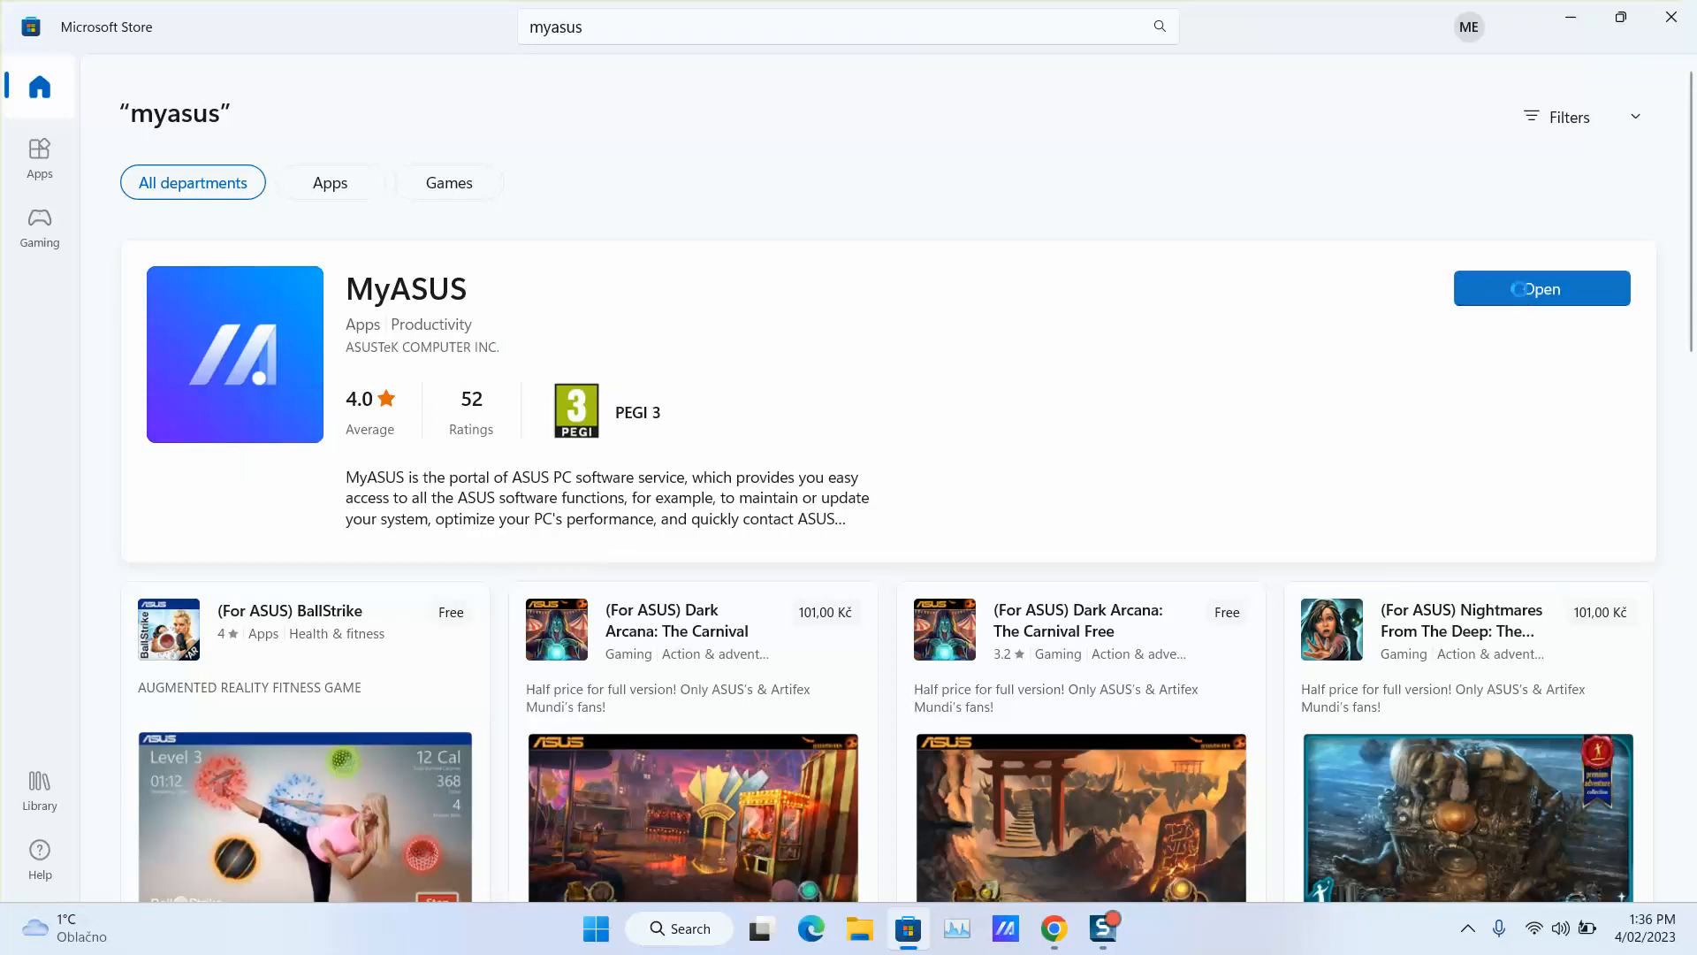
Launch MyASUS from the results and view its product page.
{"action": "left_click", "coordinate": [1540, 288]}
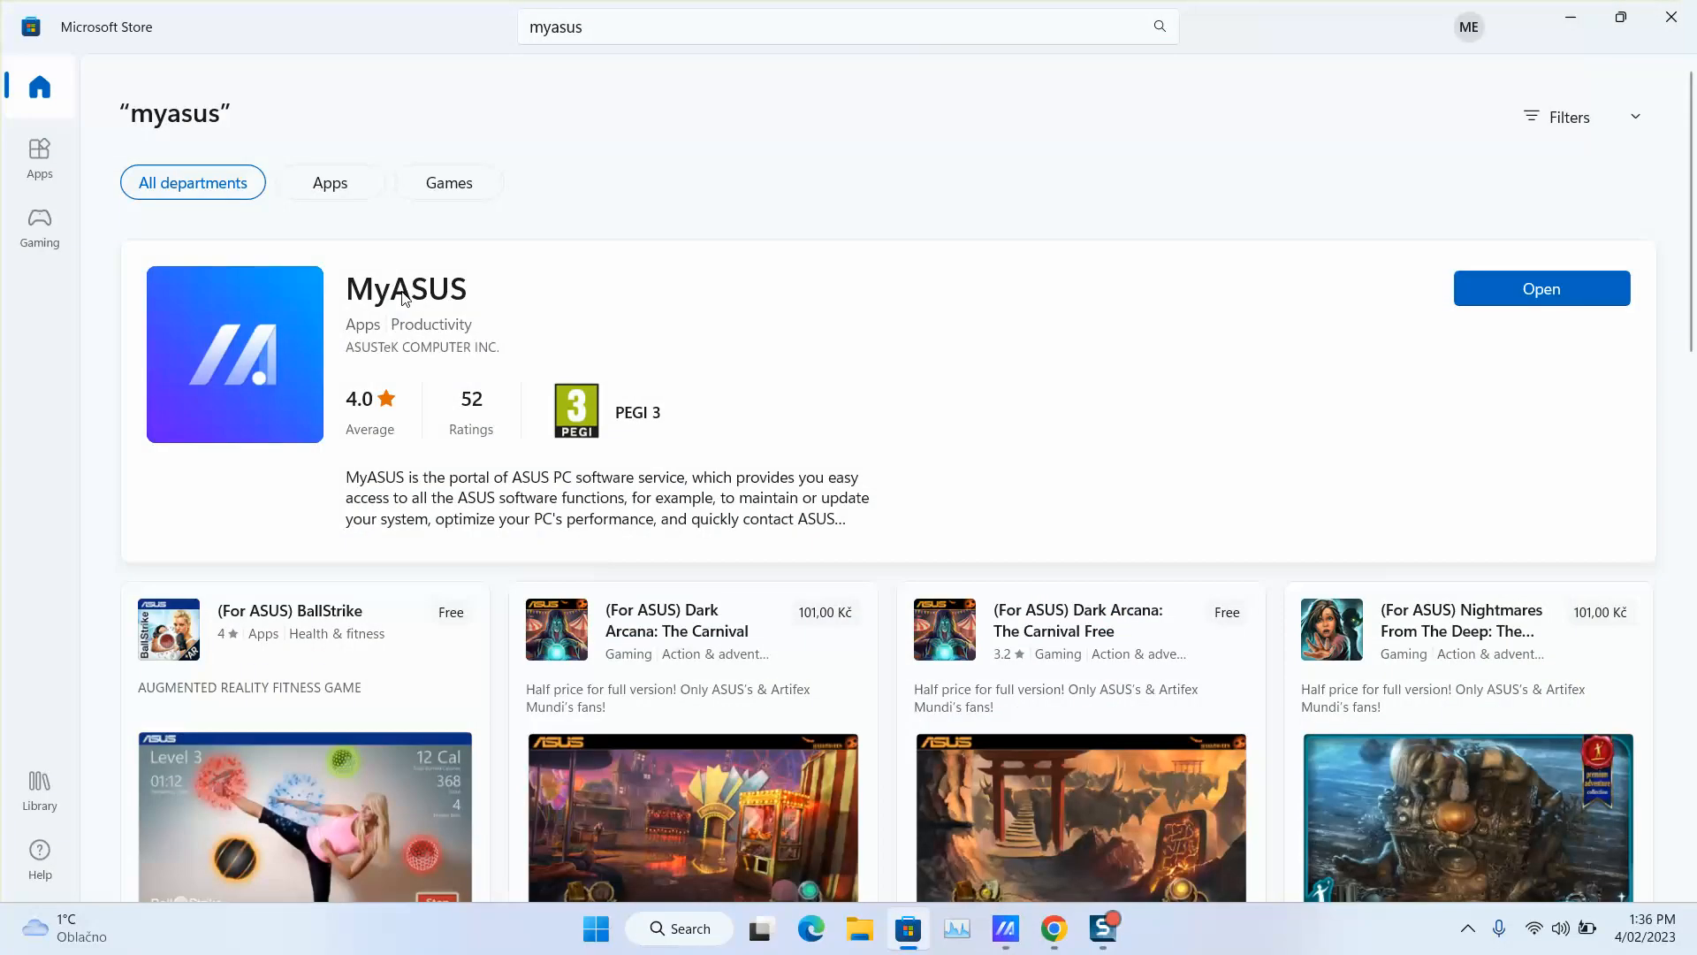
{"action": "left_click", "coordinate": [407, 289]}
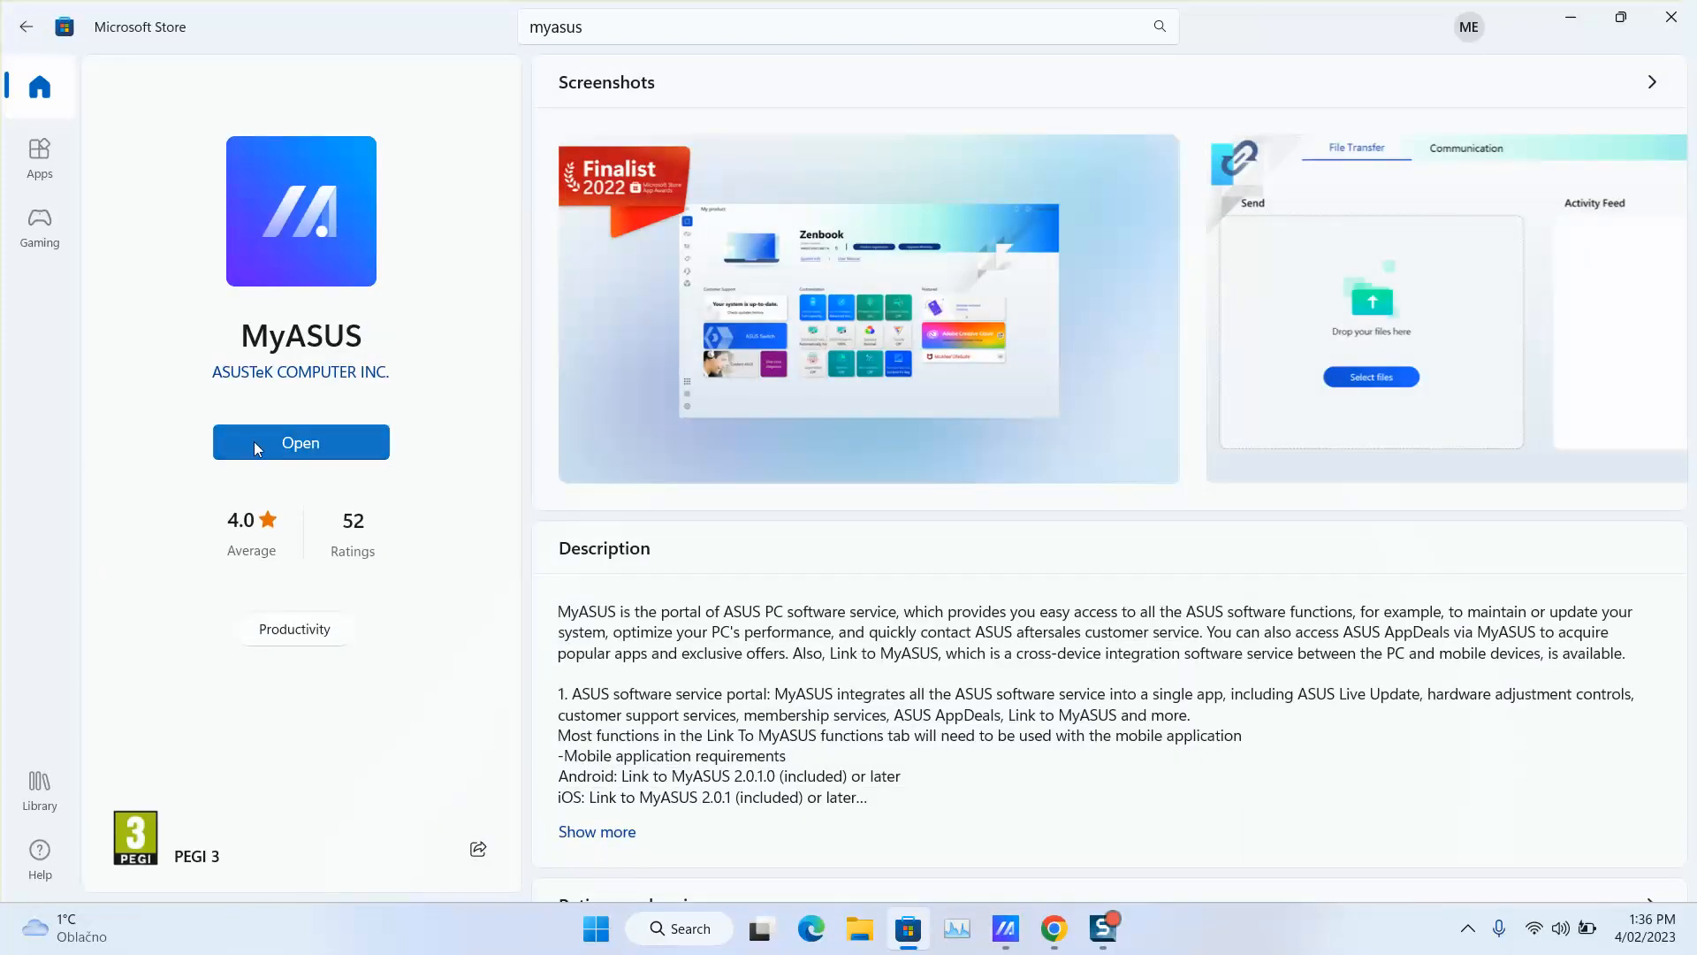
{"action": "mouse_move", "coordinate": [311, 418]}
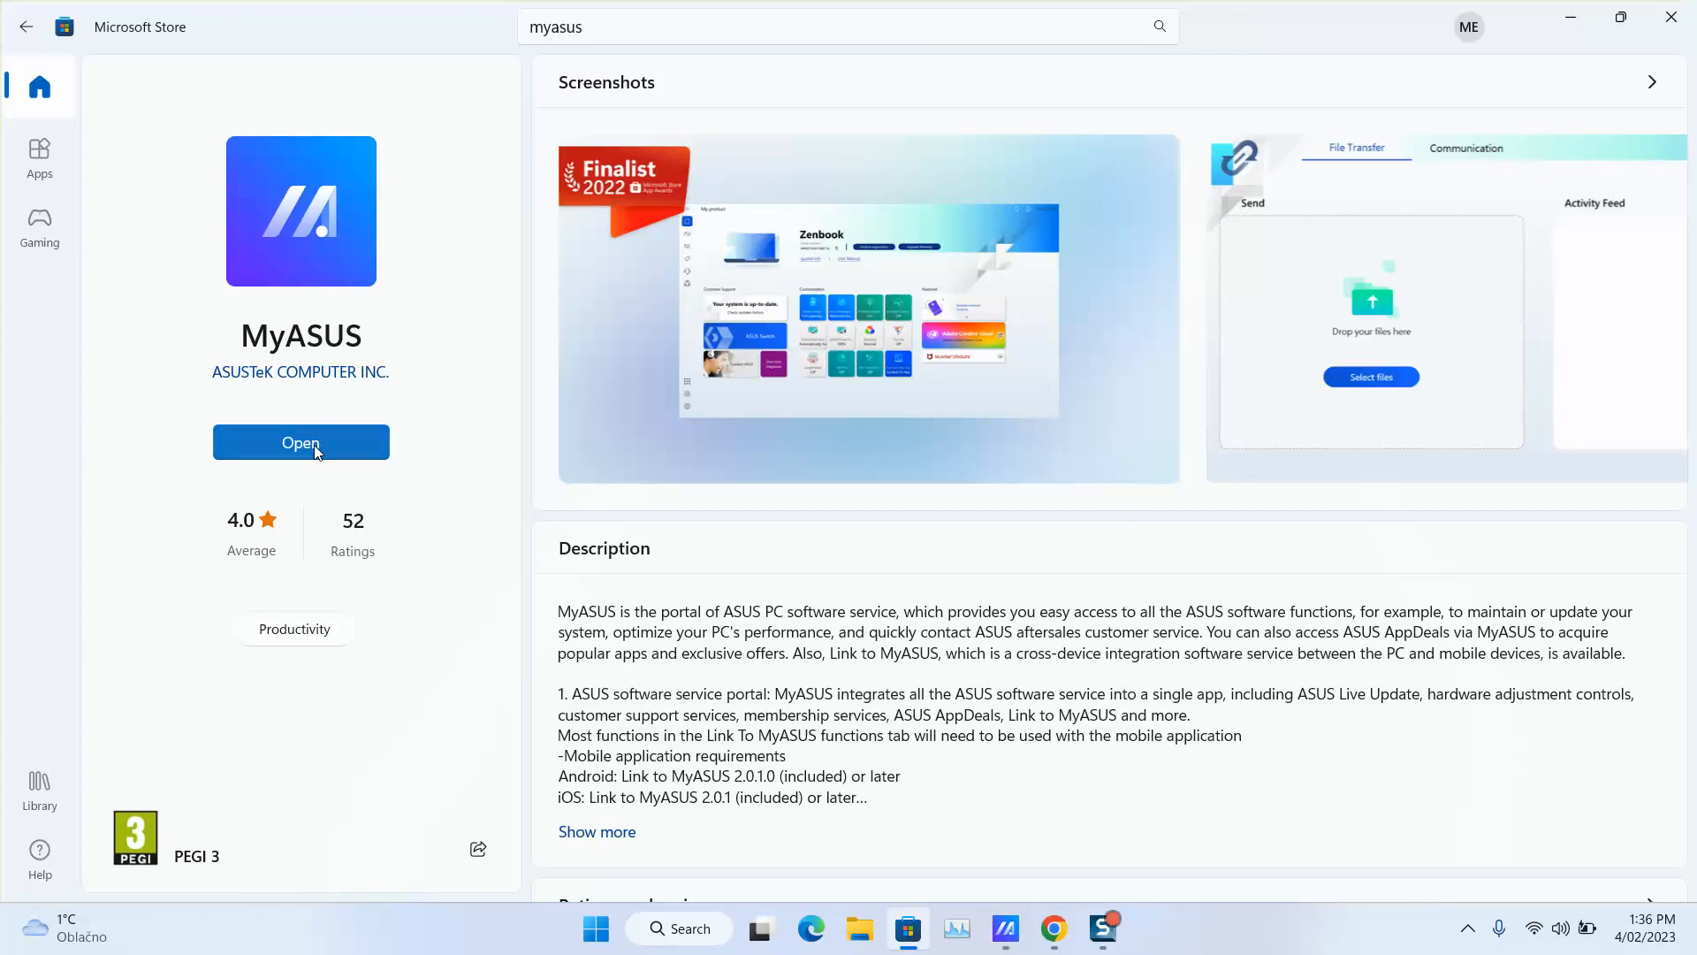
{"action": "mouse_move", "coordinate": [455, 612]}
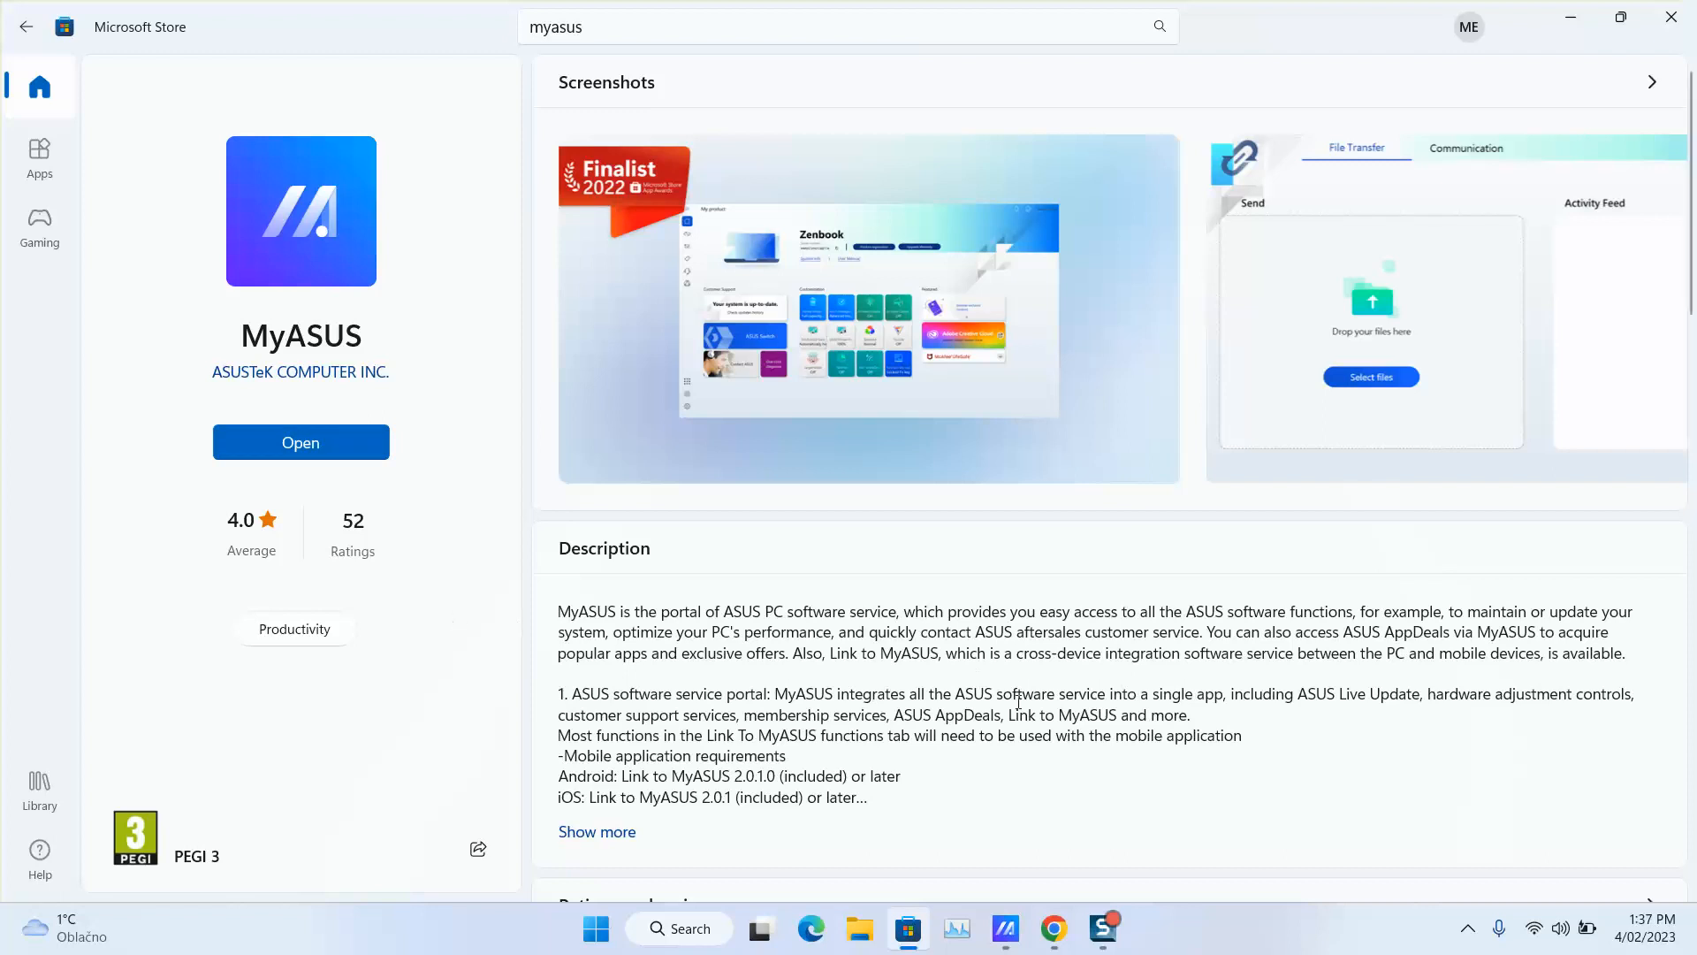
{"action": "mouse_move", "coordinate": [1676, 18]}
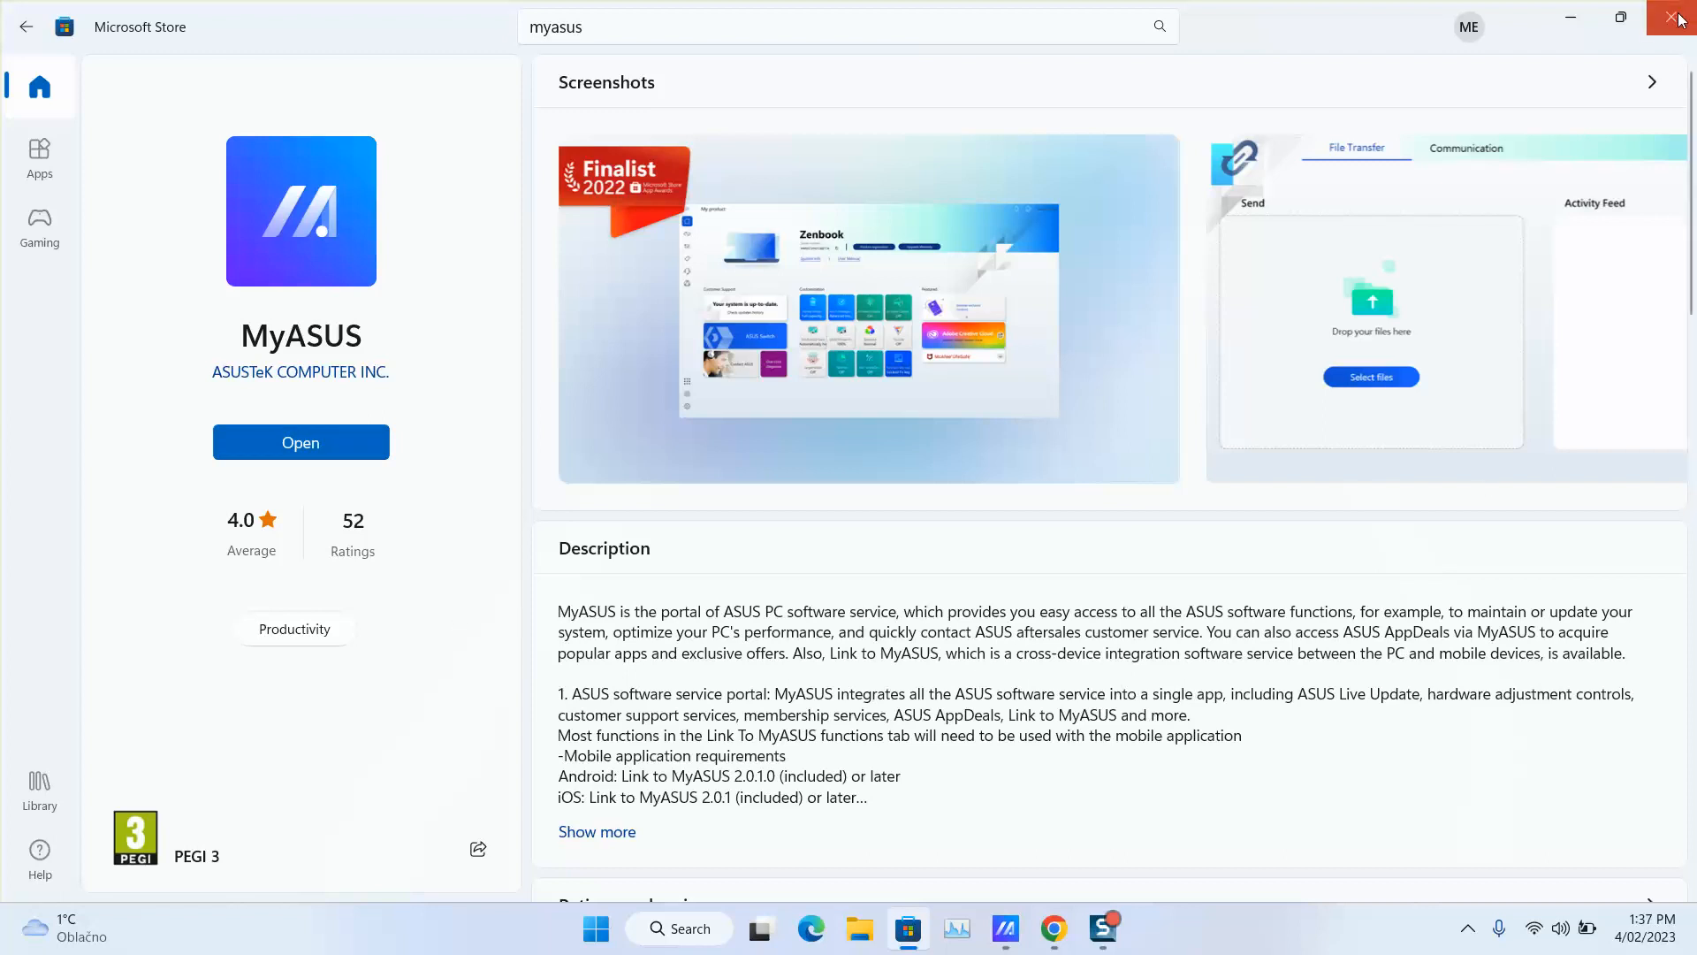
Close Microsoft Store and search Windows for 'myasus'.
{"action": "left_click", "coordinate": [1680, 20]}
{"action": "type", "text": "m"}
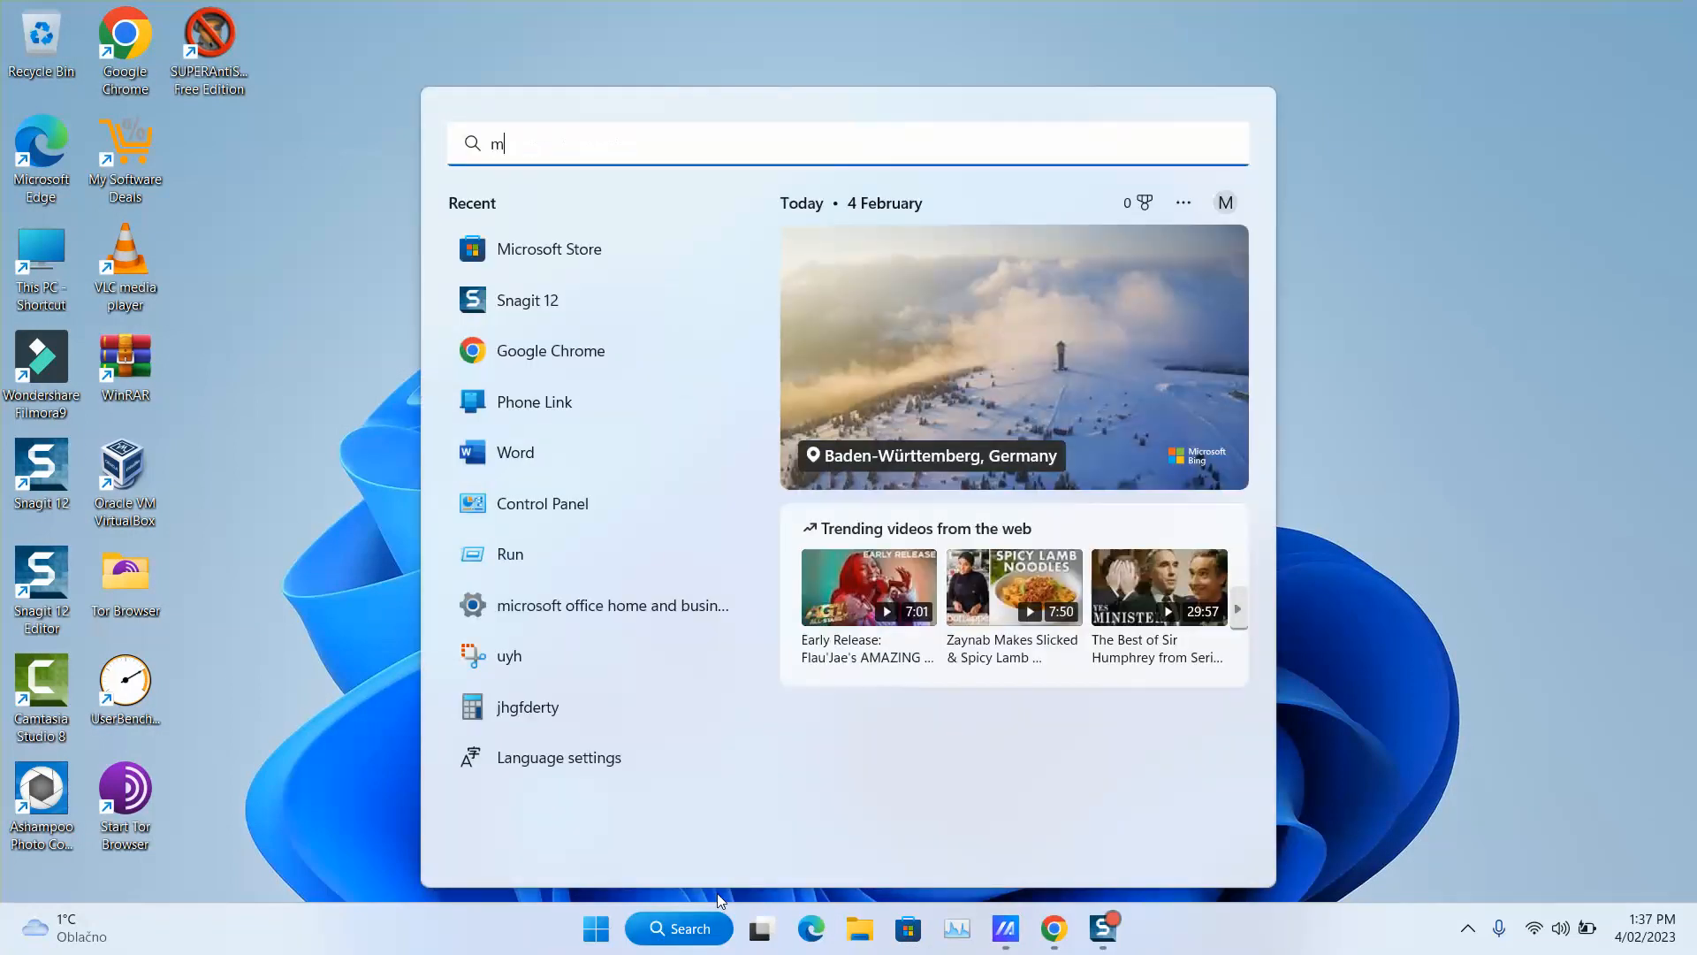
{"action": "type", "text": "yasus"}
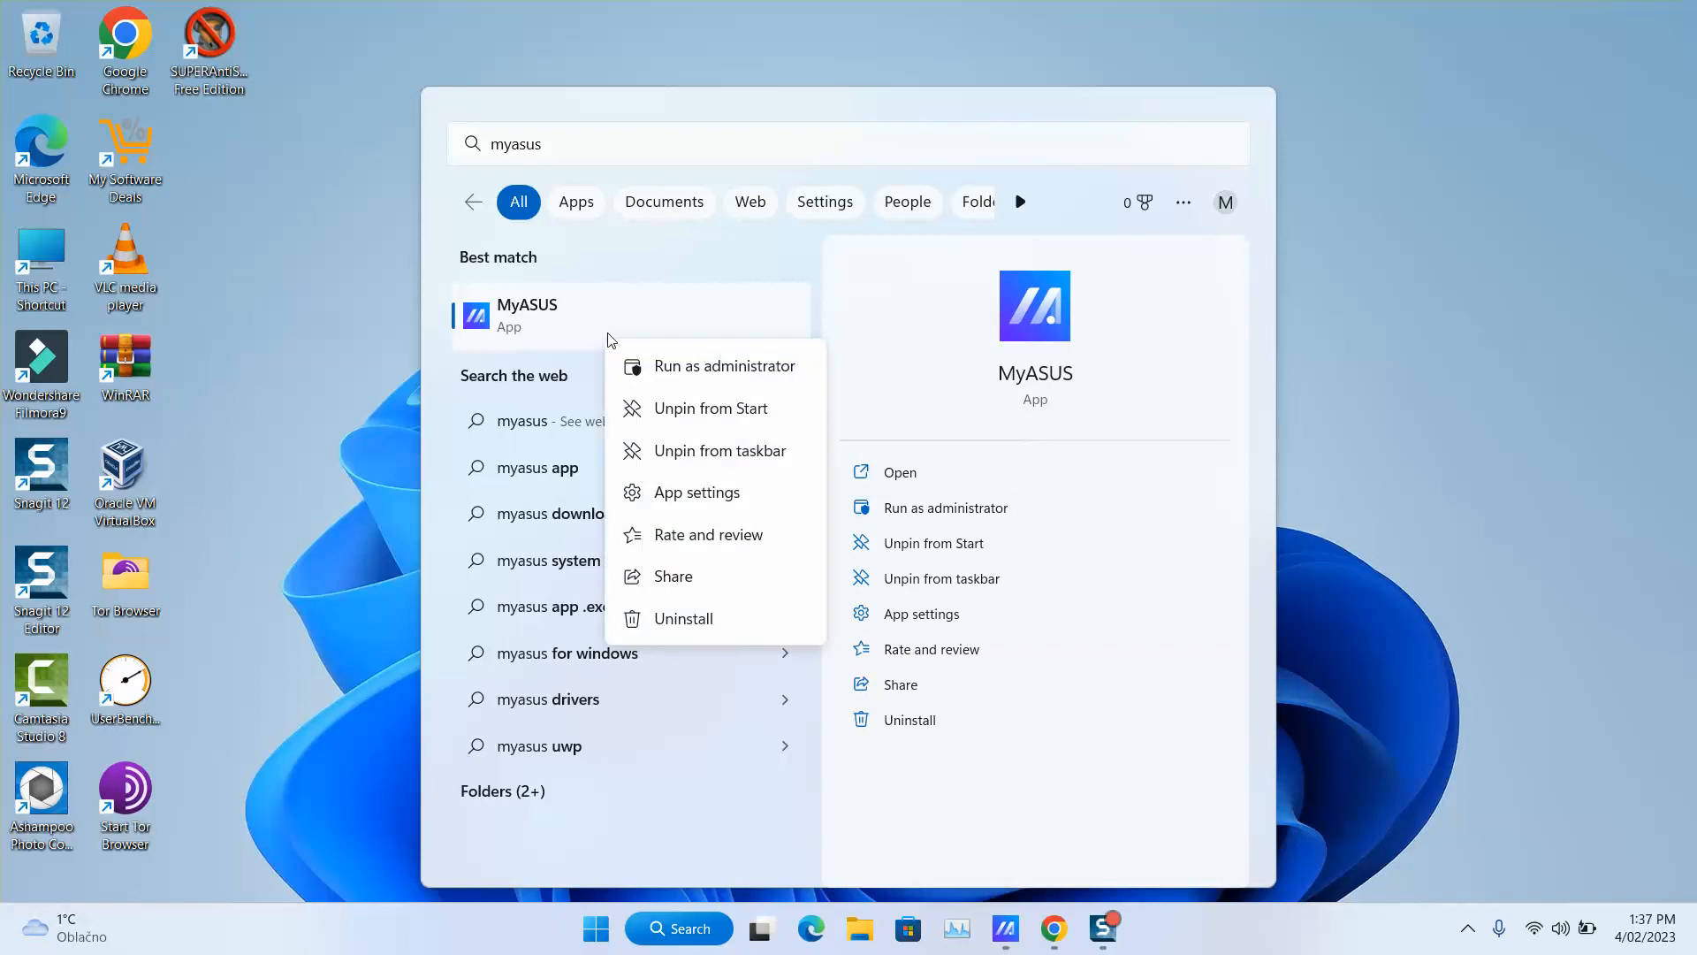
{"action": "mouse_move", "coordinate": [694, 460]}
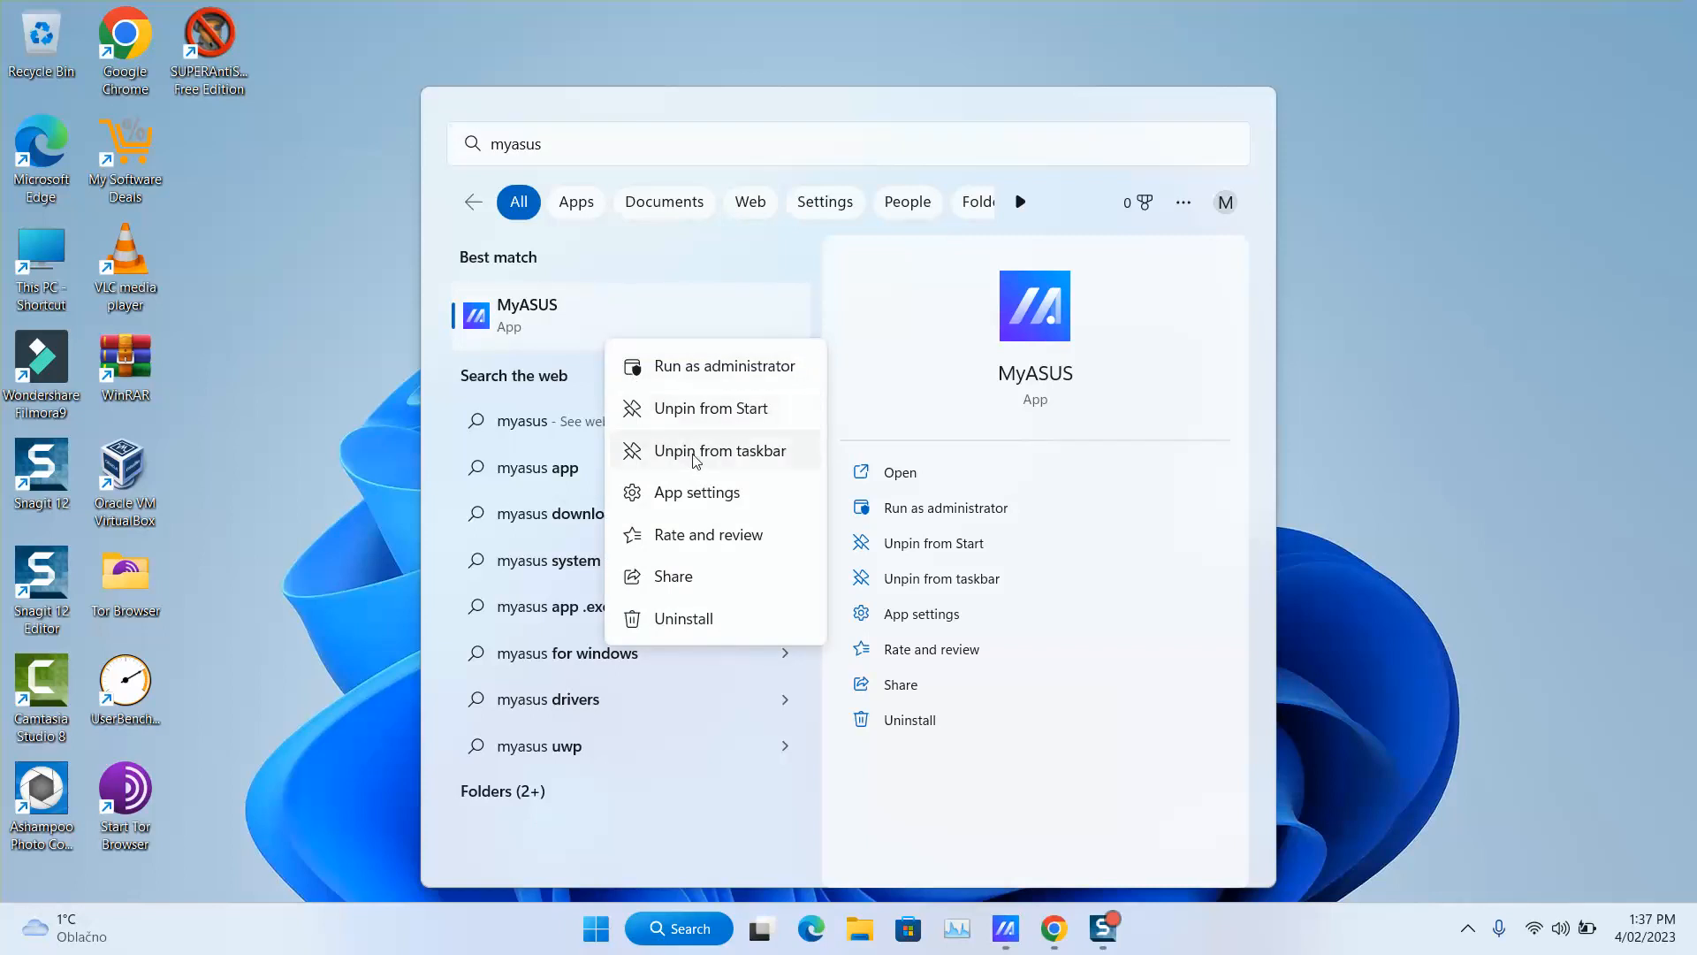
{"action": "mouse_move", "coordinate": [761, 465]}
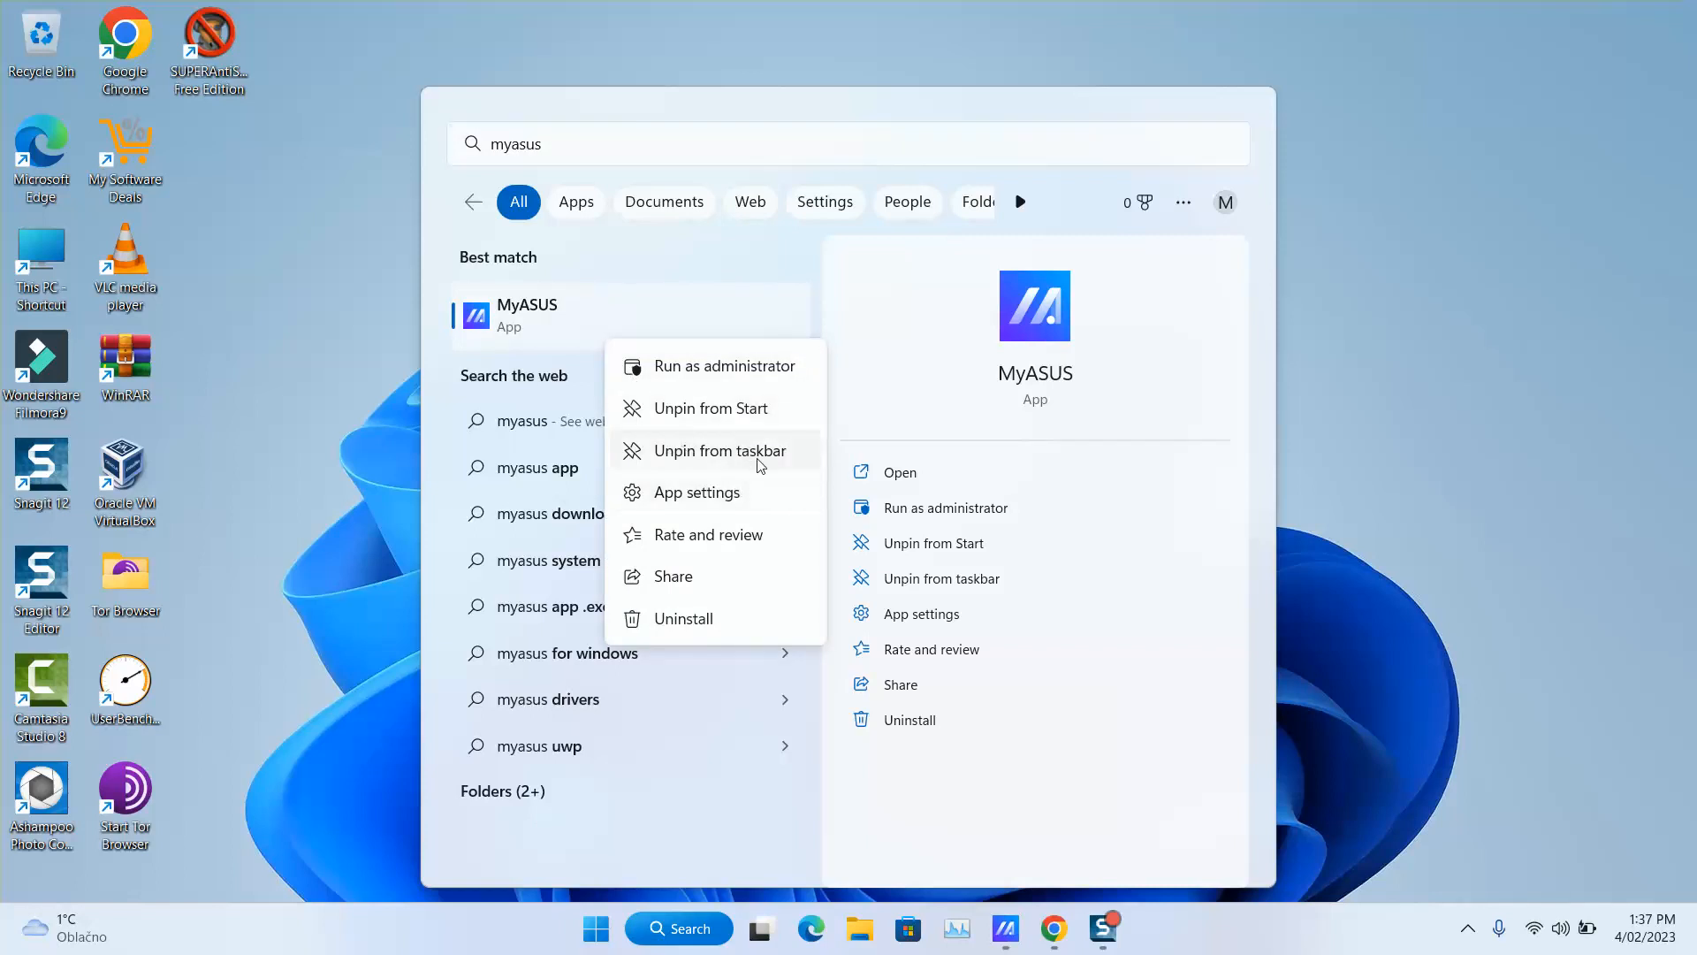
{"action": "mouse_move", "coordinate": [971, 880]}
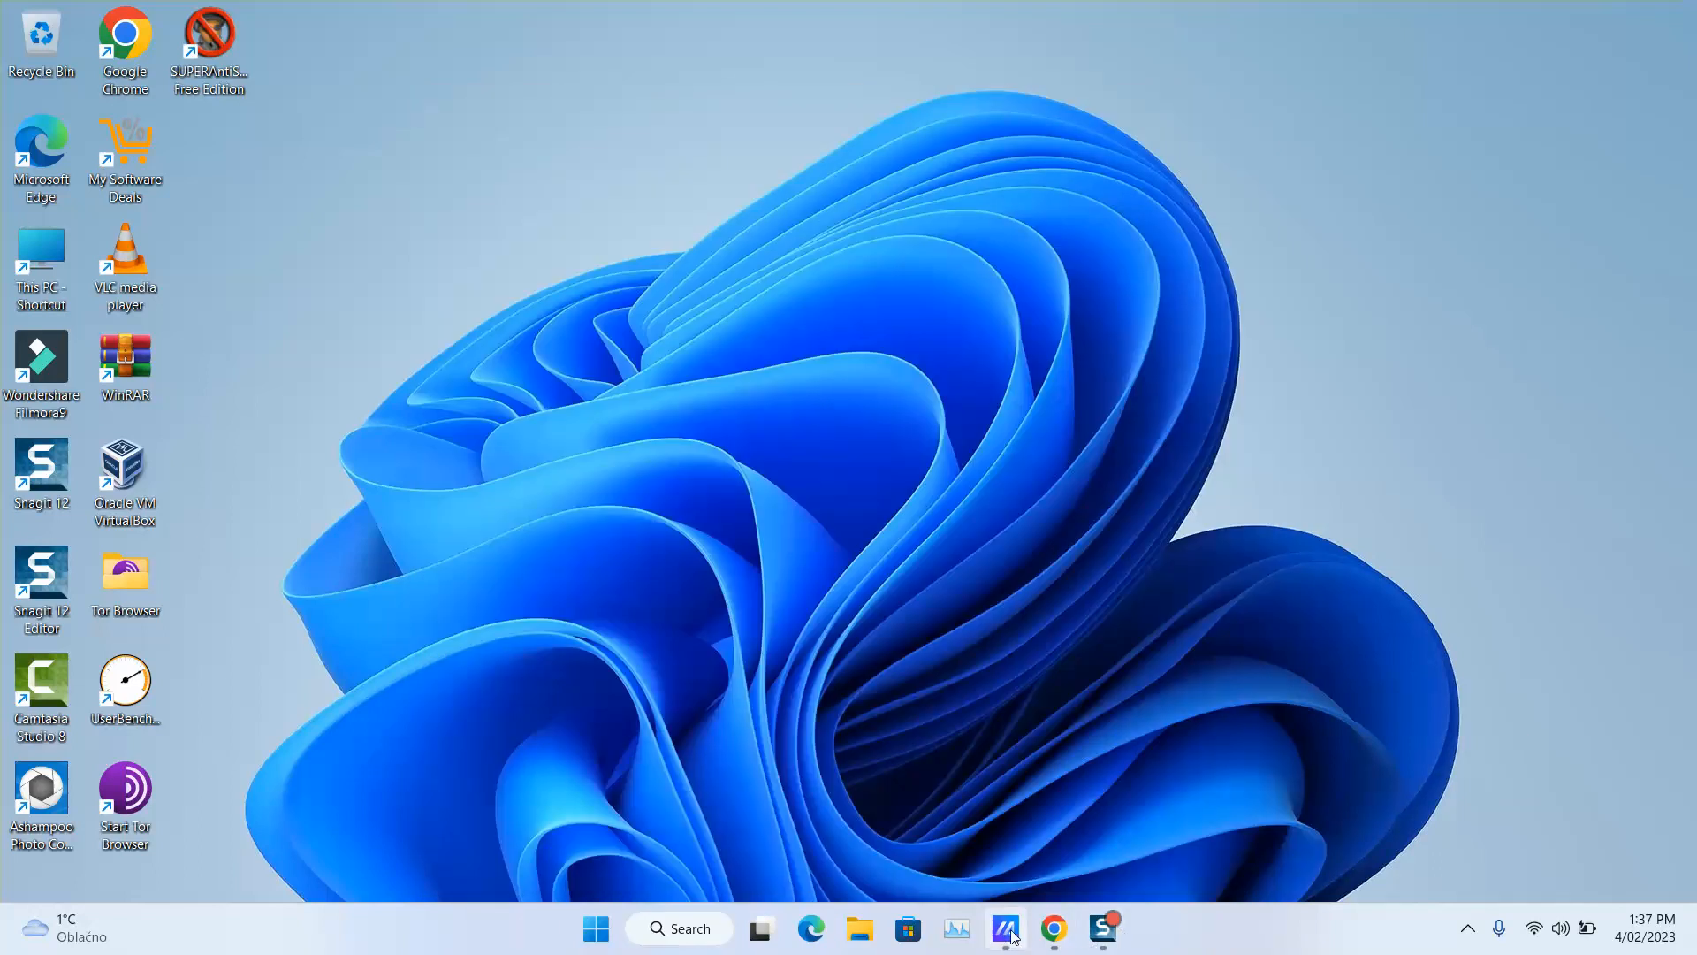
{"action": "mouse_move", "coordinate": [1004, 928]}
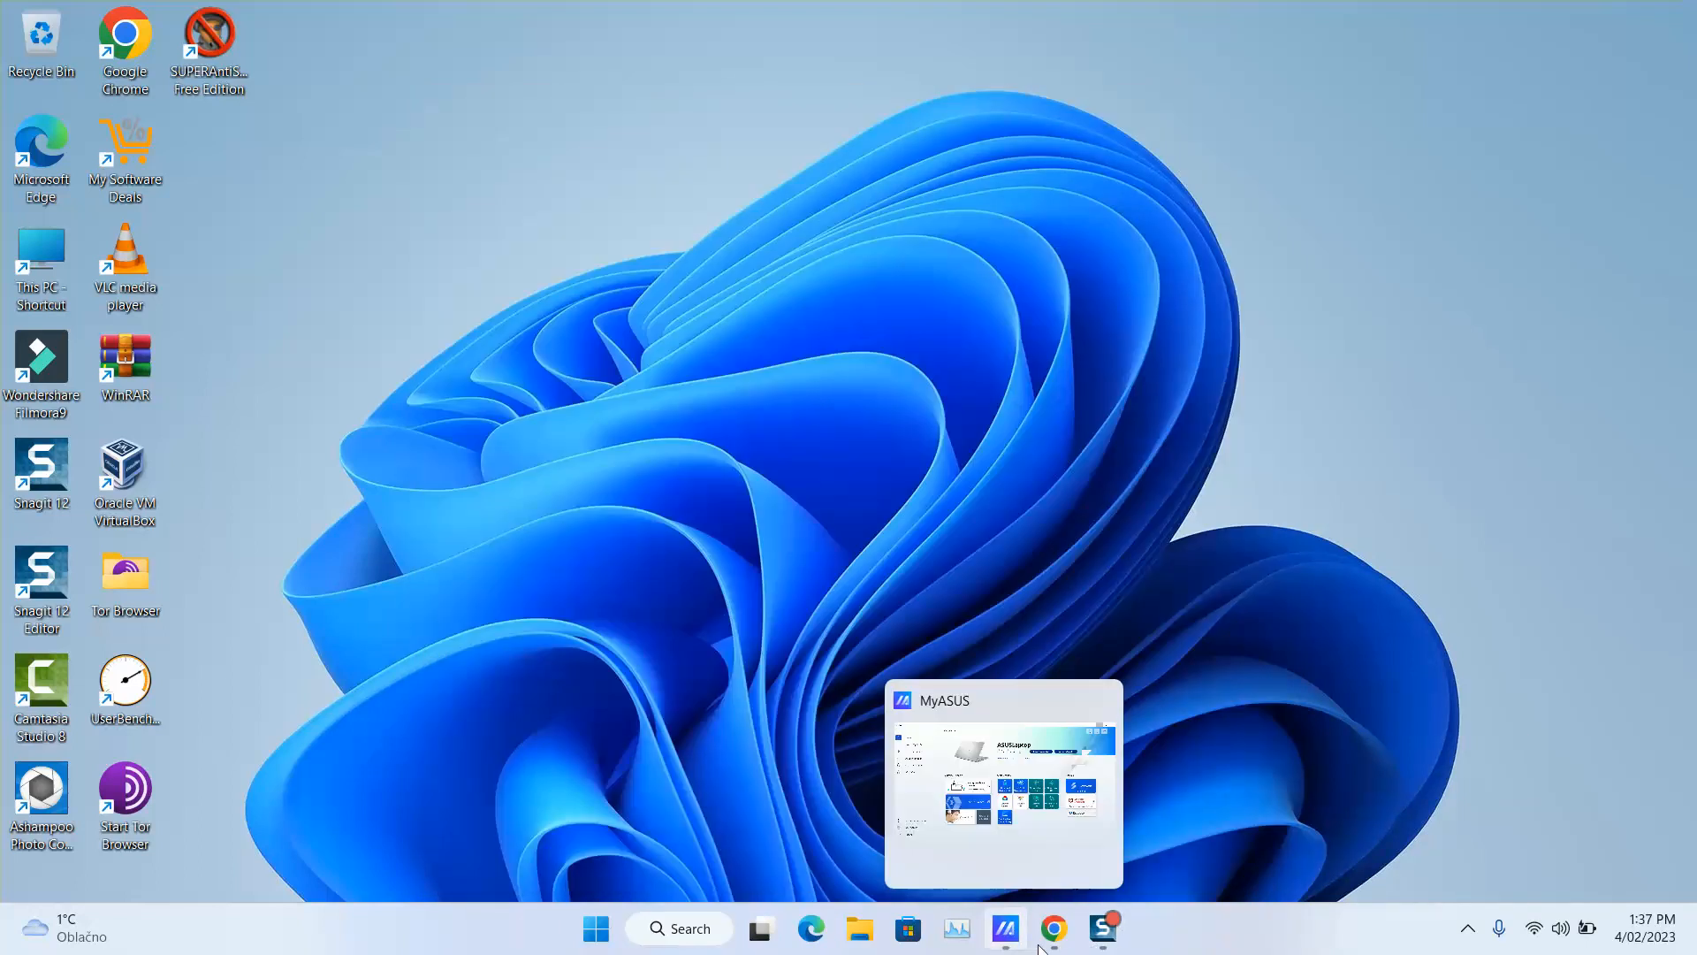
Restore the MyASUS window to its Home page with the laptop overview.
{"action": "left_click", "coordinate": [1004, 928]}
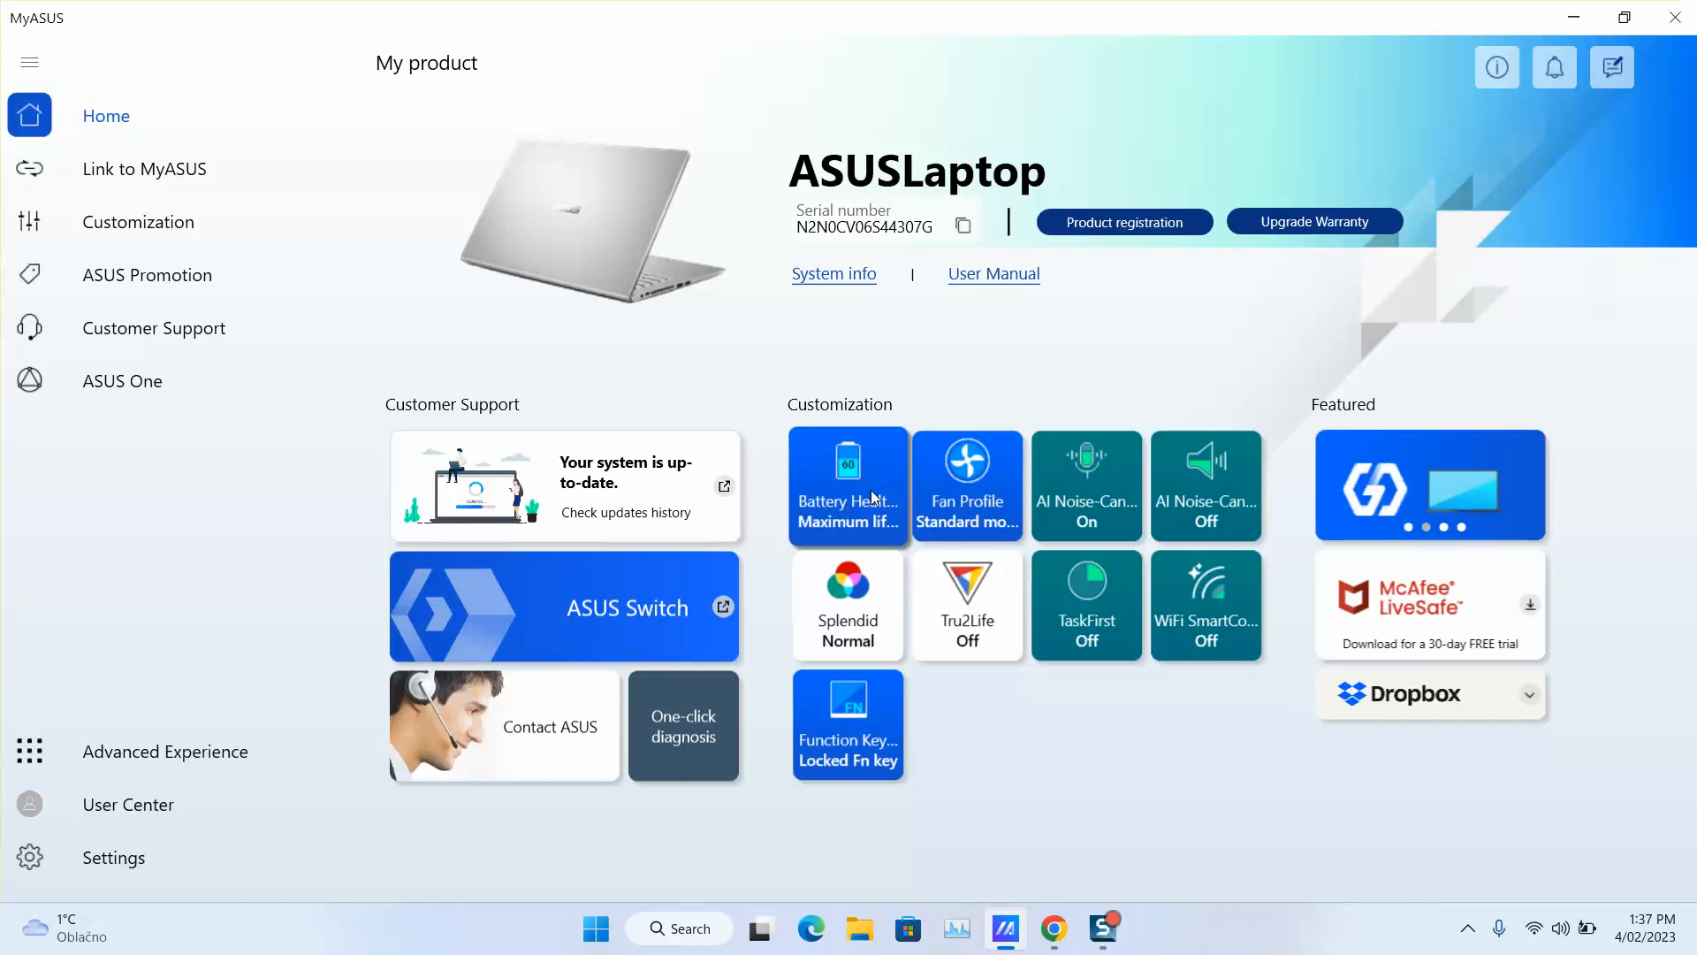
Show the Customization page with Maximum lifespan charging and Standard fan profile.
{"action": "left_click", "coordinate": [847, 484]}
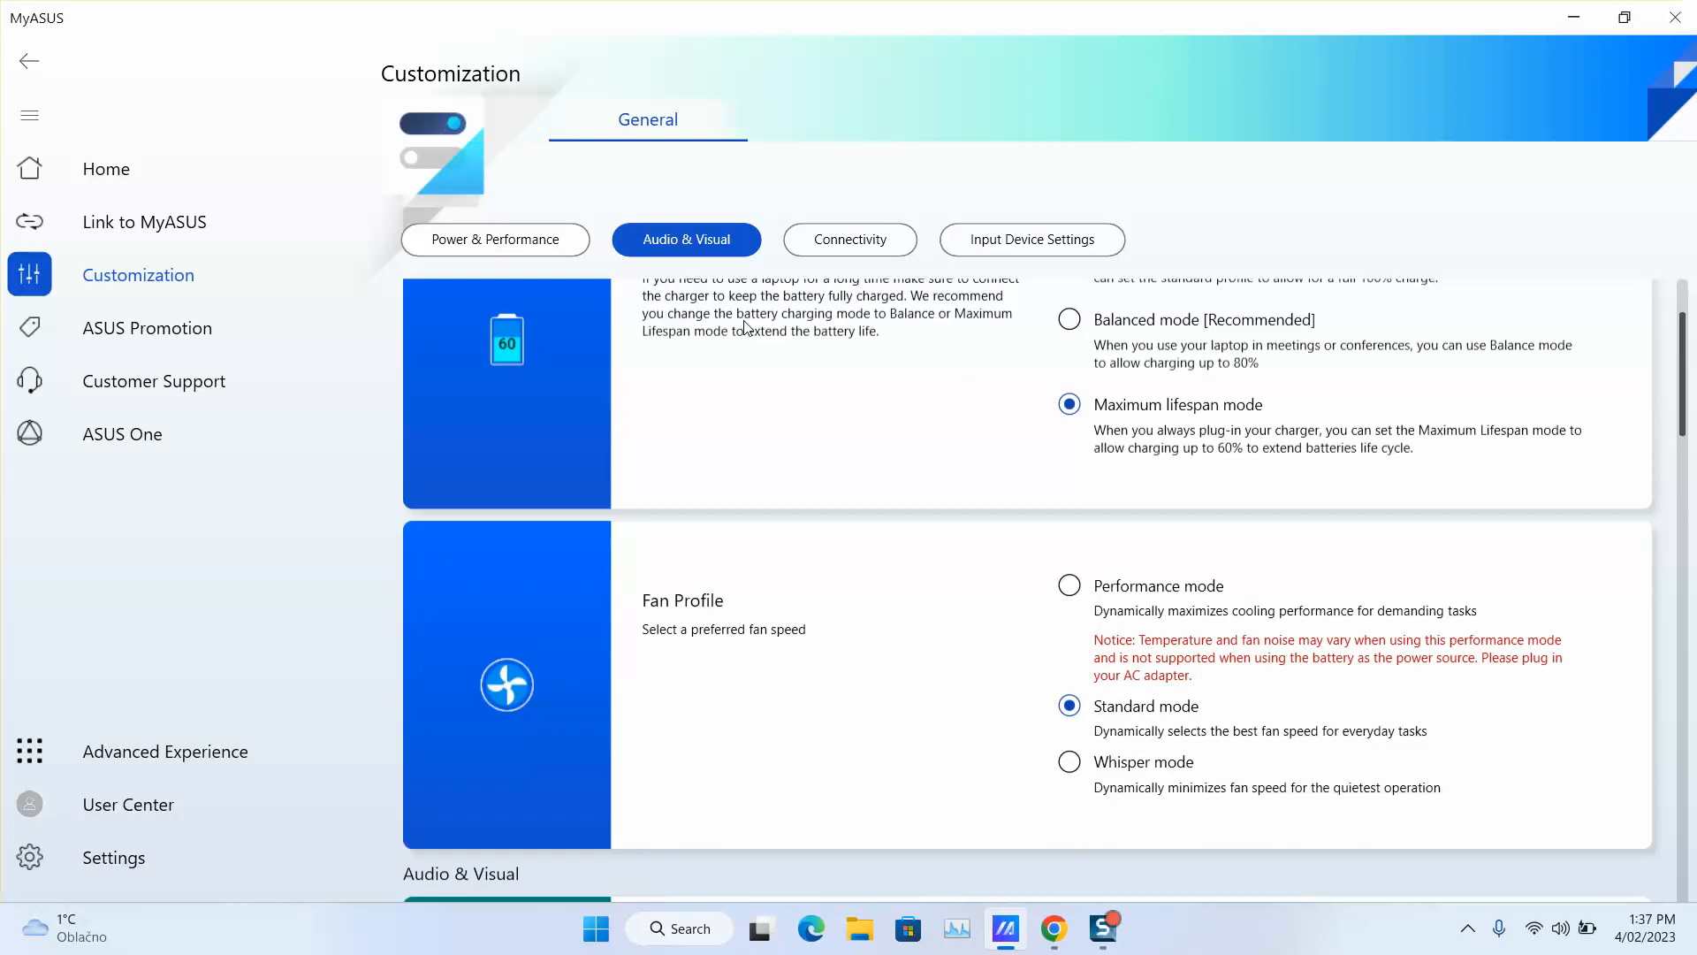
{"action": "mouse_move", "coordinate": [803, 533]}
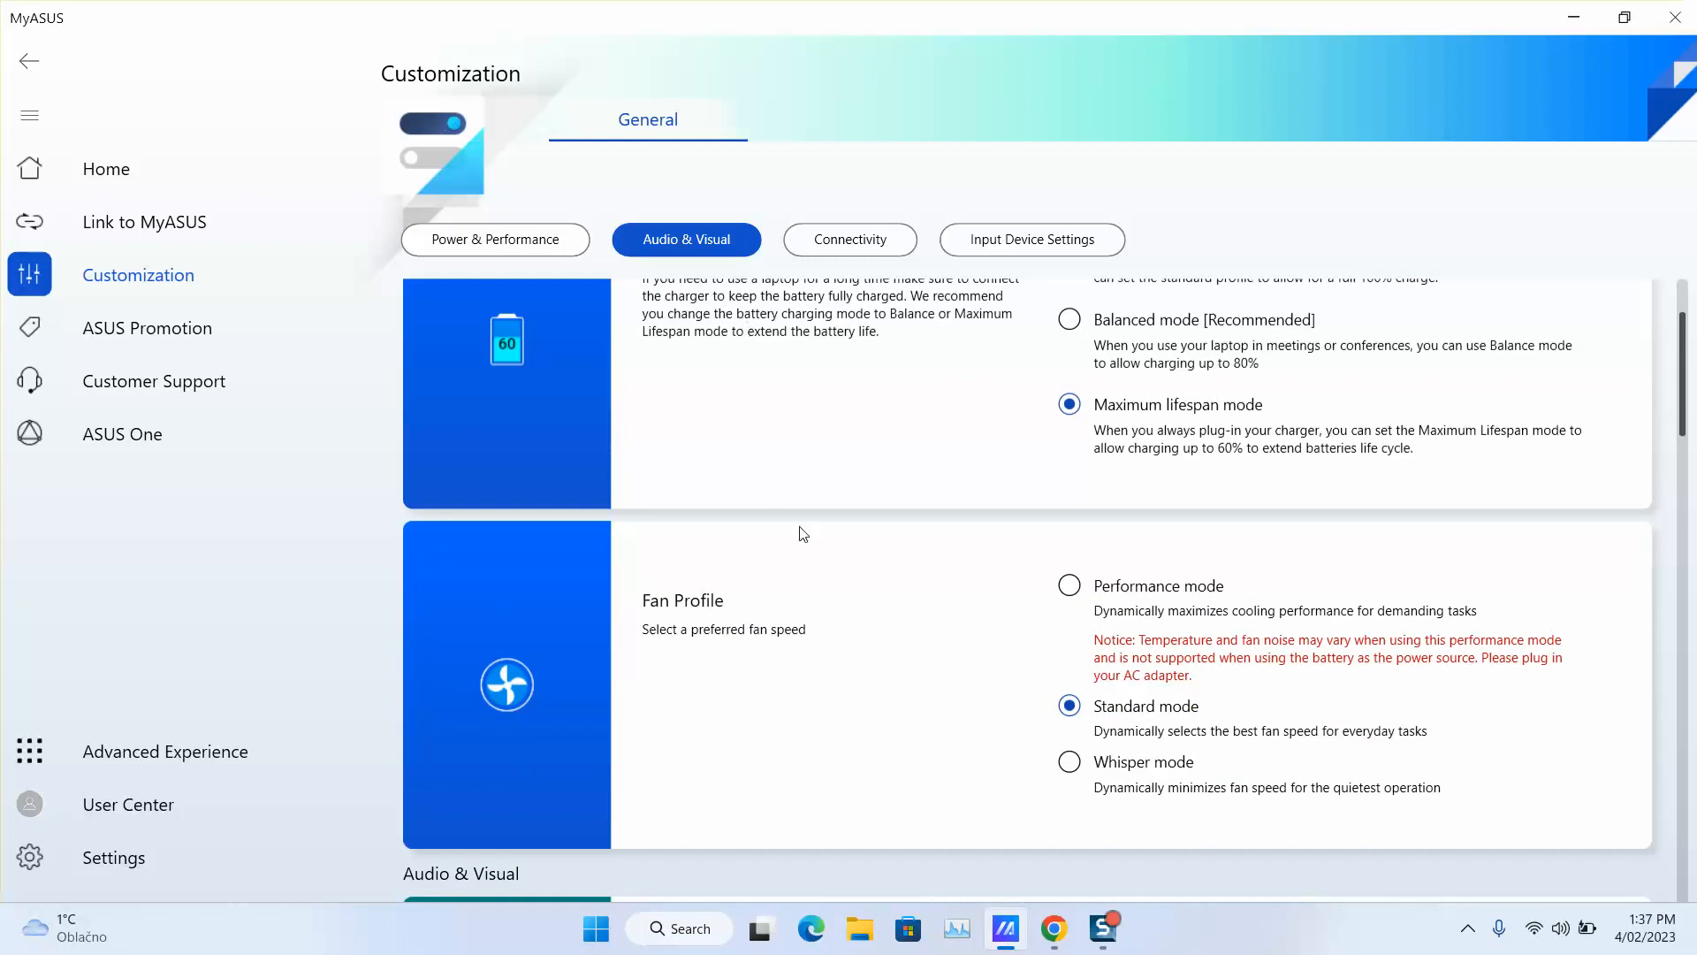
{"action": "mouse_move", "coordinate": [1199, 736]}
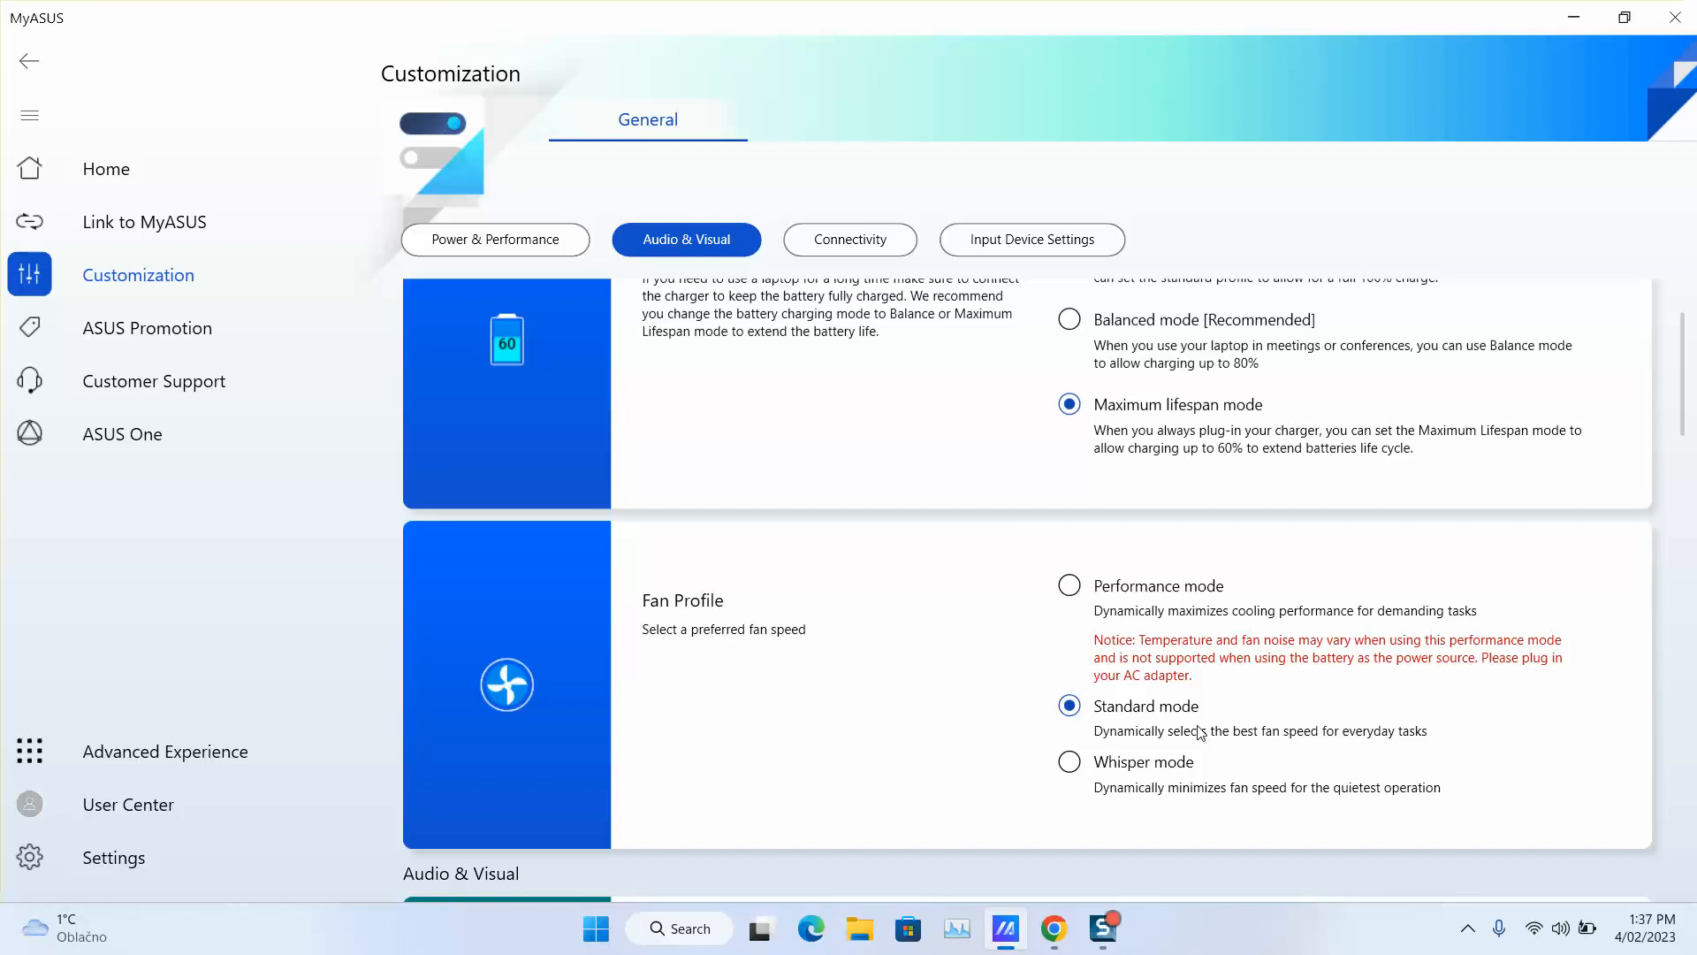
{"action": "mouse_move", "coordinate": [1204, 741]}
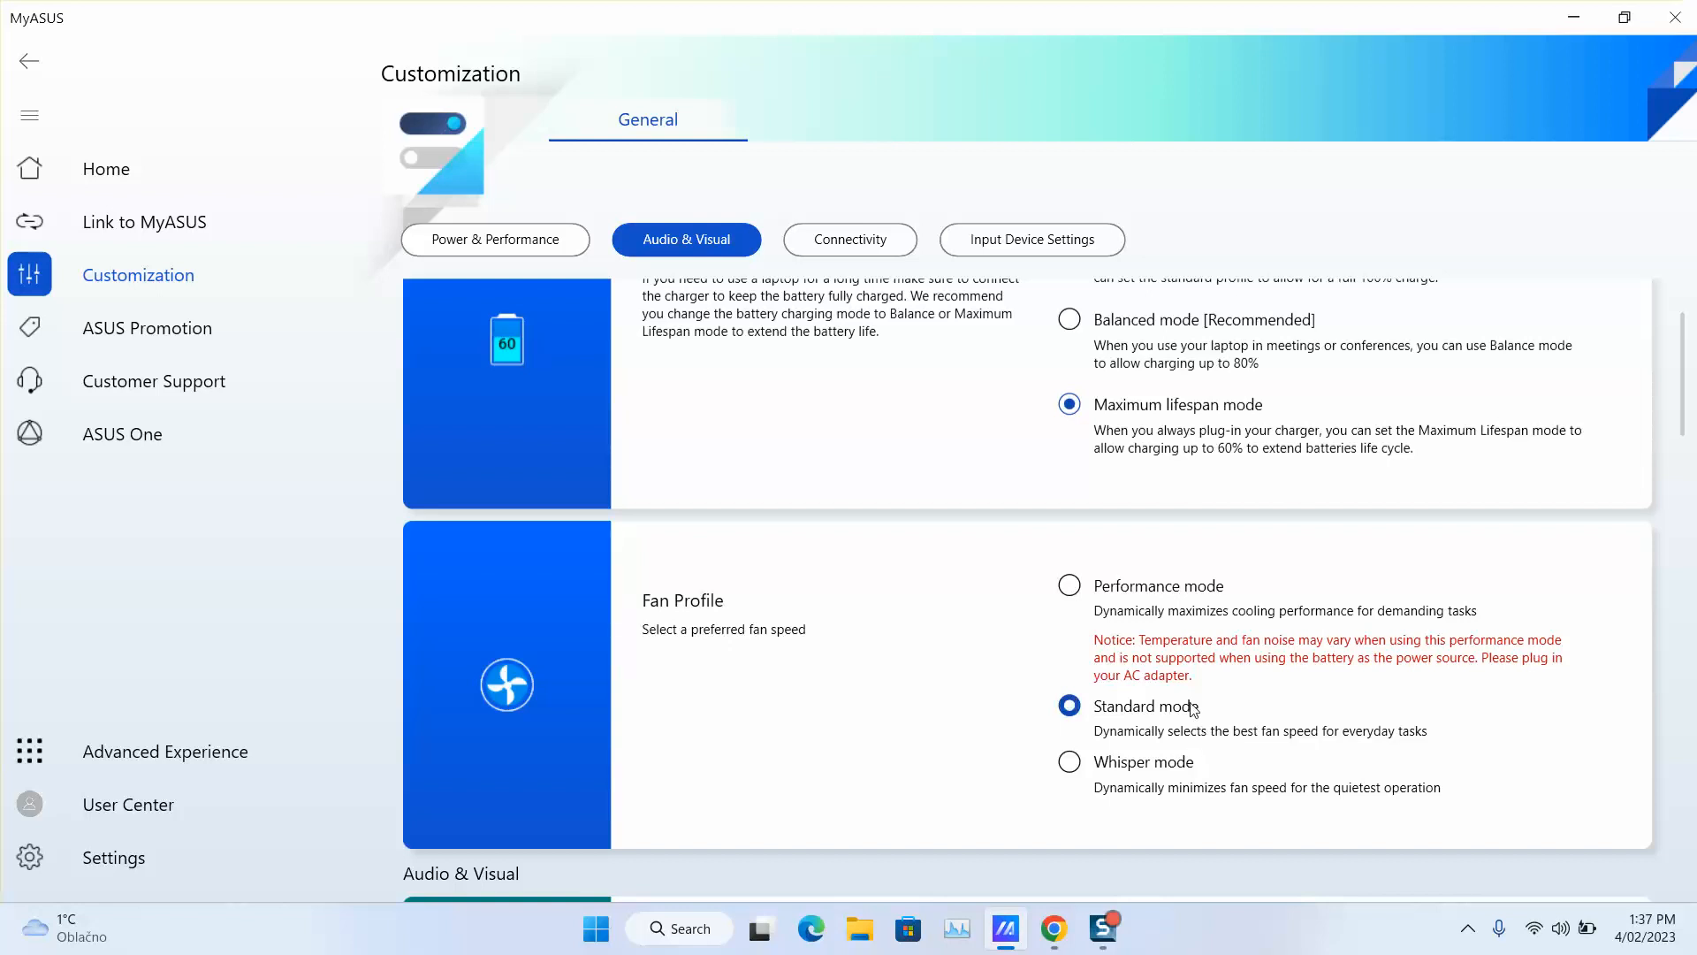
{"action": "mouse_move", "coordinate": [1190, 704]}
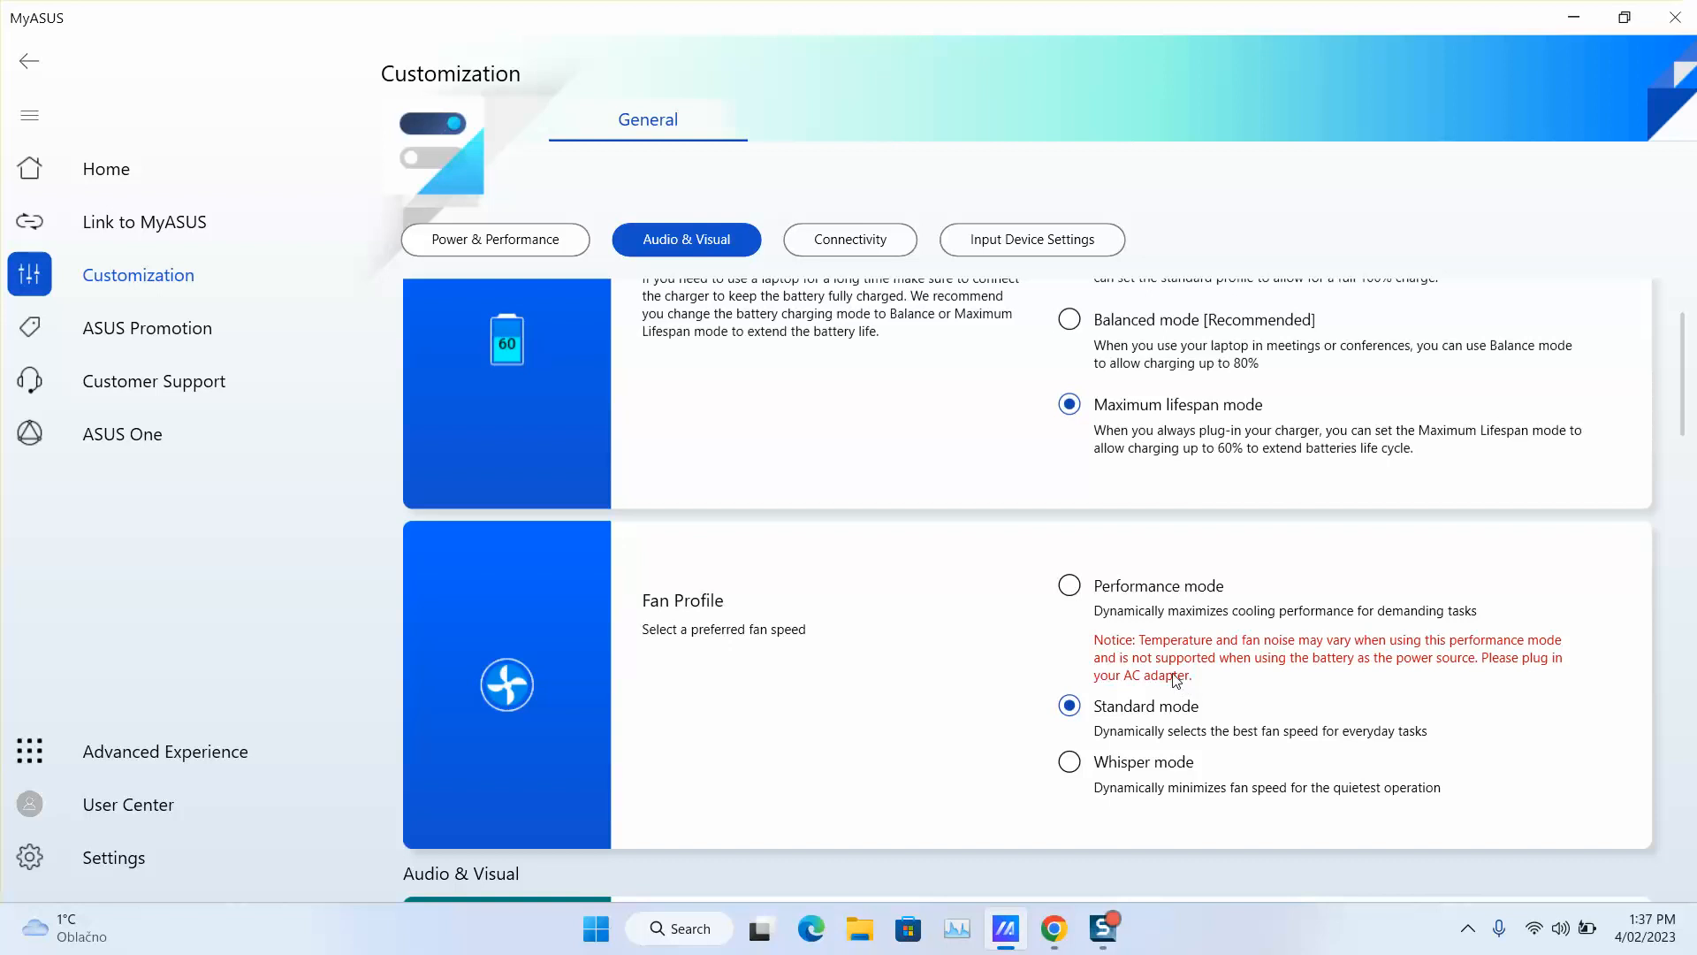
{"action": "mouse_move", "coordinate": [1121, 624]}
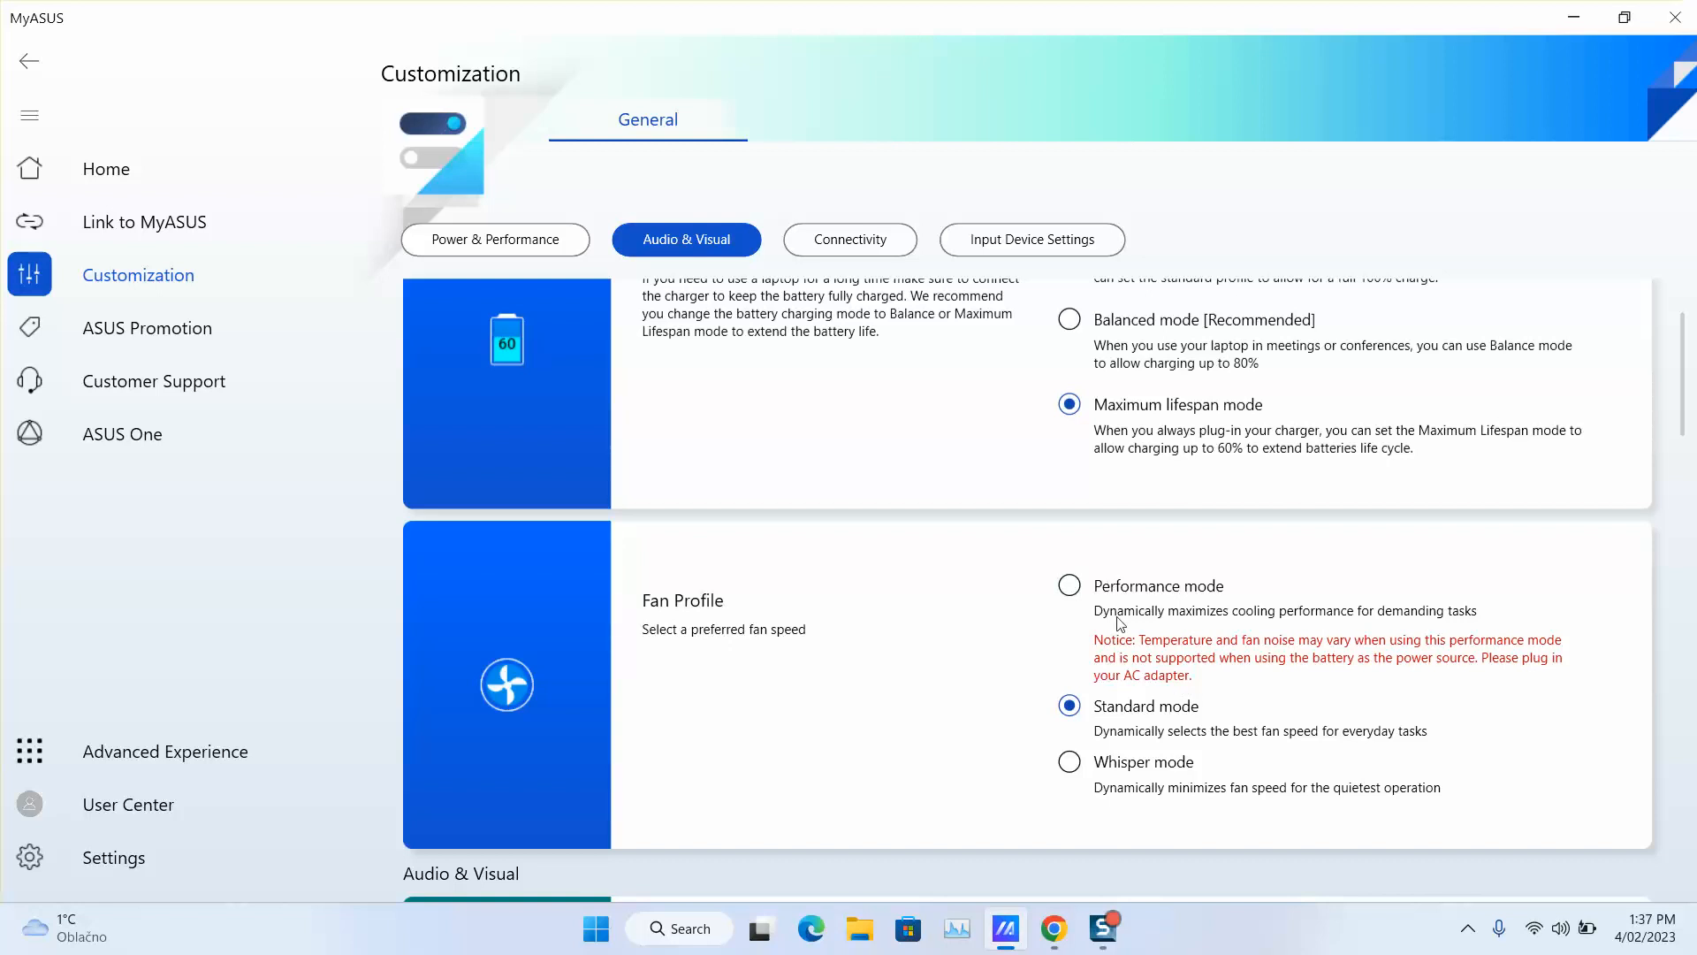
{"action": "mouse_move", "coordinate": [700, 465]}
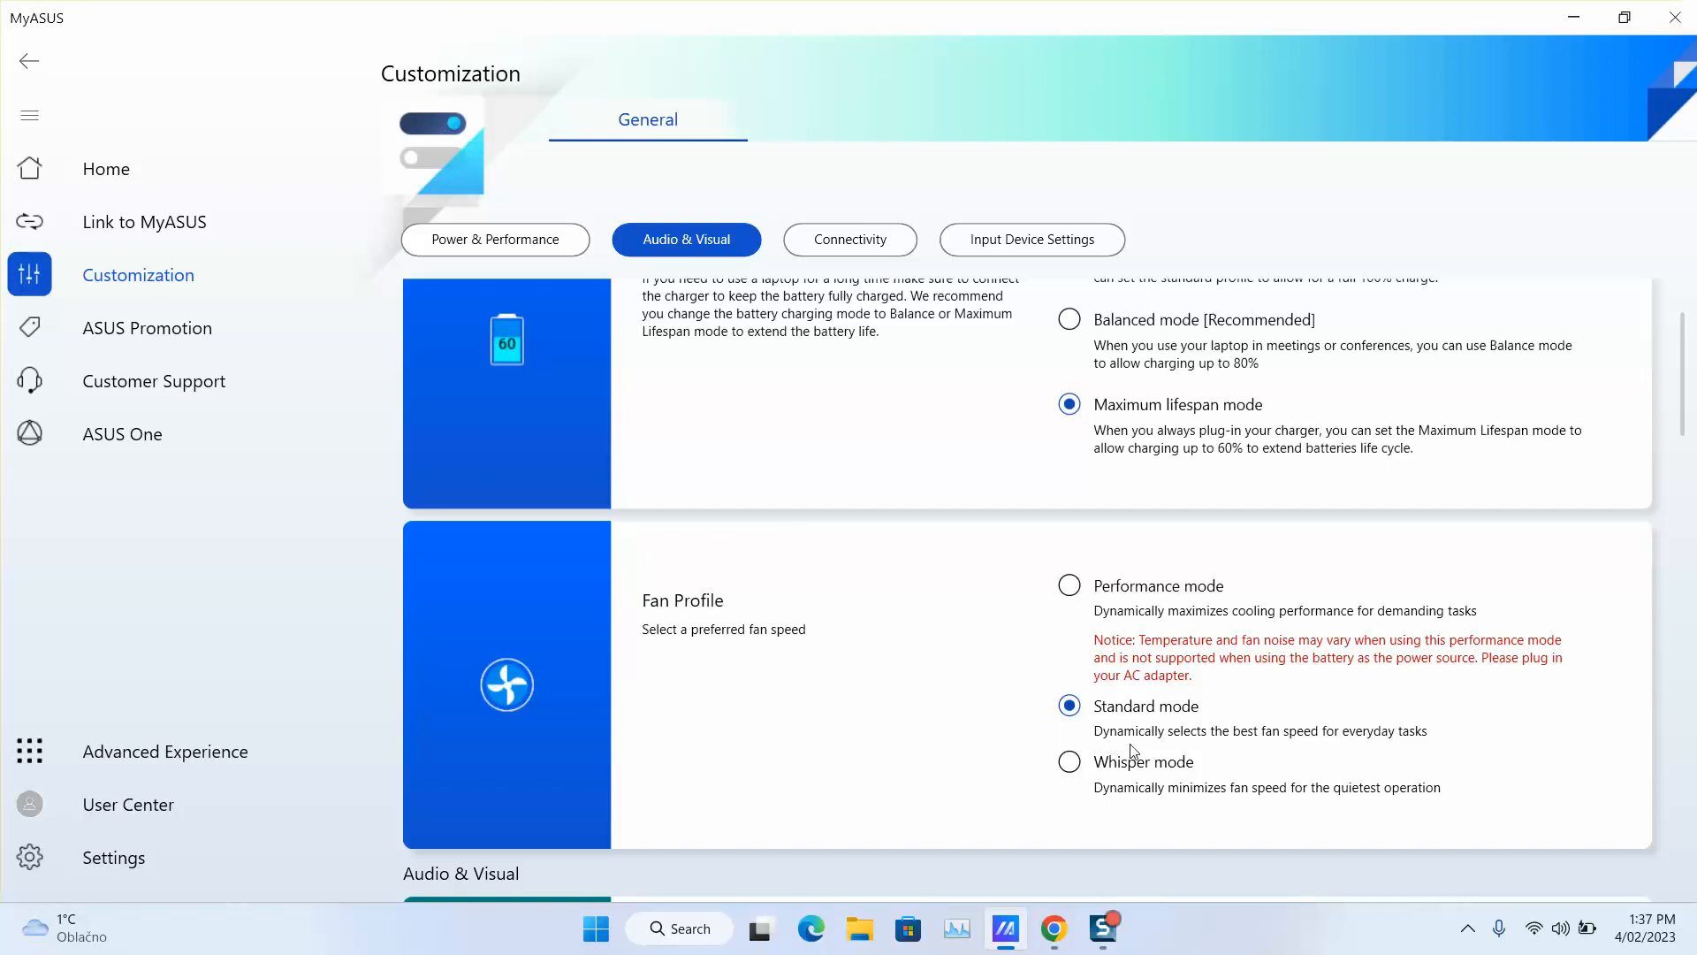
{"action": "mouse_move", "coordinate": [1356, 753]}
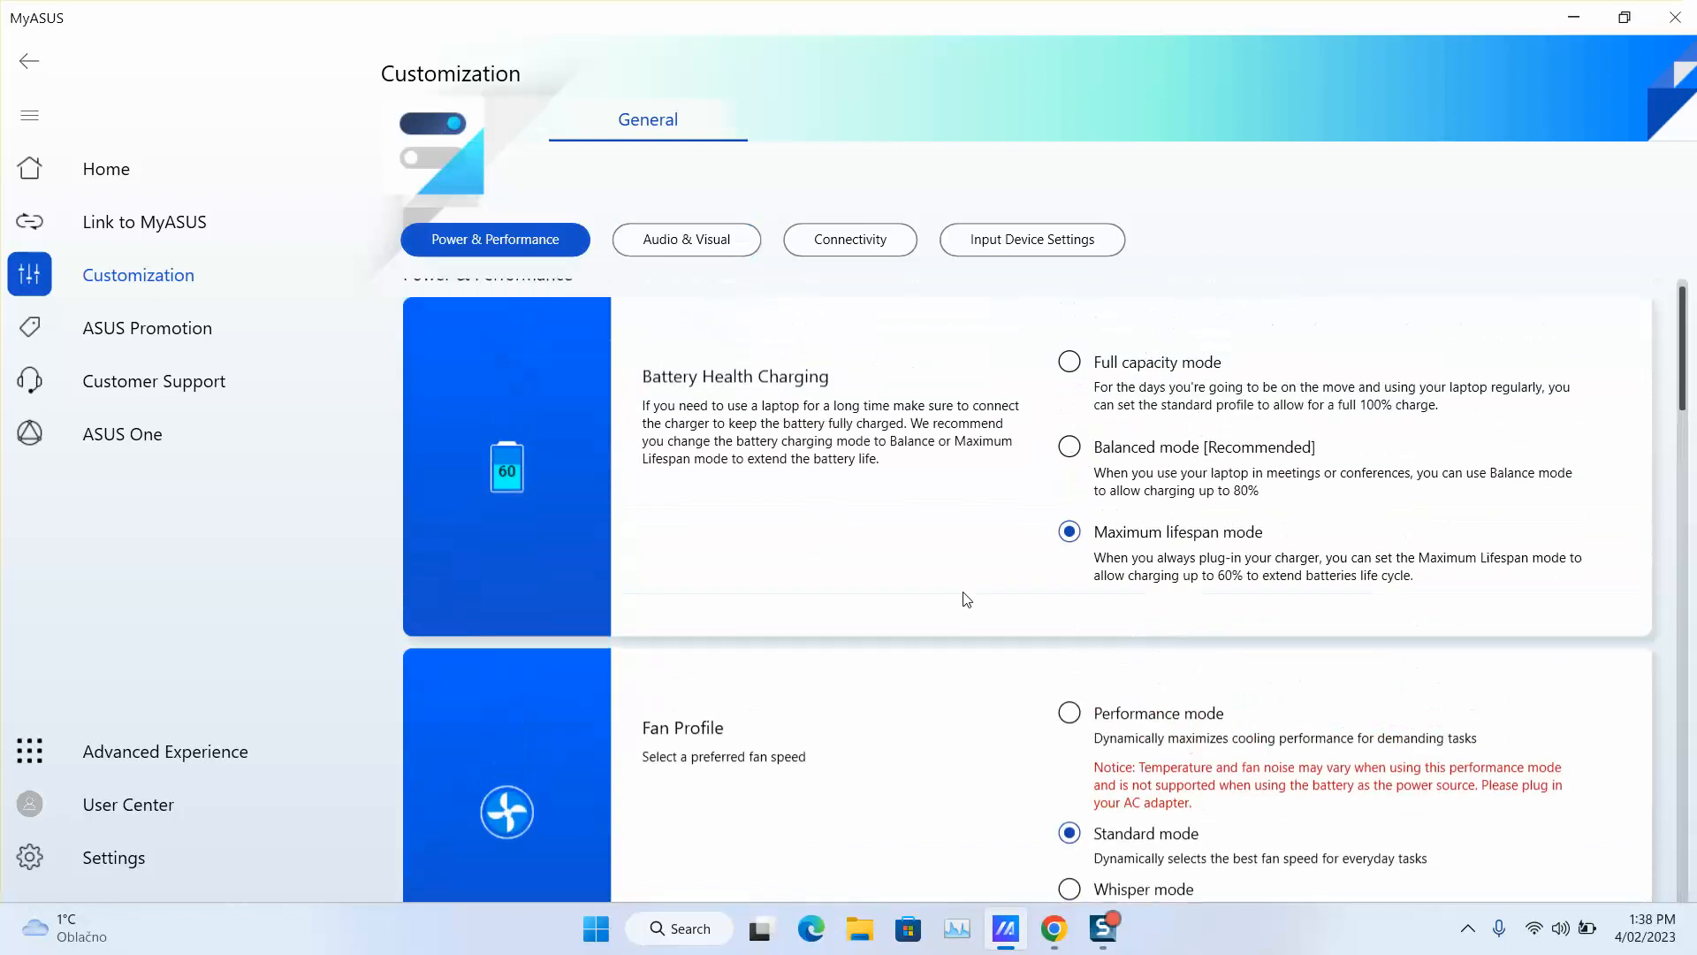
{"action": "scroll", "scroll_direction": "up", "scroll_amount": 3}
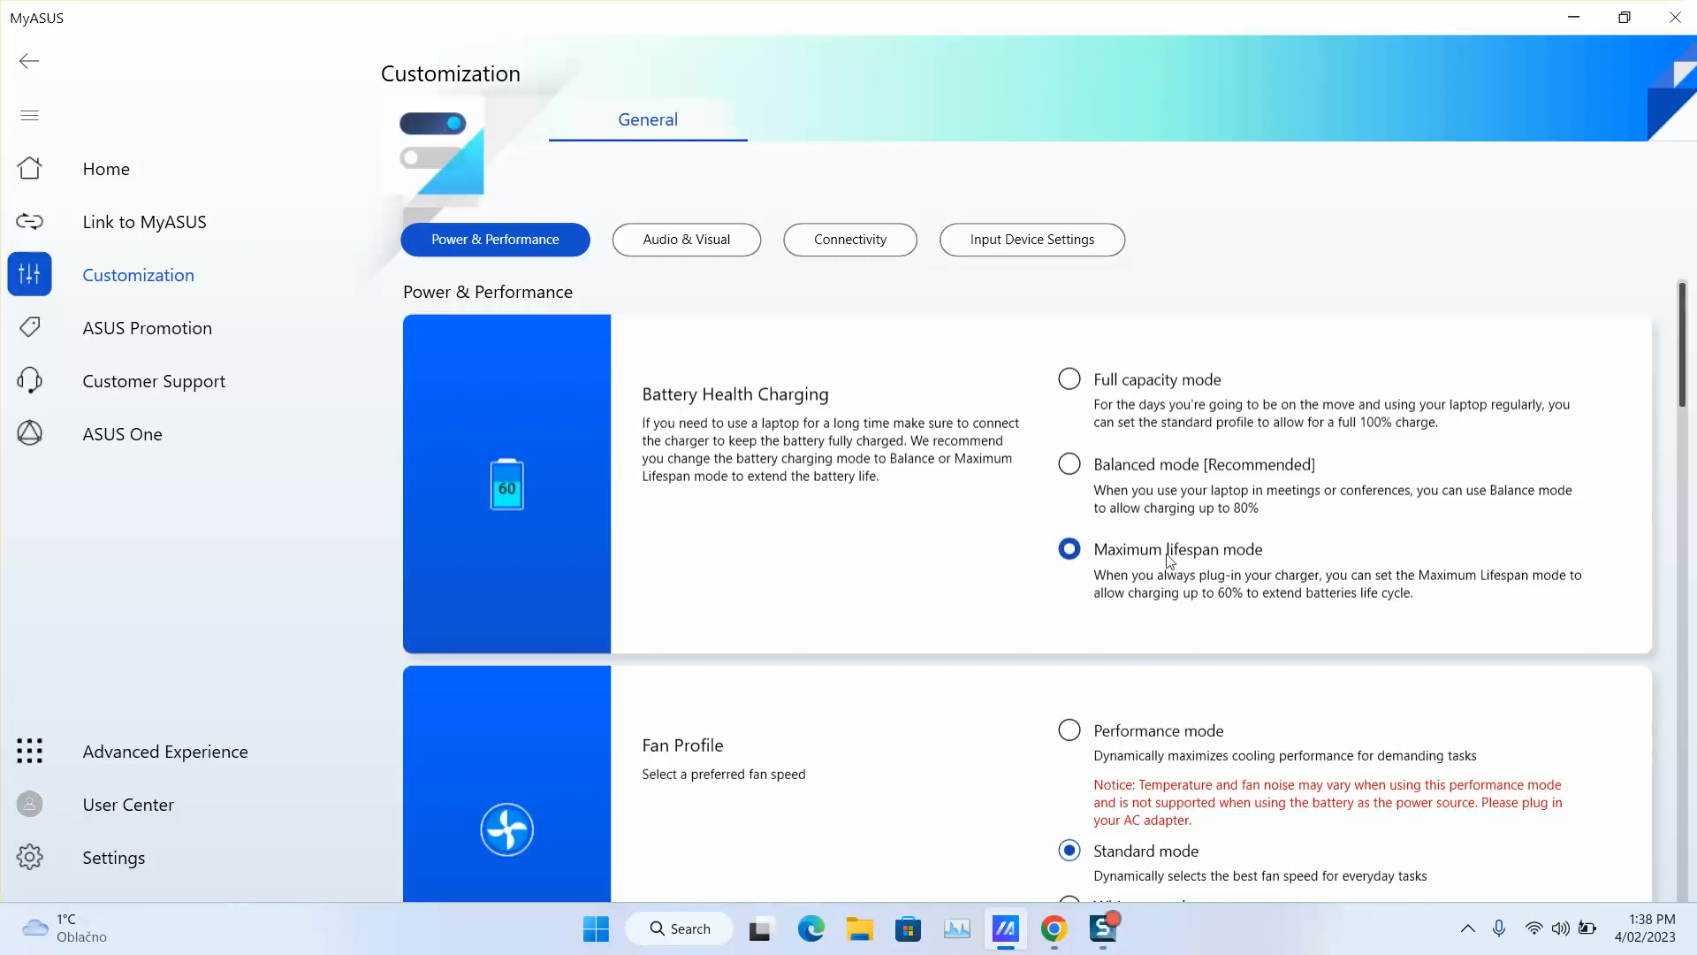
{"action": "mouse_move", "coordinate": [1250, 635]}
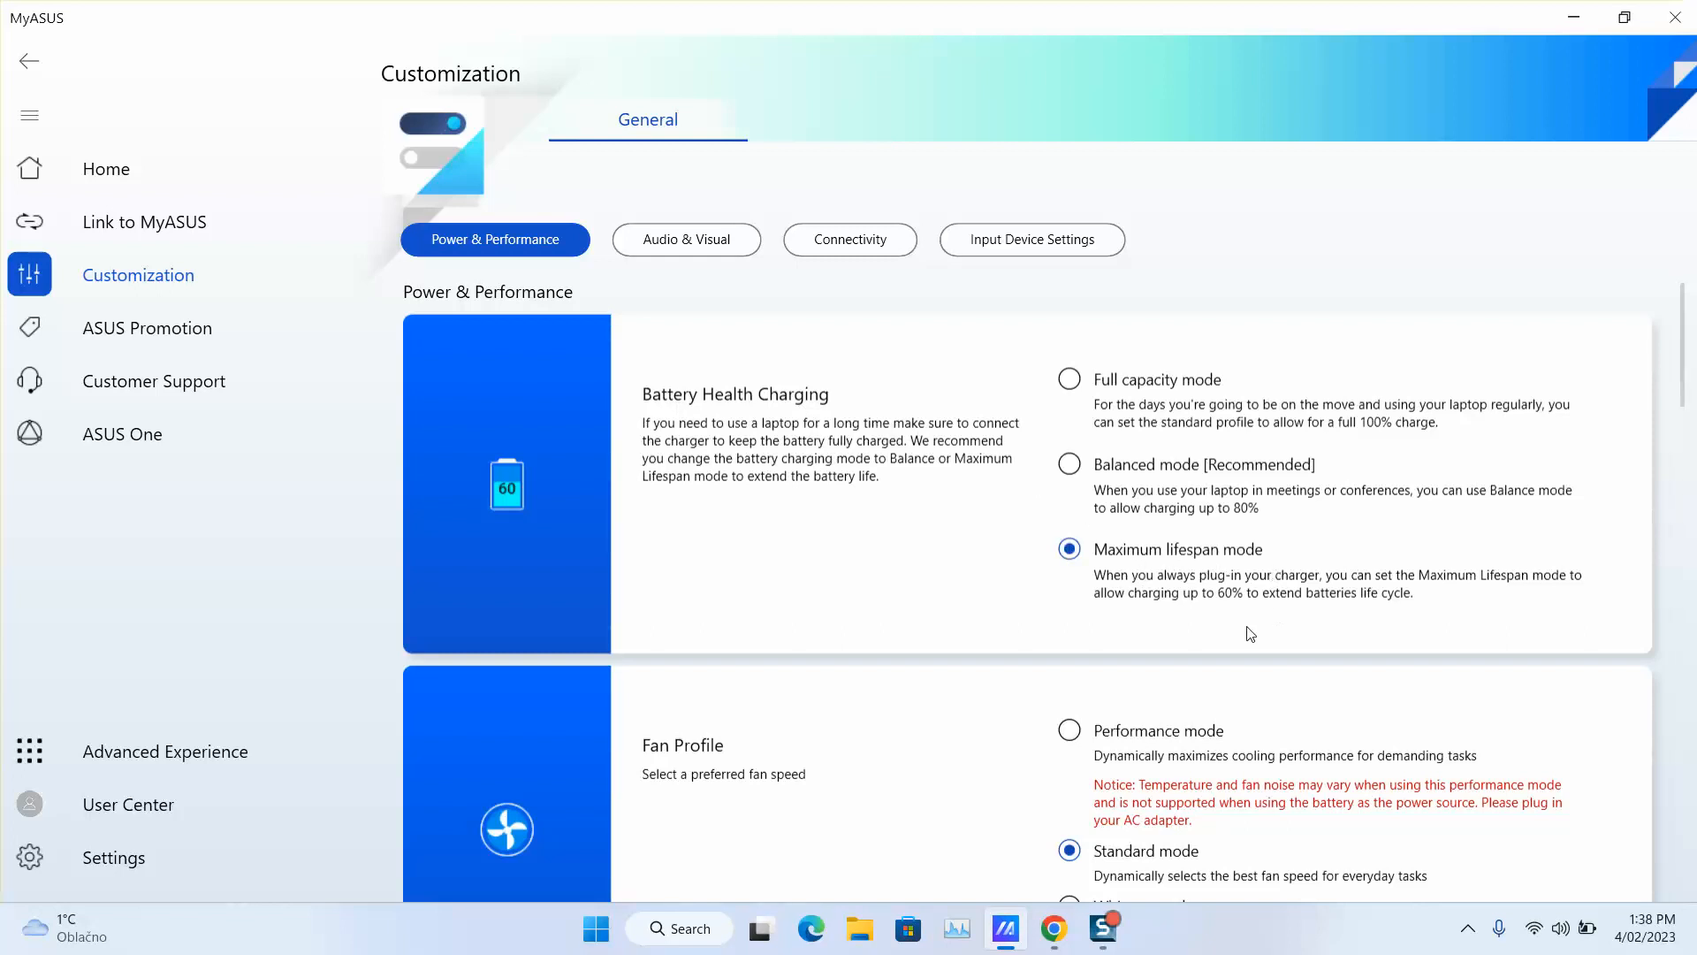
{"action": "mouse_move", "coordinate": [1140, 691]}
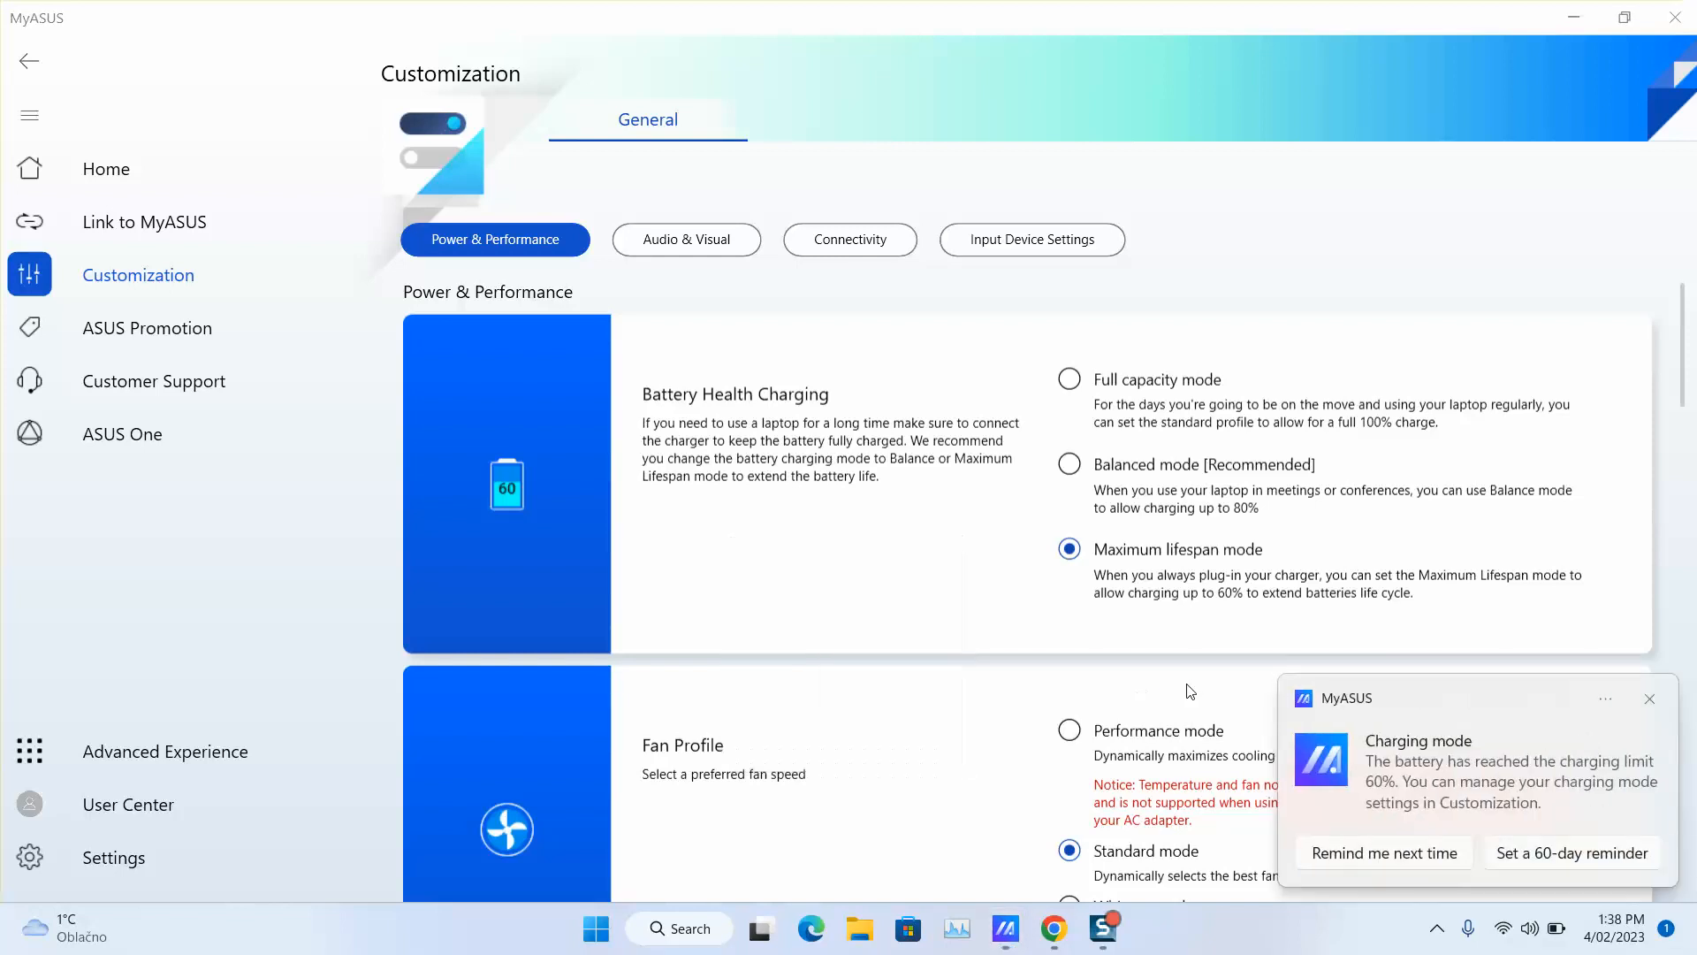
Dismiss the repeated 60% charging-limit toast notifications.
{"action": "left_click", "coordinate": [1649, 699]}
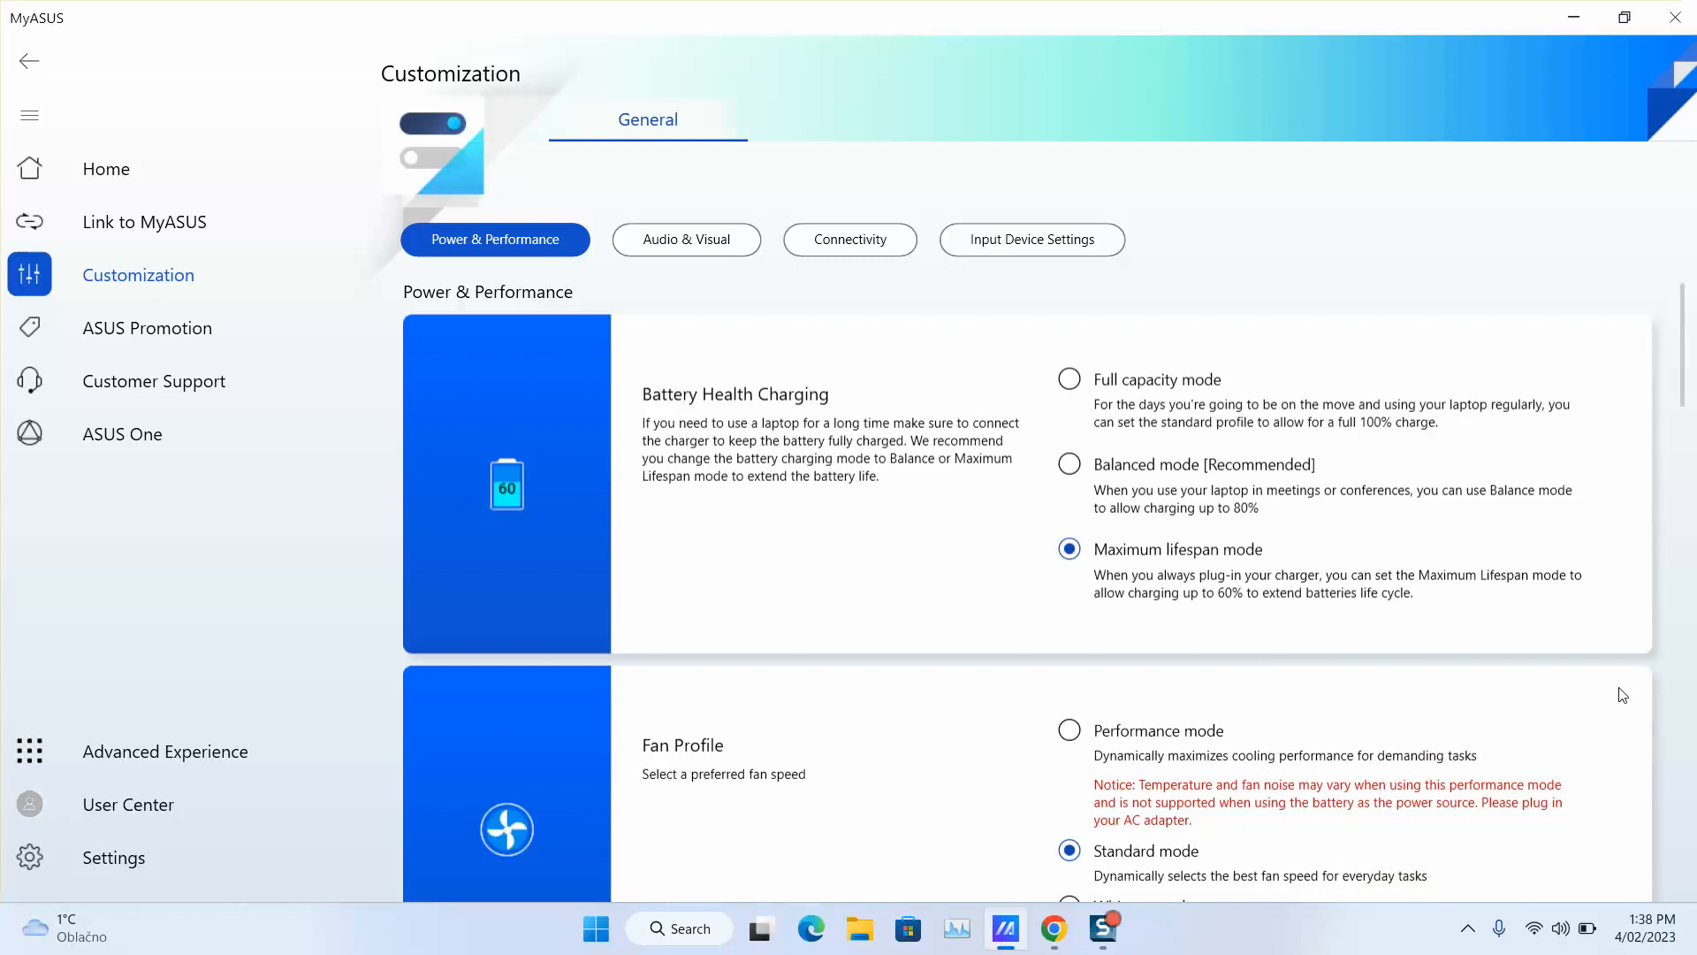
{"action": "mouse_move", "coordinate": [1666, 706]}
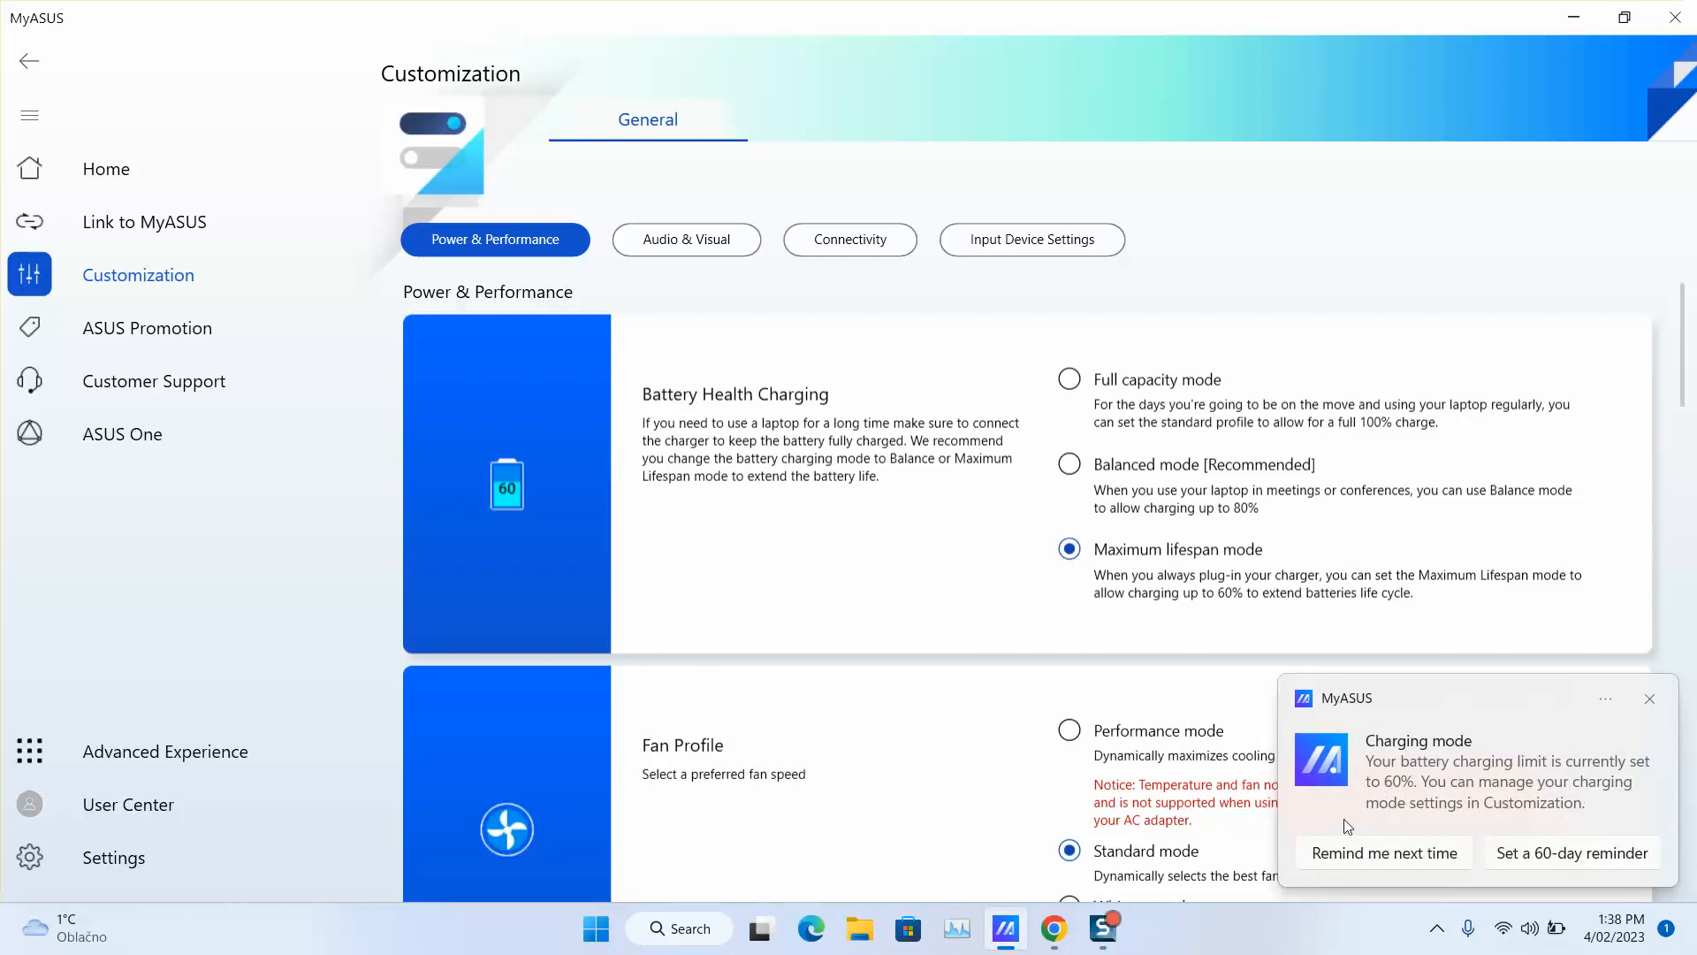
{"action": "mouse_move", "coordinate": [1598, 805]}
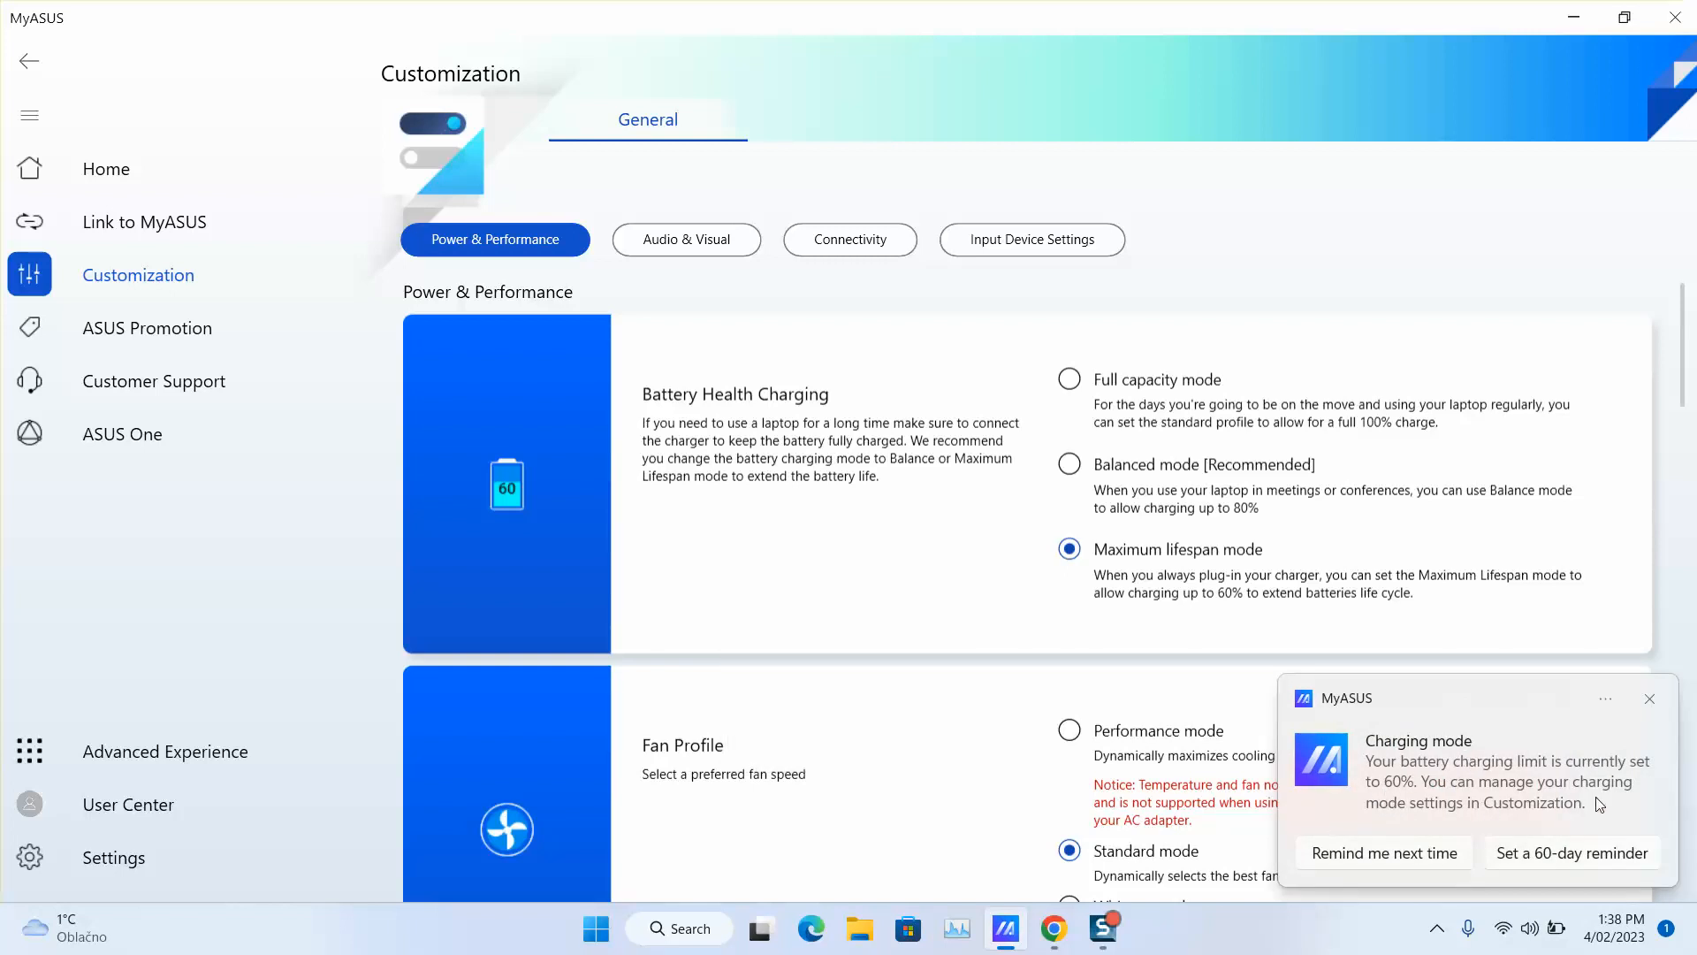
{"action": "left_click", "coordinate": [1650, 698]}
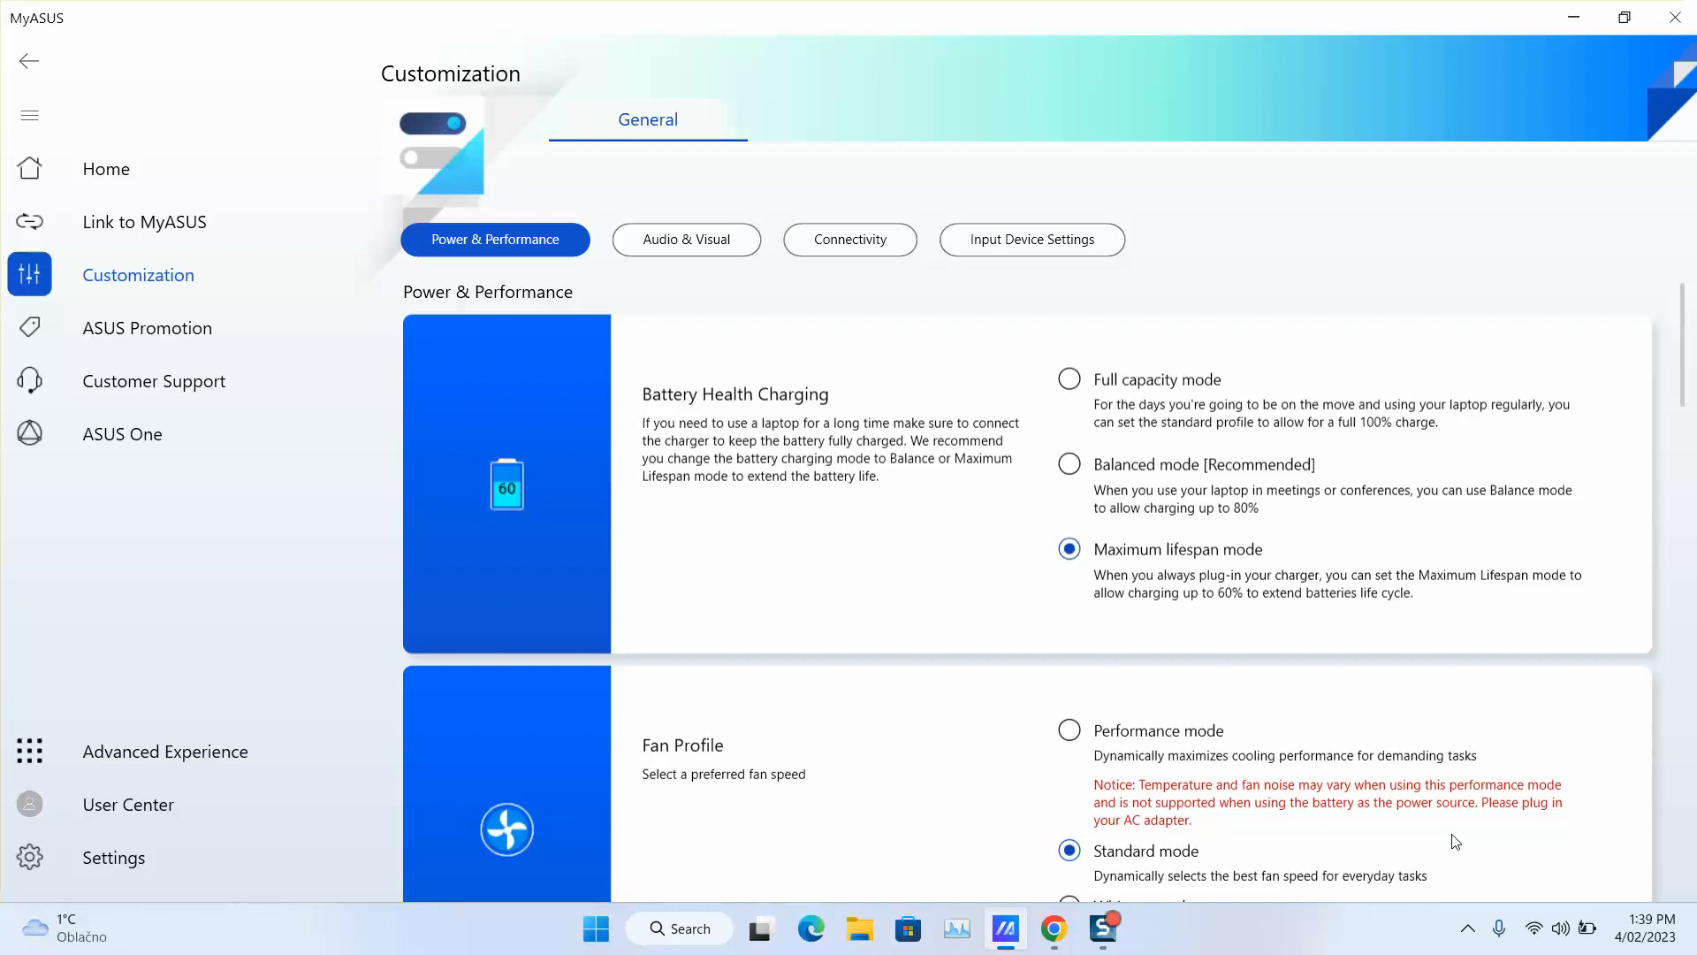
{"action": "mouse_move", "coordinate": [1132, 774]}
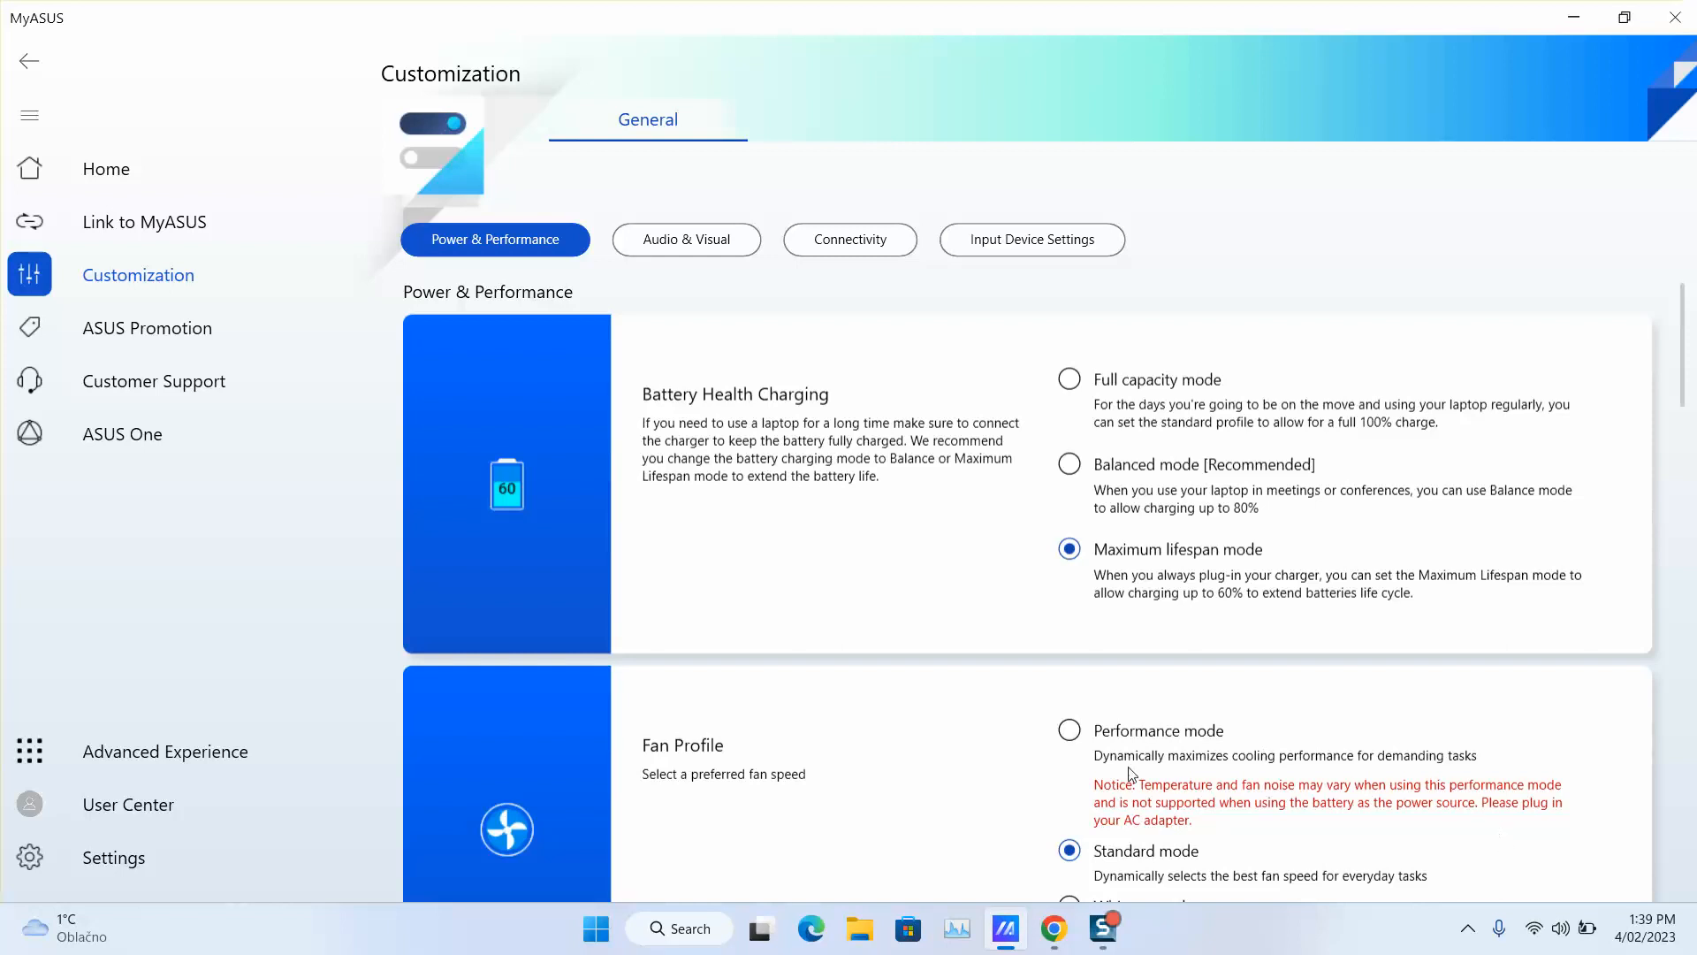
{"action": "mouse_move", "coordinate": [951, 677]}
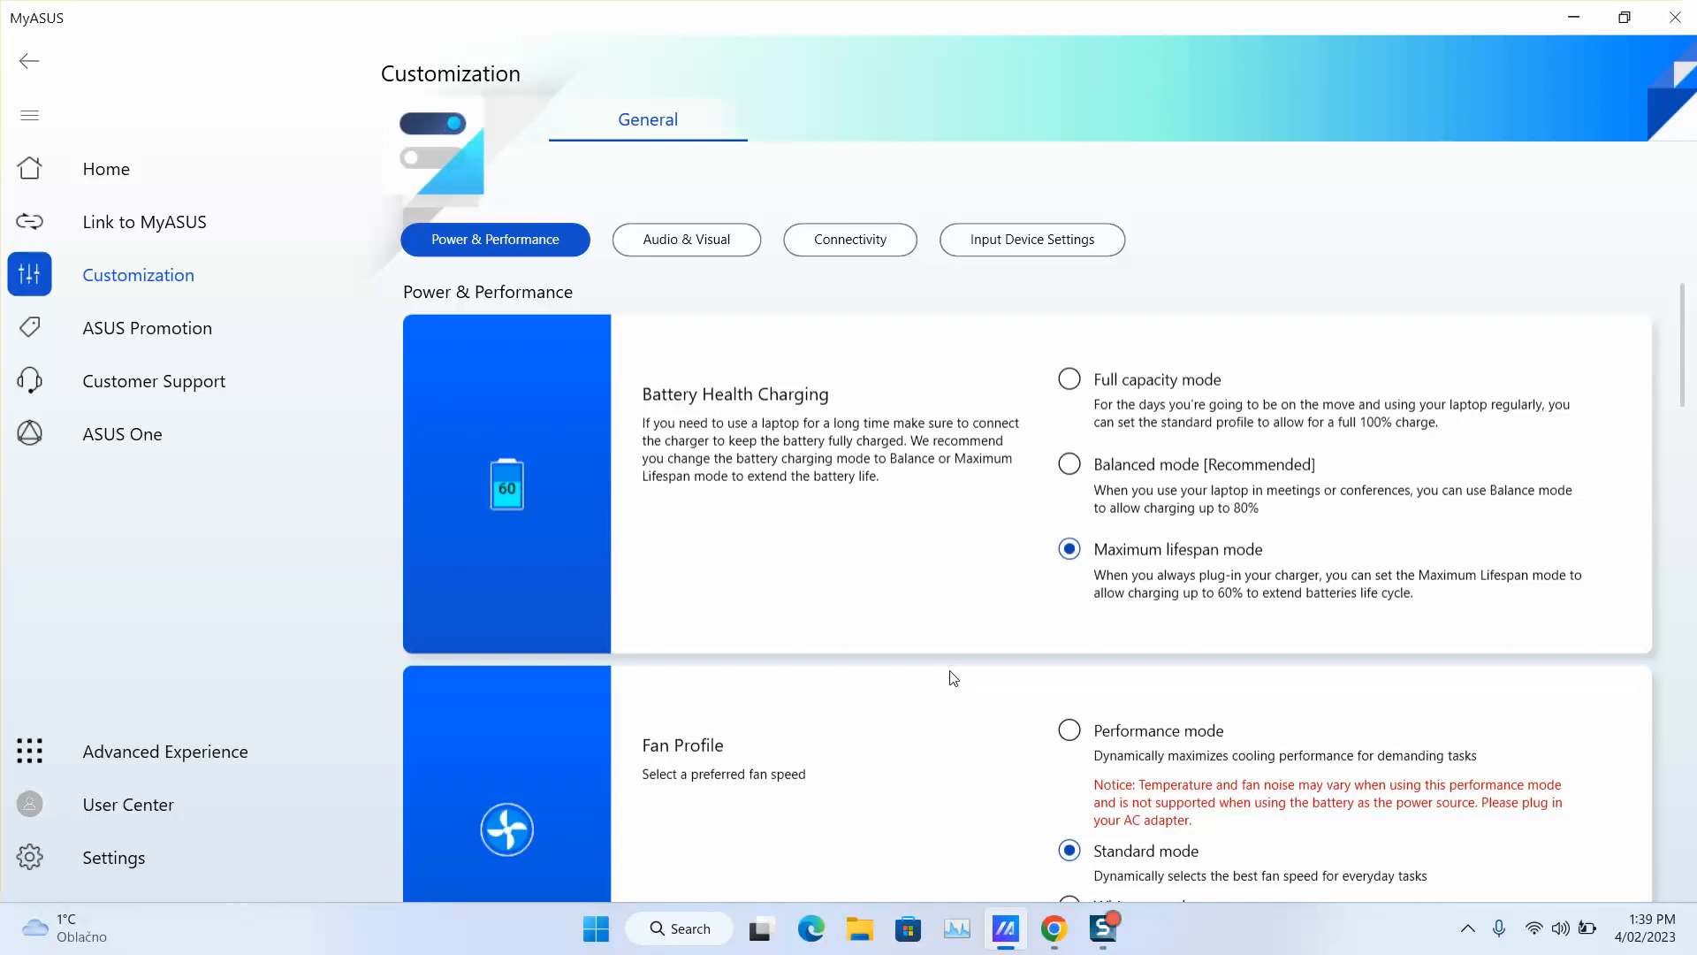
{"action": "mouse_move", "coordinate": [1068, 463]}
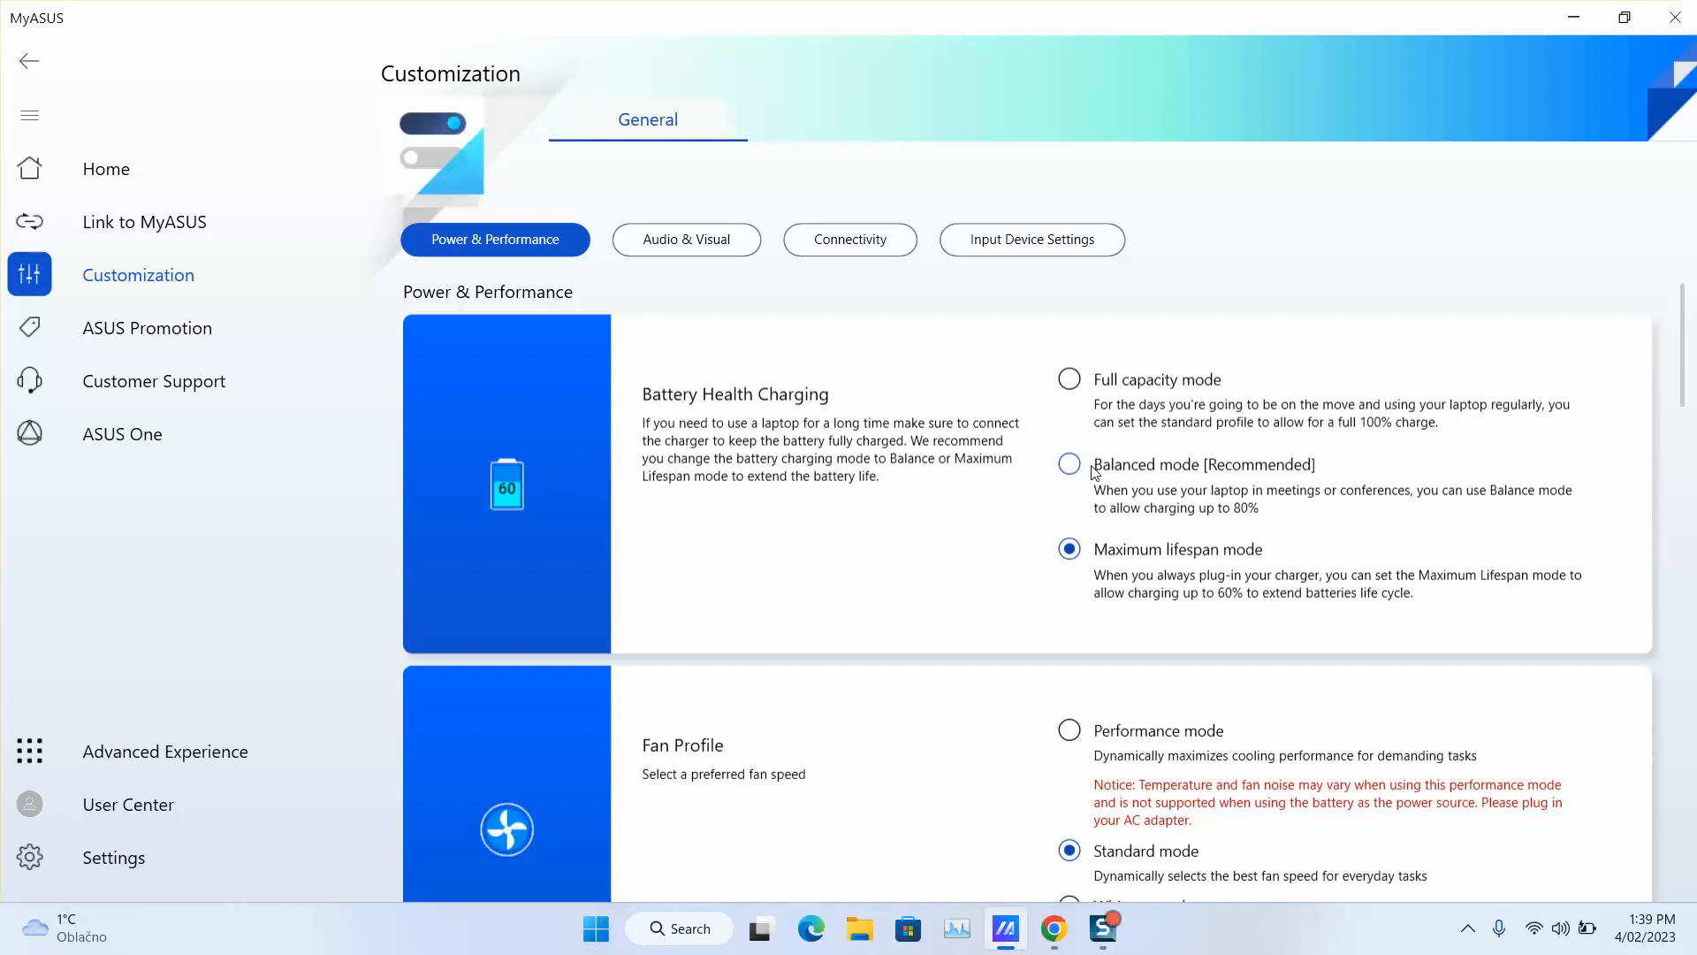
{"action": "mouse_move", "coordinate": [1298, 712]}
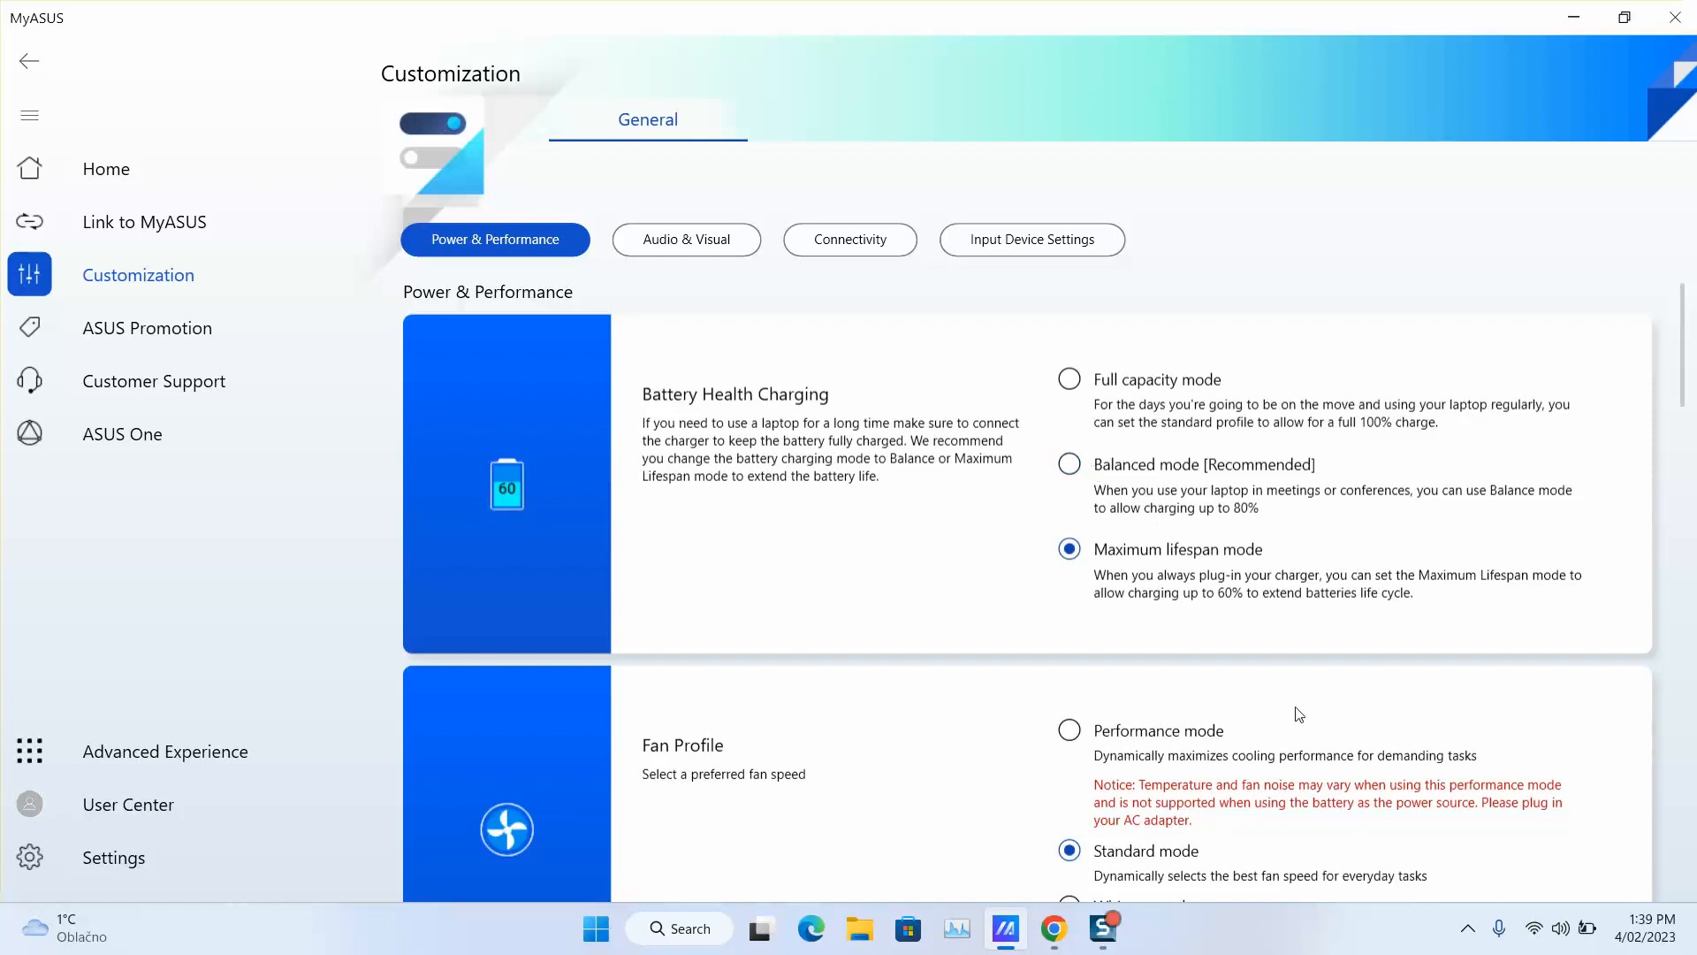
{"action": "mouse_move", "coordinate": [1252, 672]}
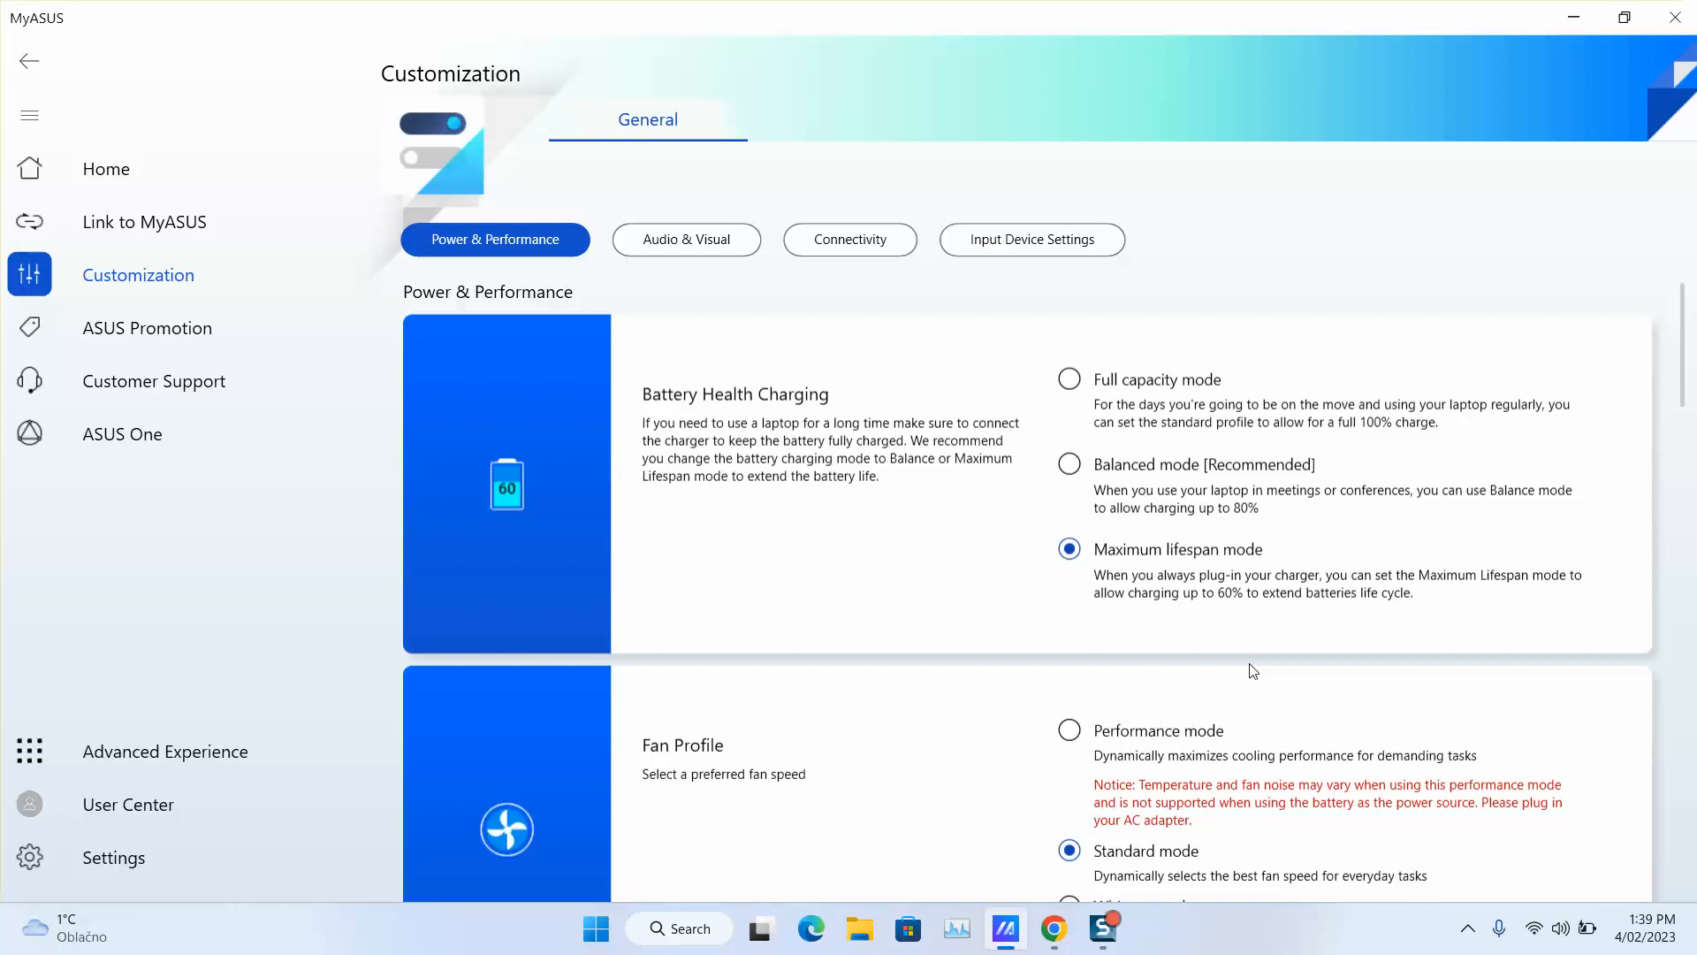
{"action": "mouse_move", "coordinate": [1193, 670]}
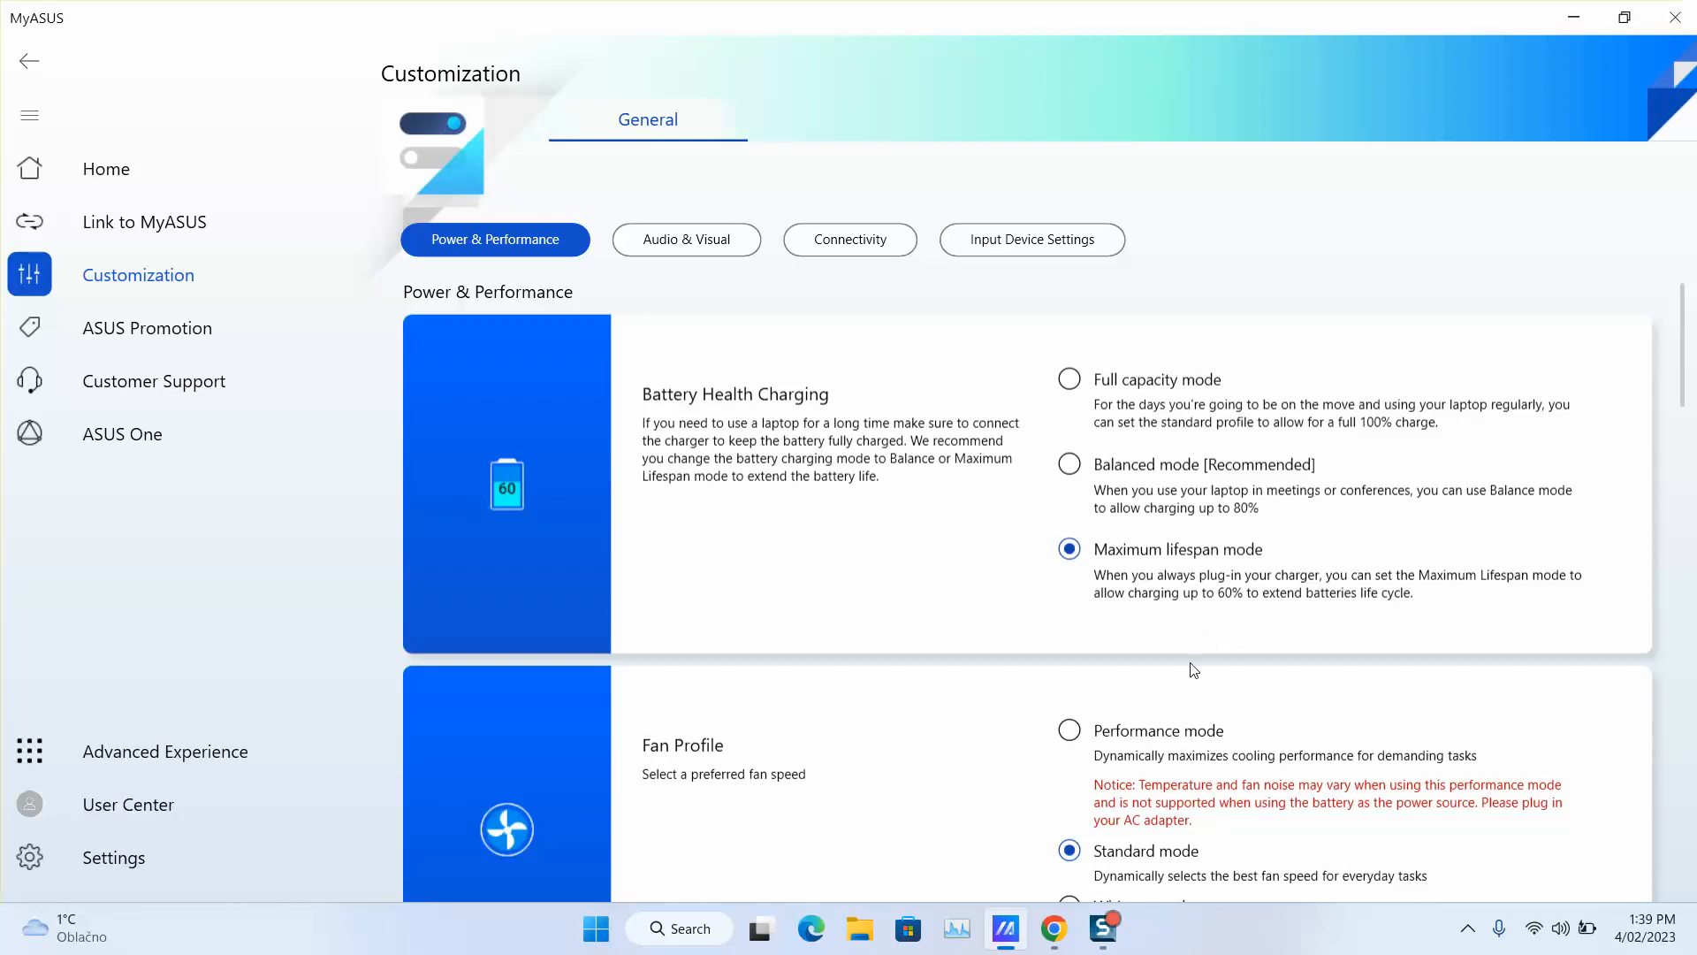